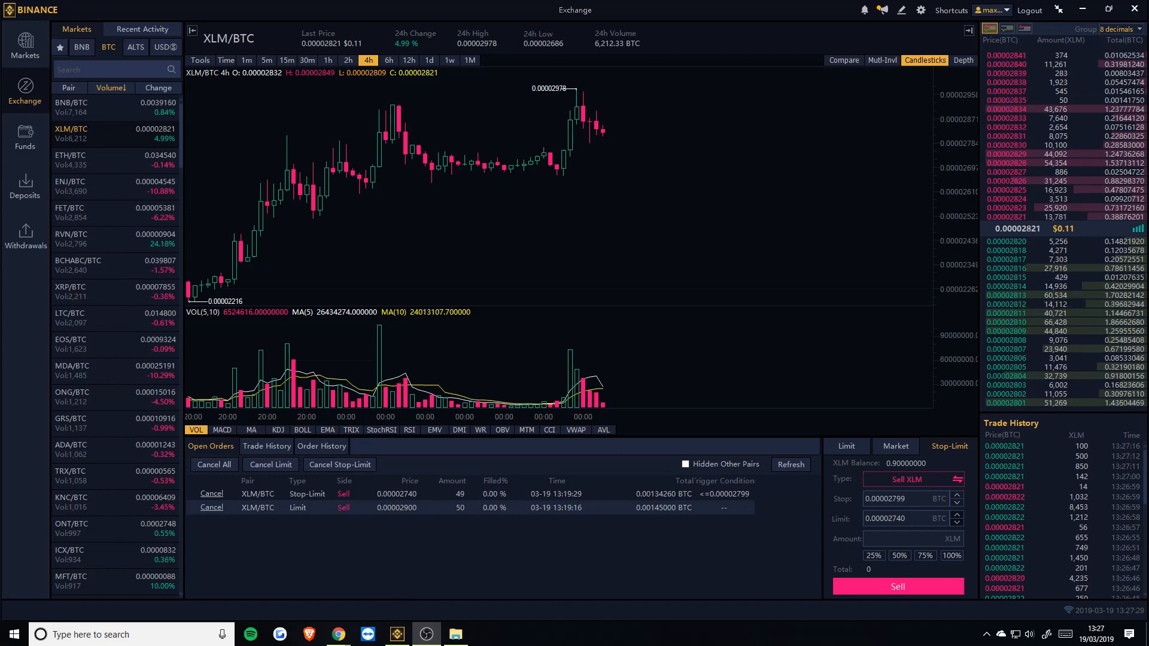
Step: Switch from the Binance XLM/BTC view to the Discord channel about the stoploss tool
click(455, 634)
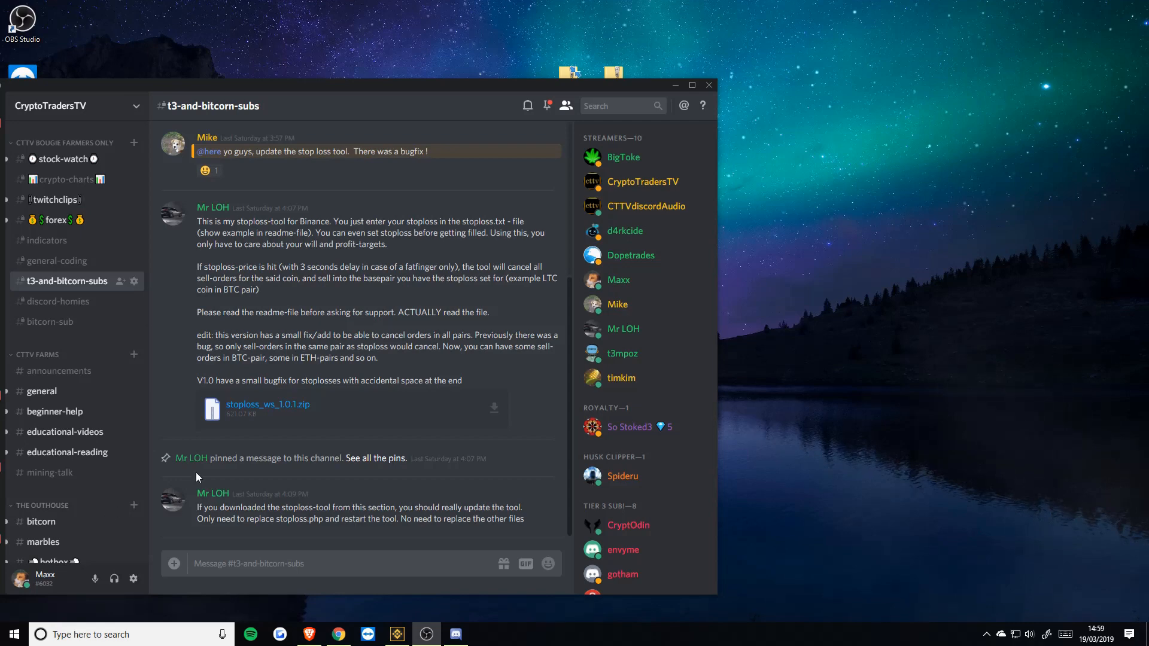
mouse_move(114, 436)
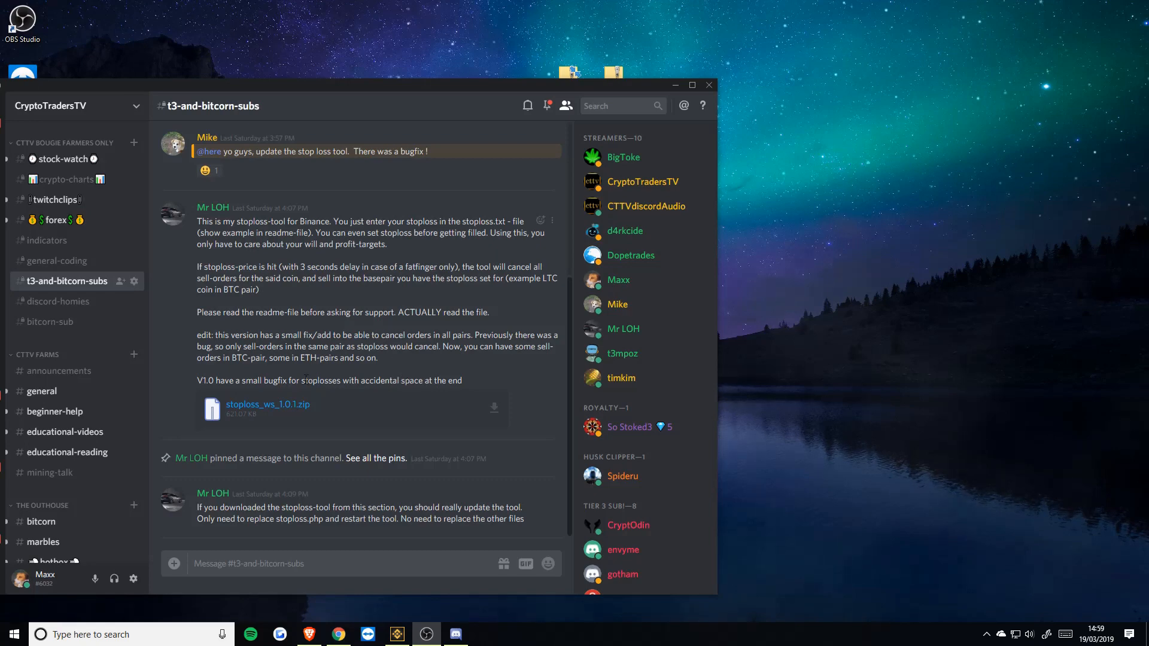
mouse_move(423, 428)
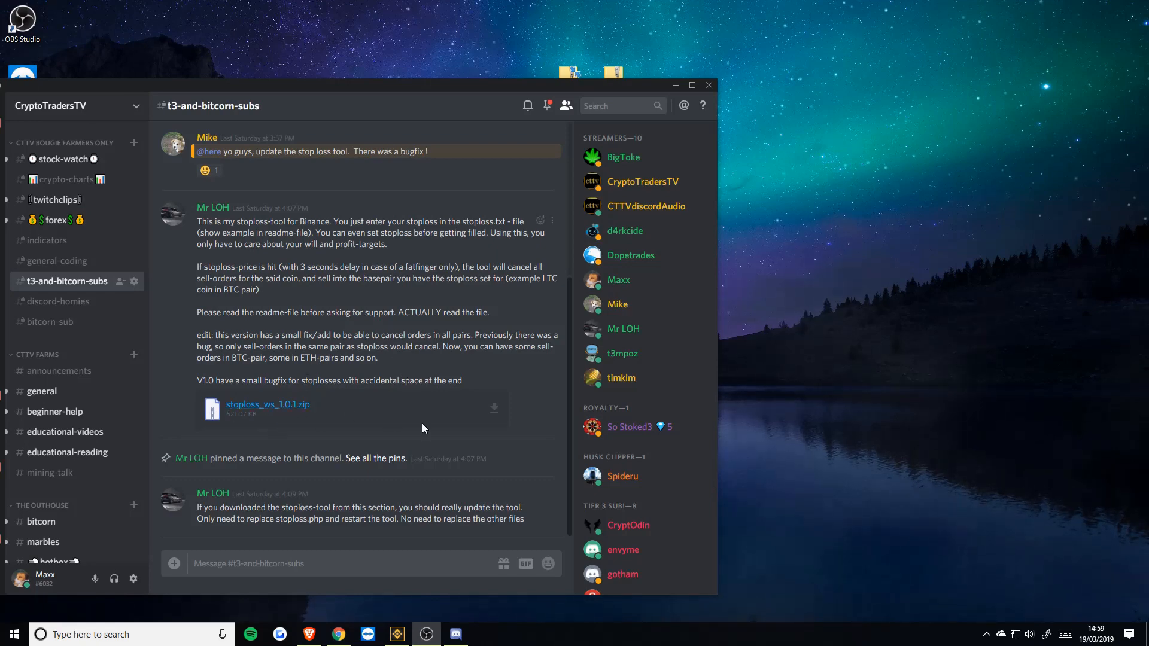
mouse_move(416, 397)
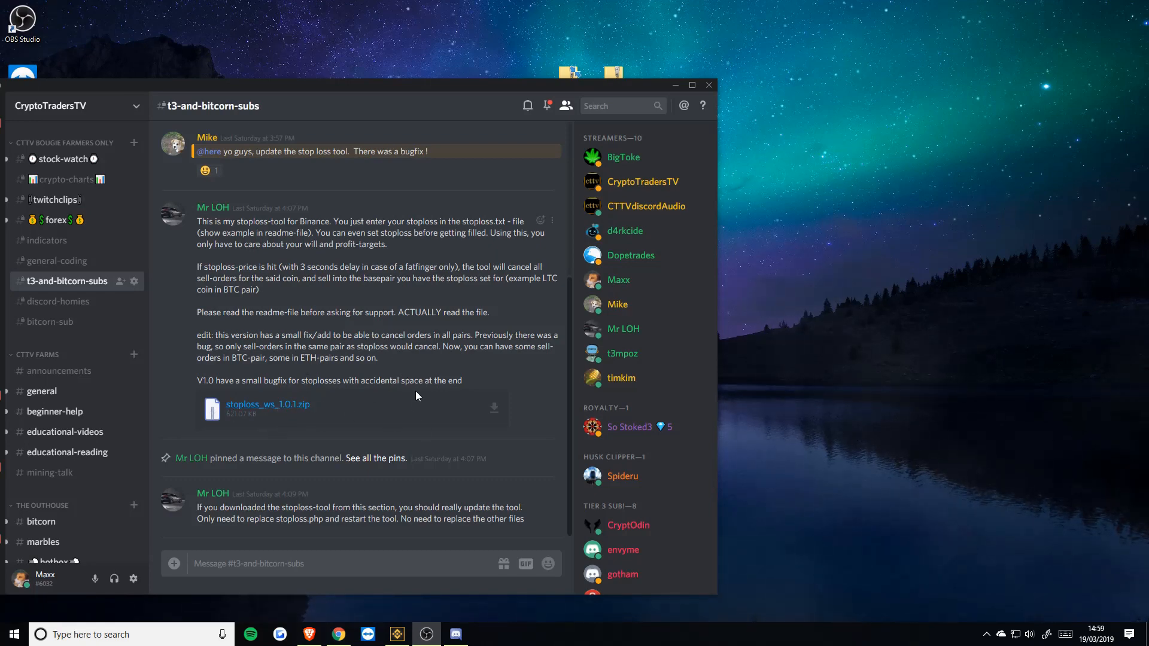
mouse_move(673, 85)
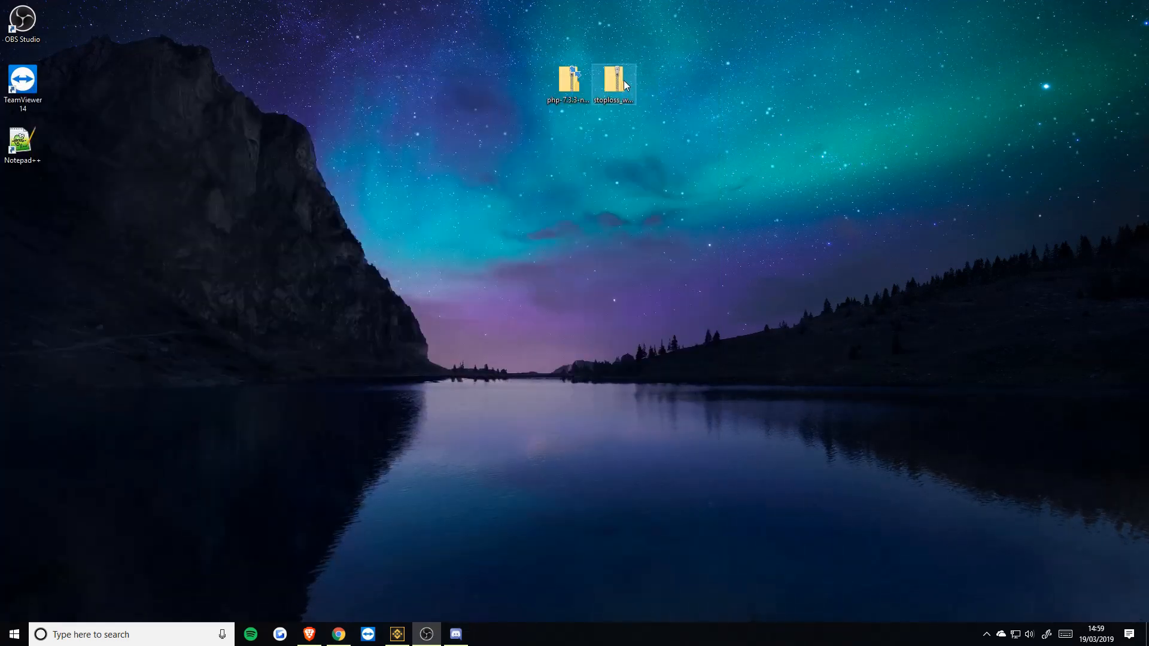
Step: Extract the stoploss zip into c:\stoploss and show its extracted files
right_click(615, 83)
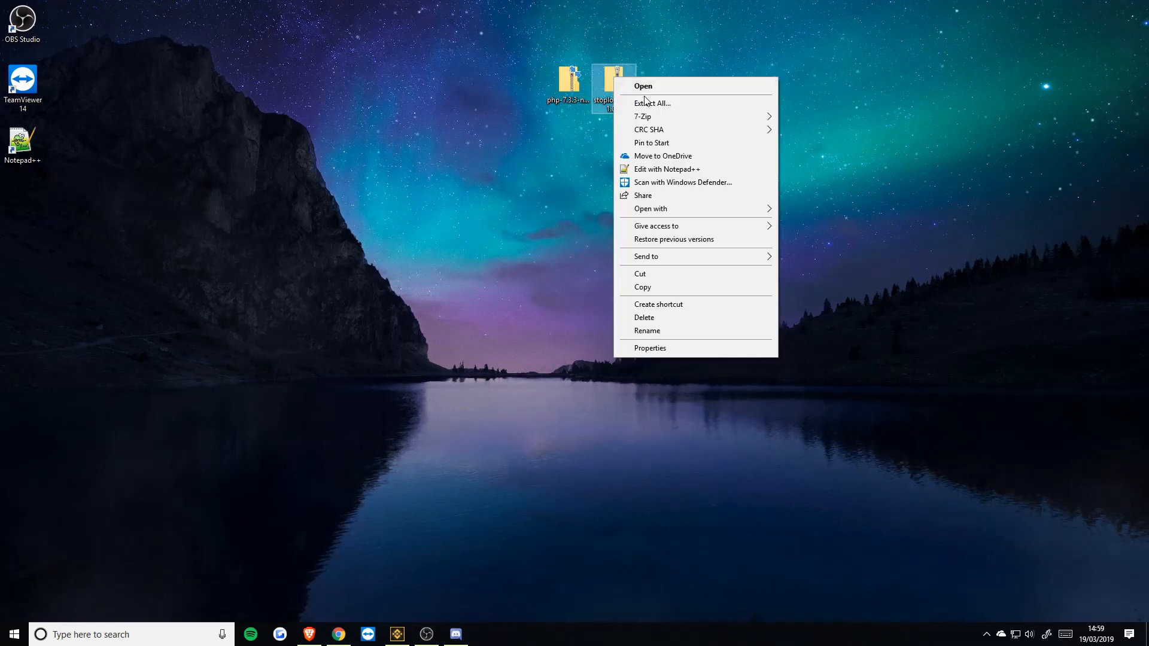
click(651, 103)
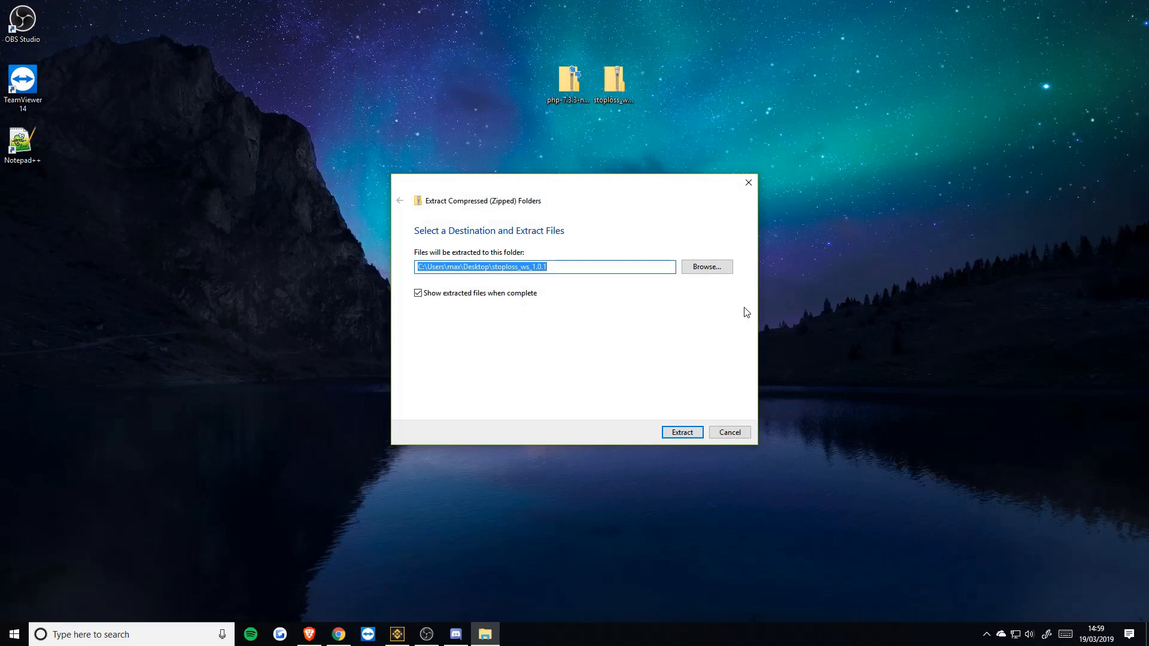
text(c:)
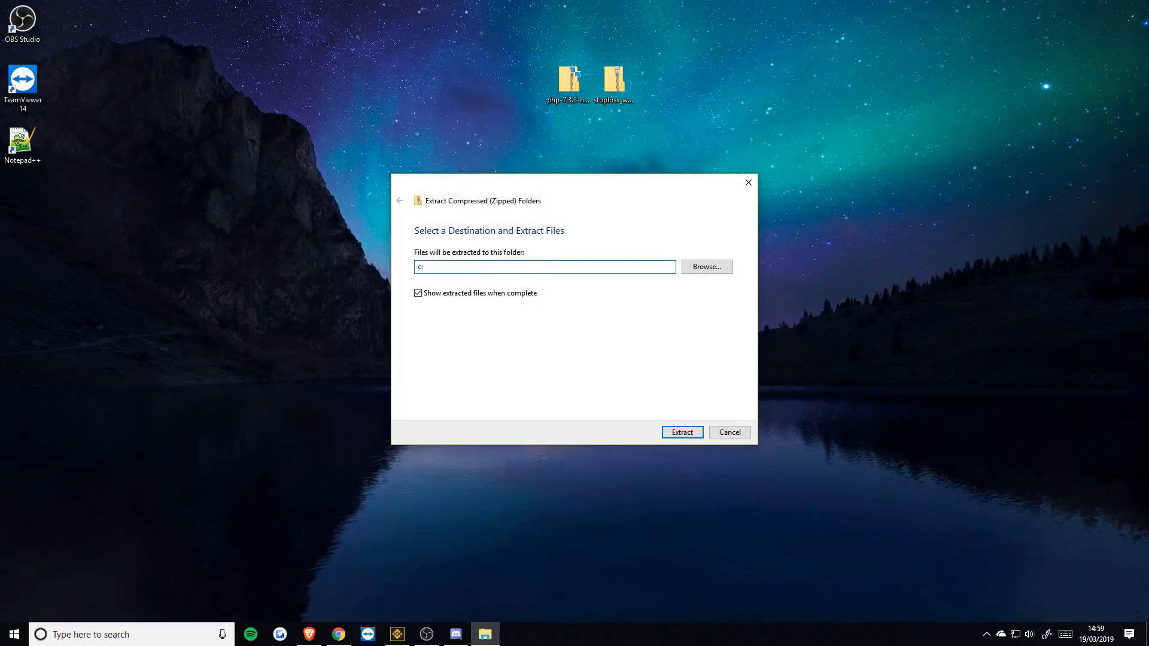
text(\stoploss)
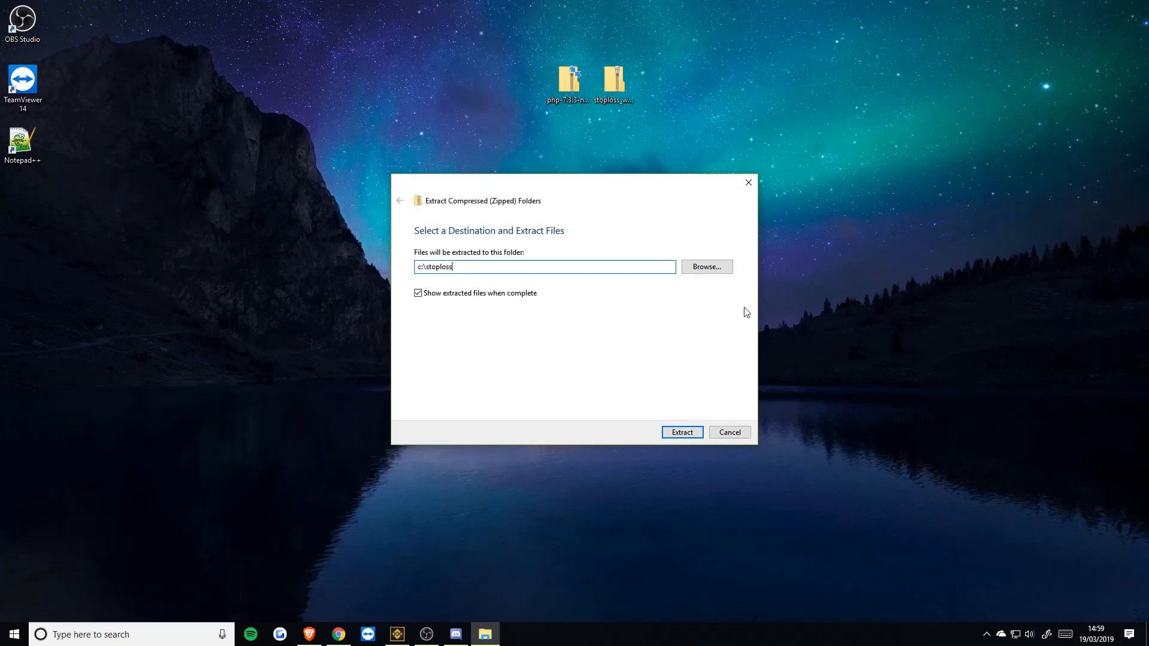
click(681, 433)
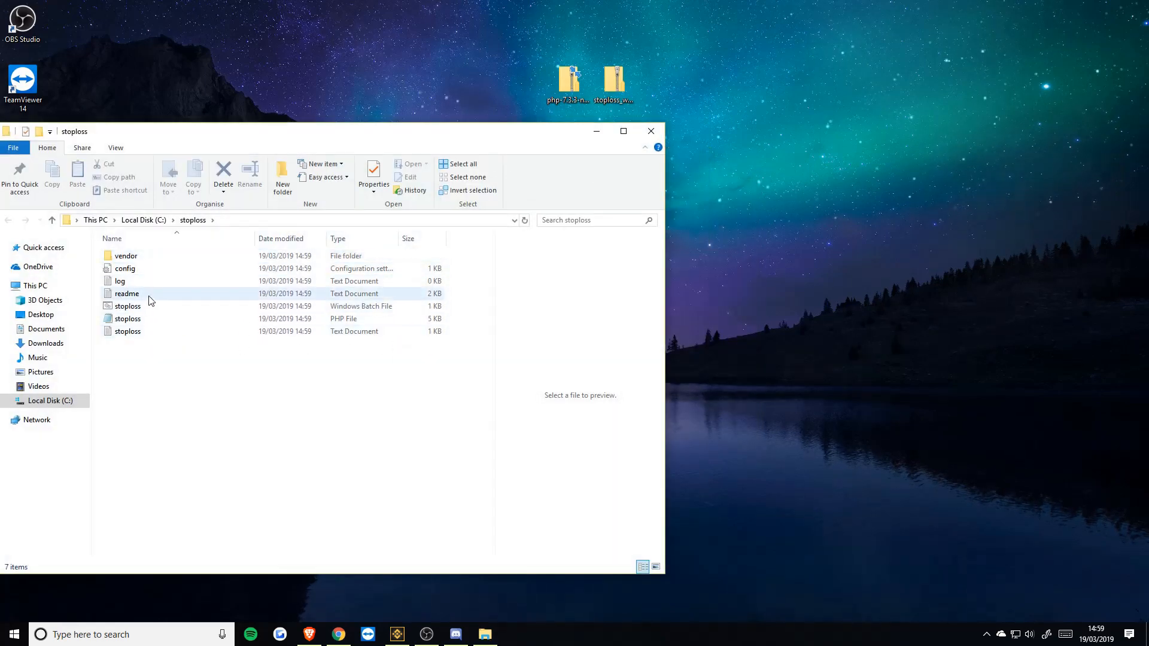
double_click(126, 293)
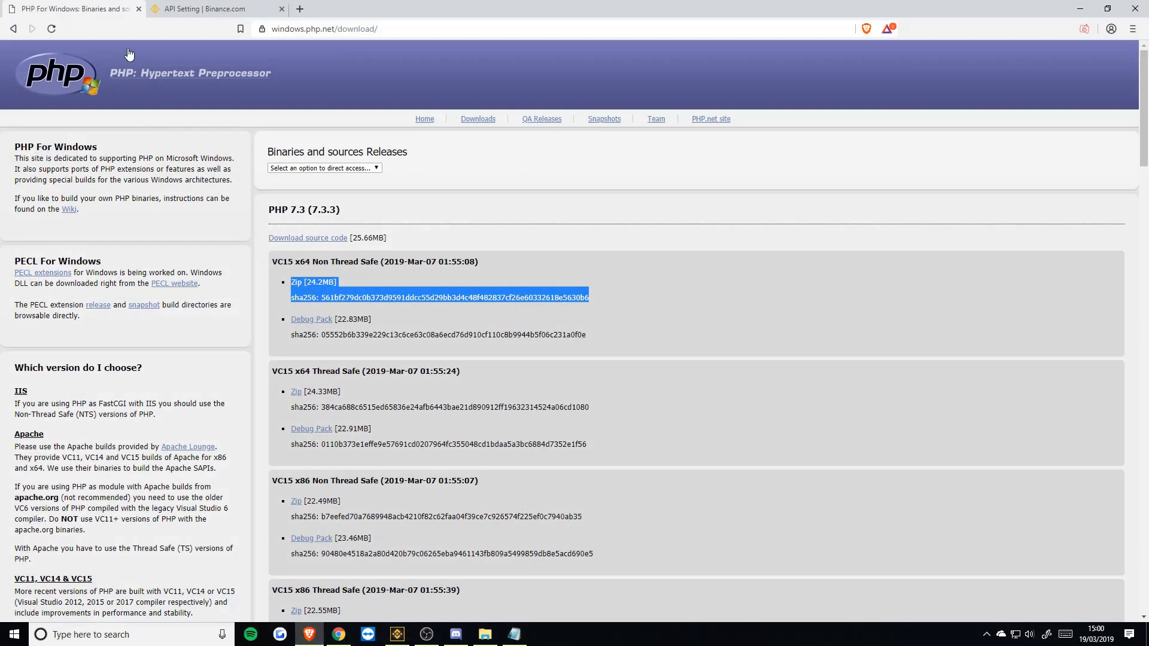
mouse_move(394, 258)
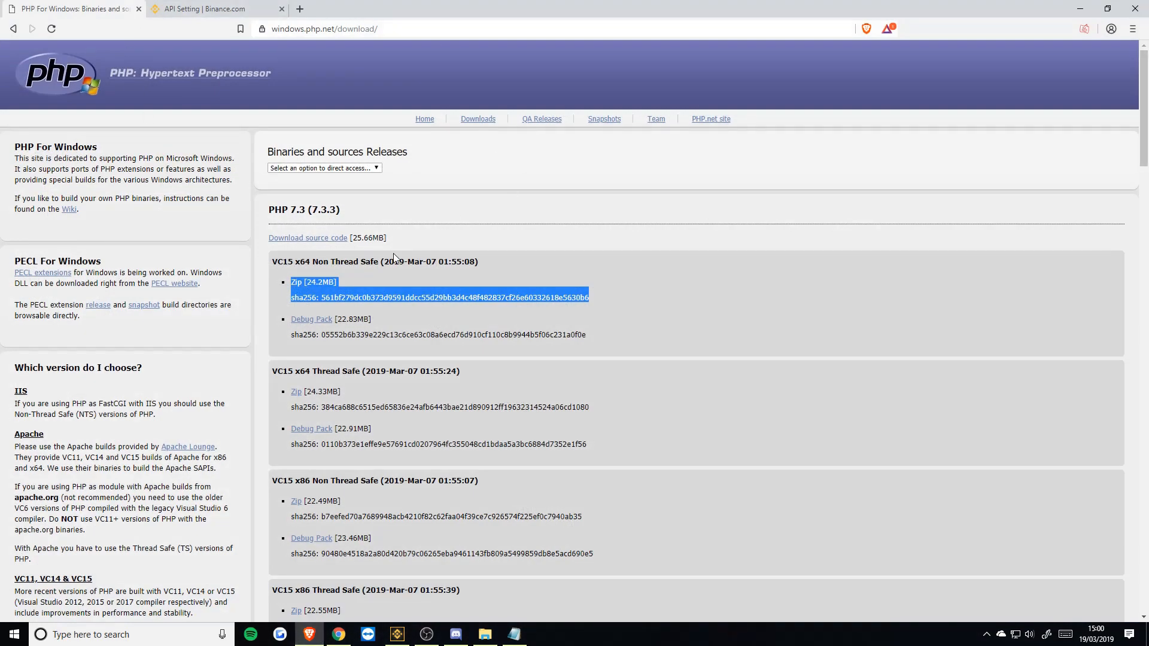
Step: Switch from the PHP download page back to the readme in Notepad
click(285, 277)
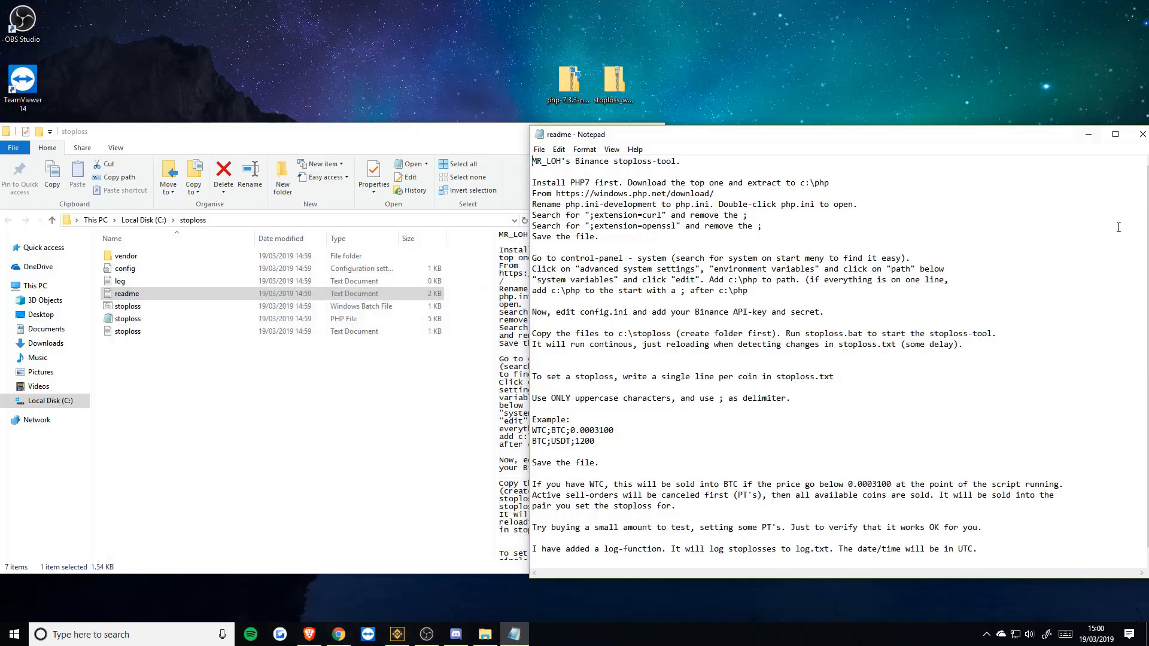
Step: Extract the PHP zip from the desktop into c:\php and return to the readme
click(615, 88)
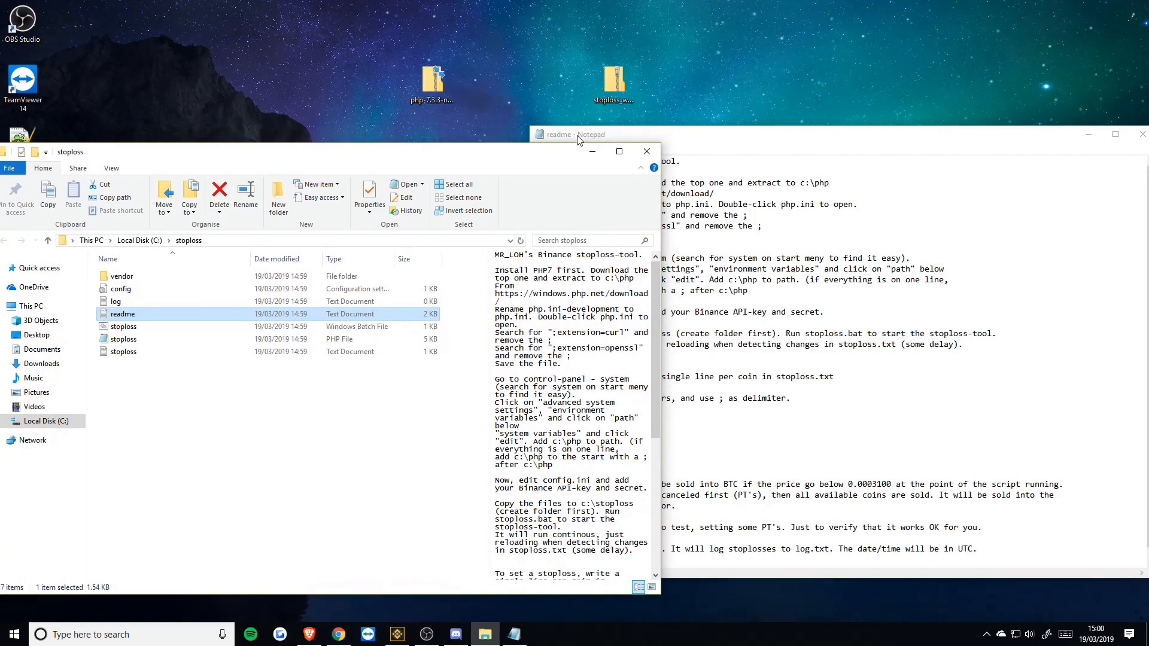
right_click(432, 87)
text(c:\php)
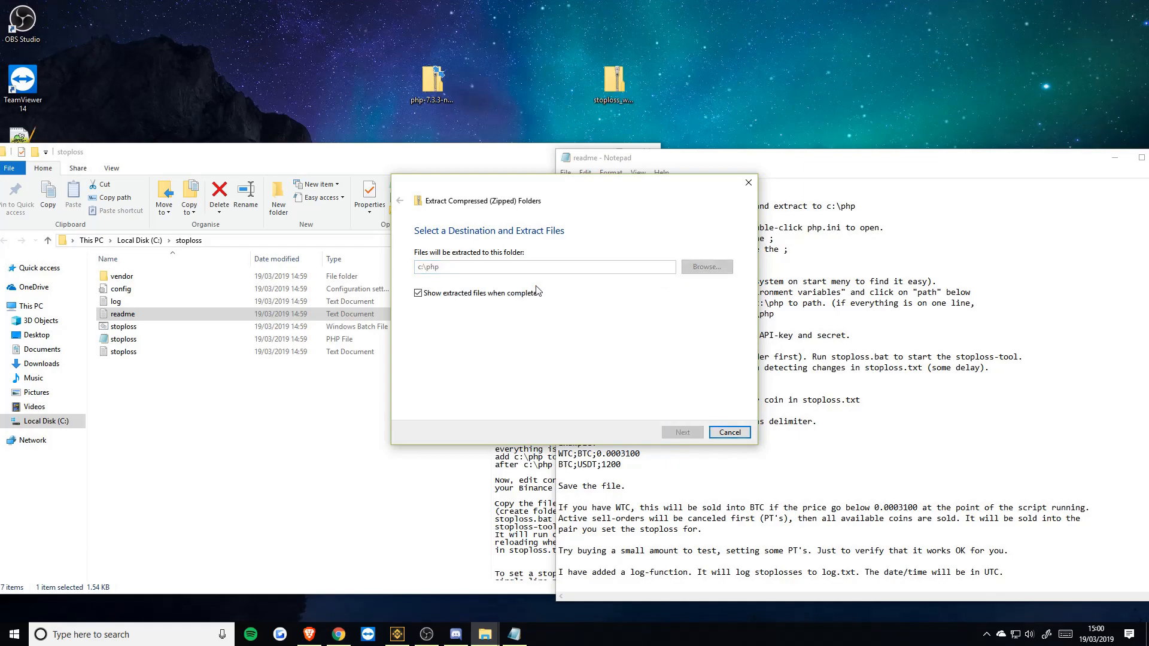
click(680, 432)
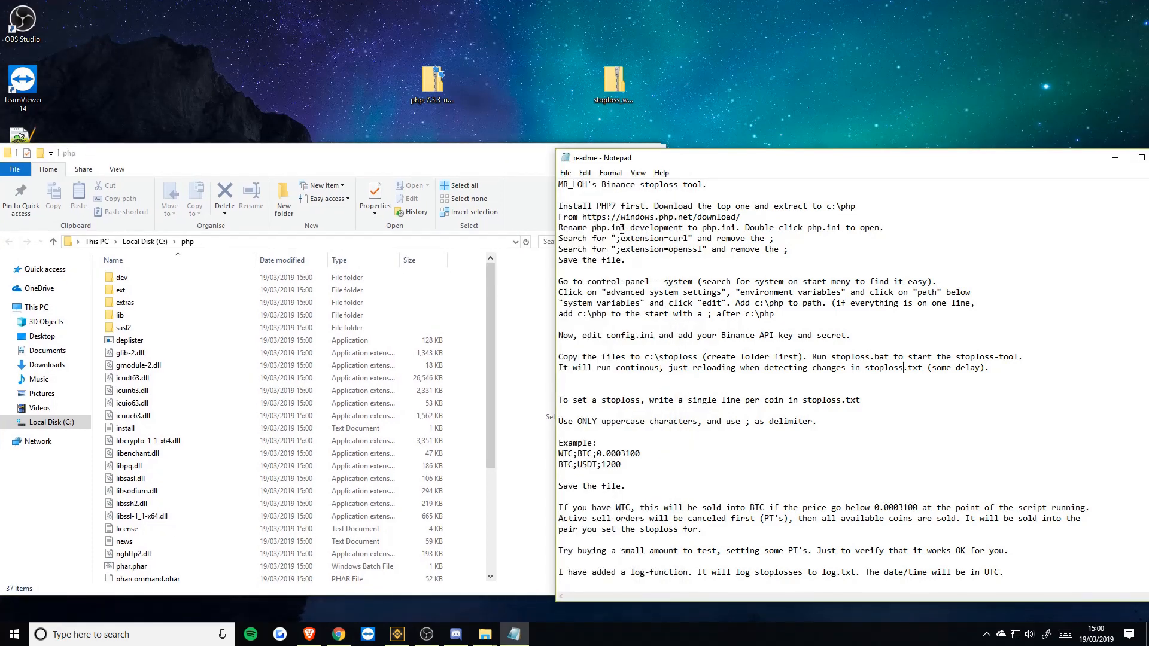
Step: Rename php.ini-development to php.ini, confirming the extension-change warning
scroll(down, 3)
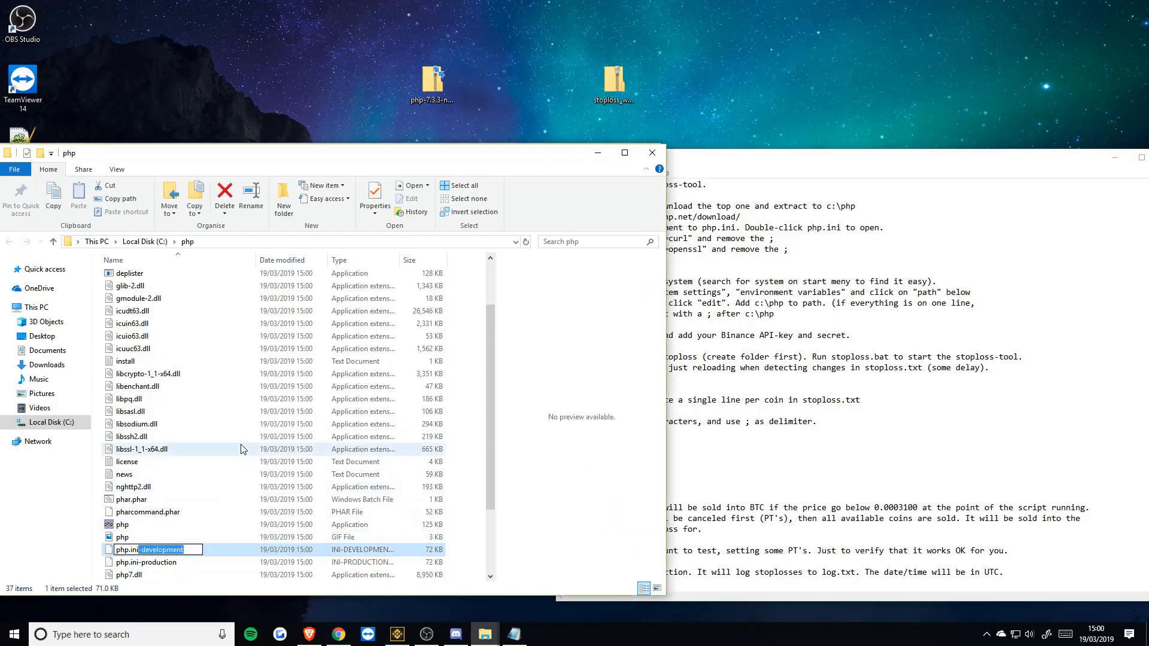
key(Return)
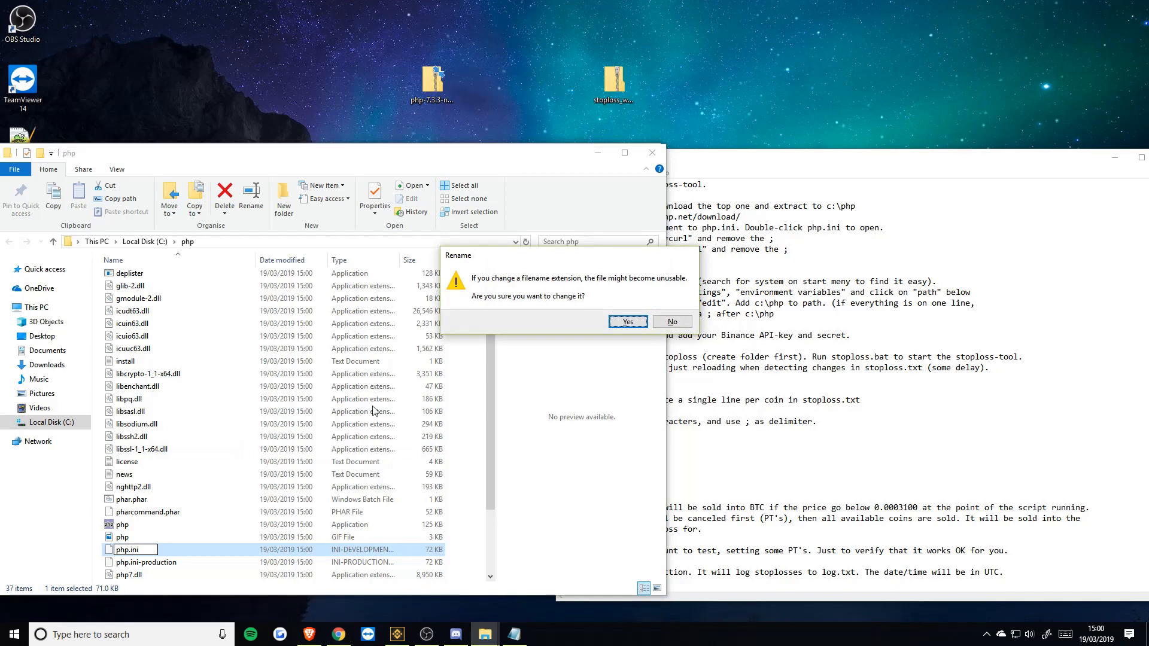
mouse_move(591, 285)
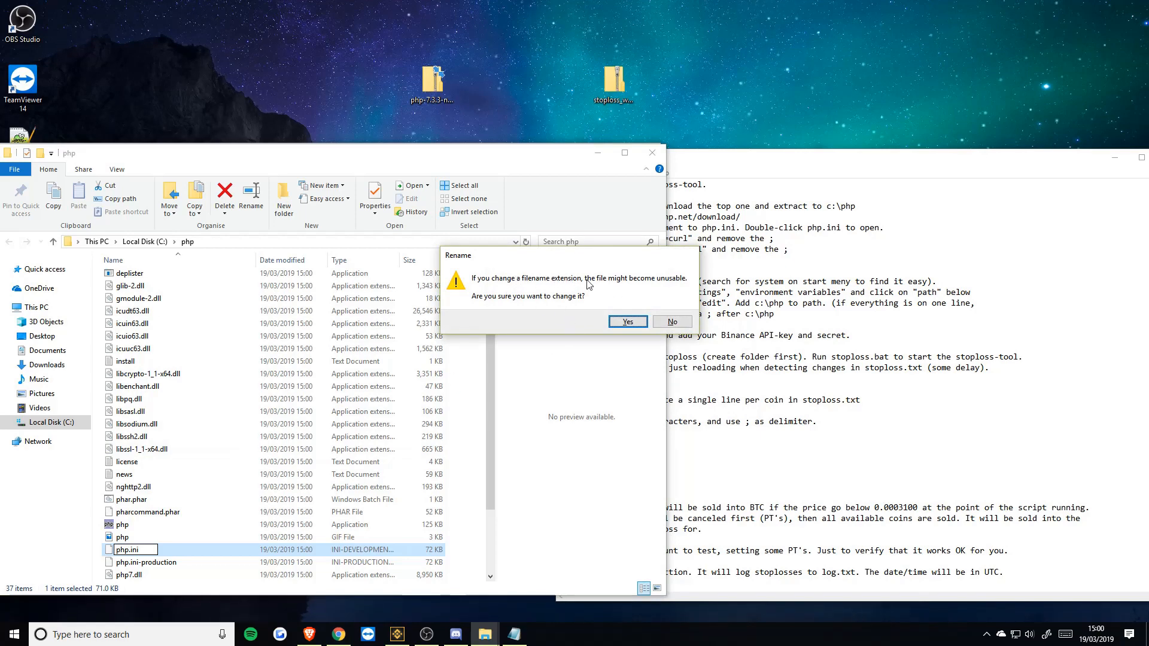
click(626, 322)
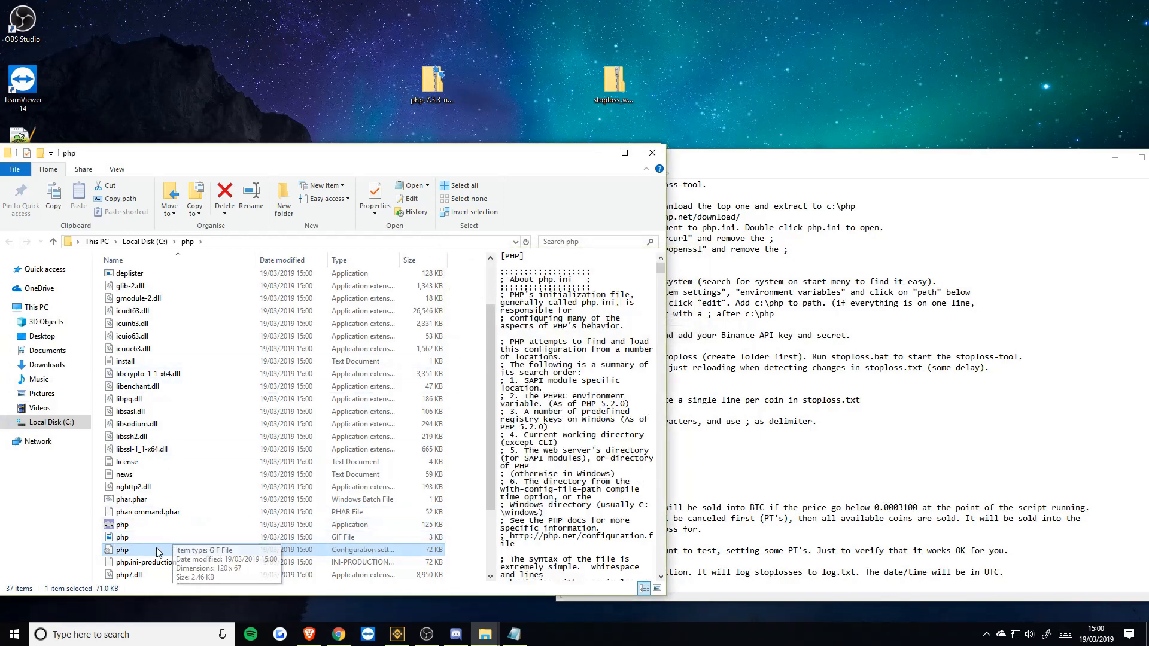
Step: Uncomment the curl and openssl extension lines in php.ini, then save and close it
double_click(122, 550)
text(curl)
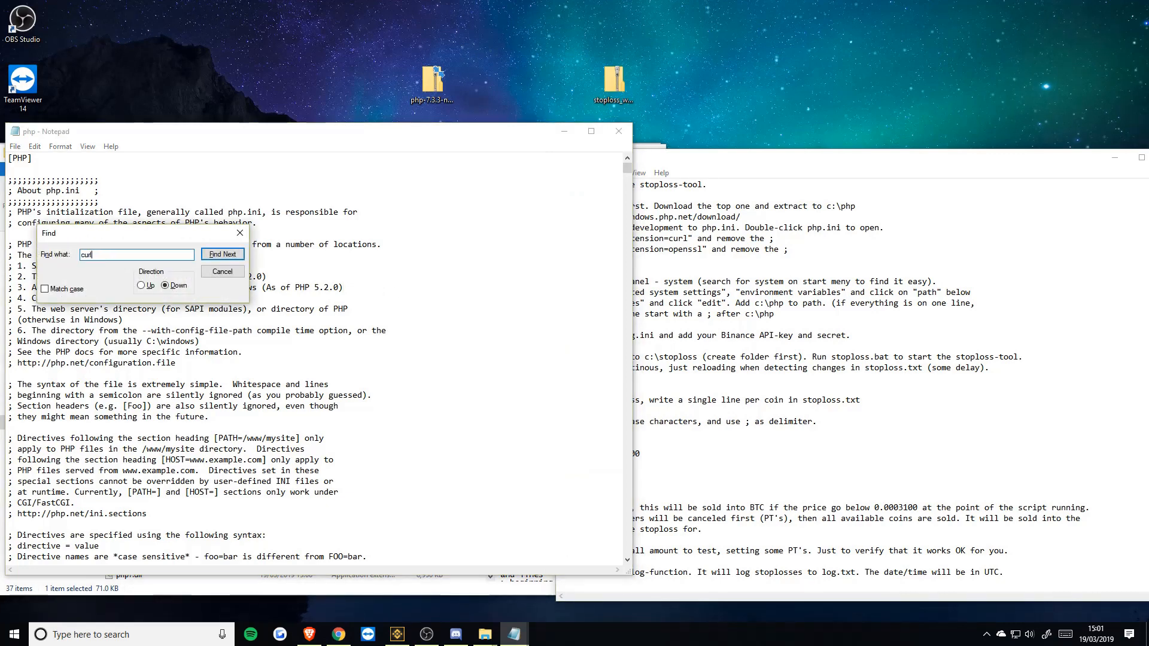
click(223, 254)
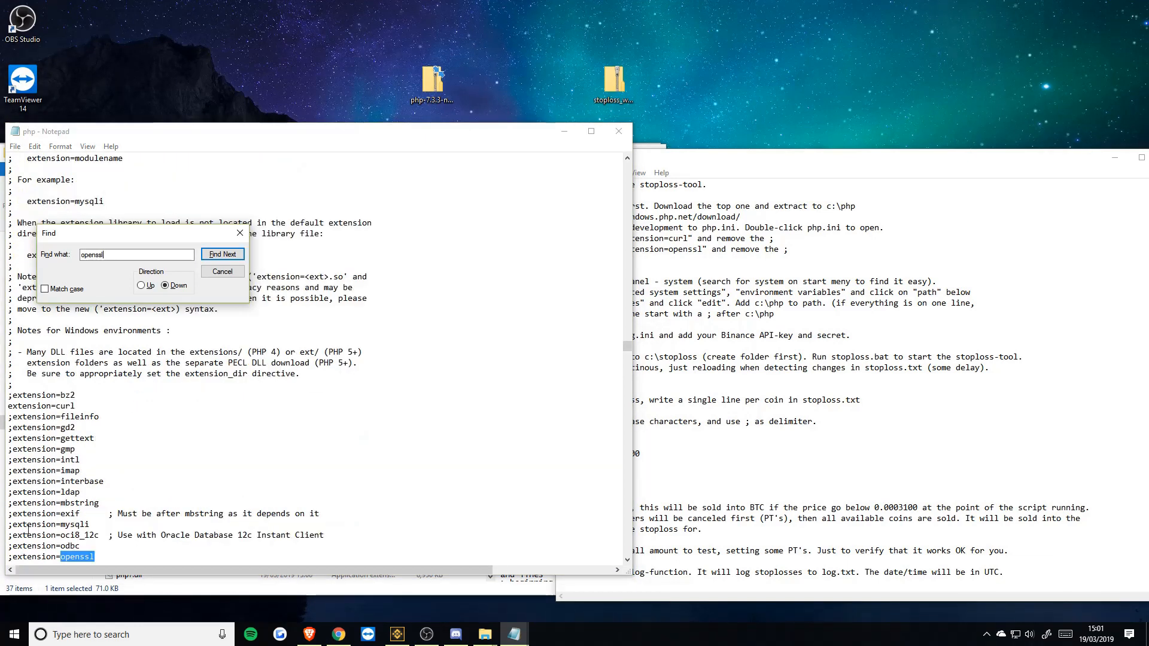
click(222, 254)
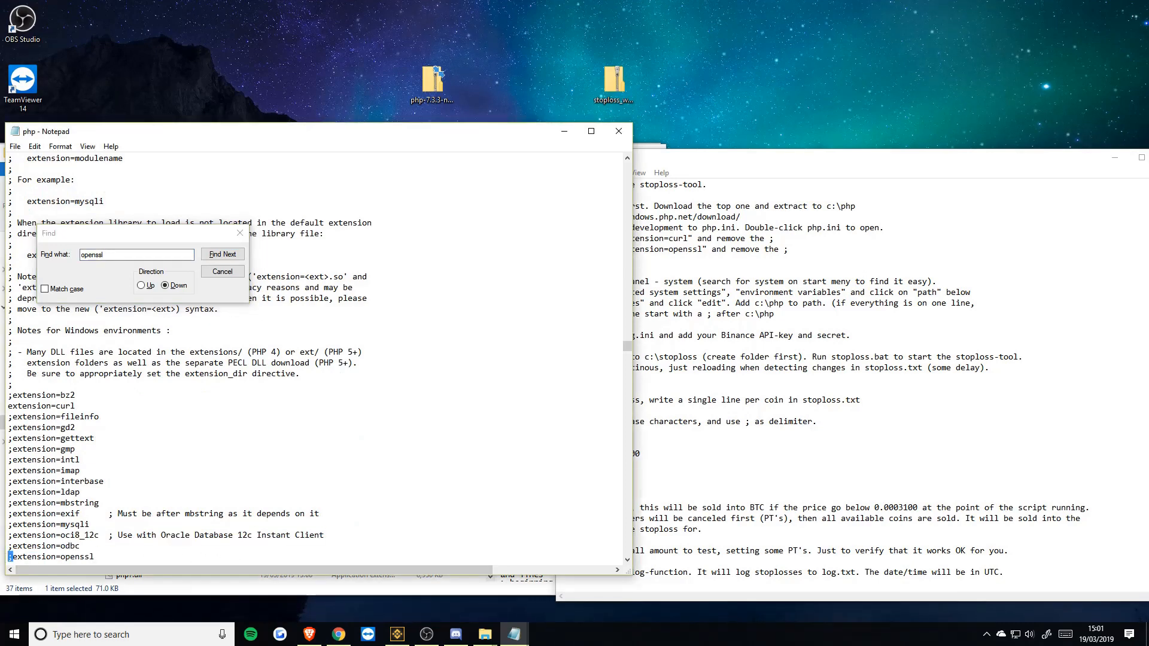
click(618, 132)
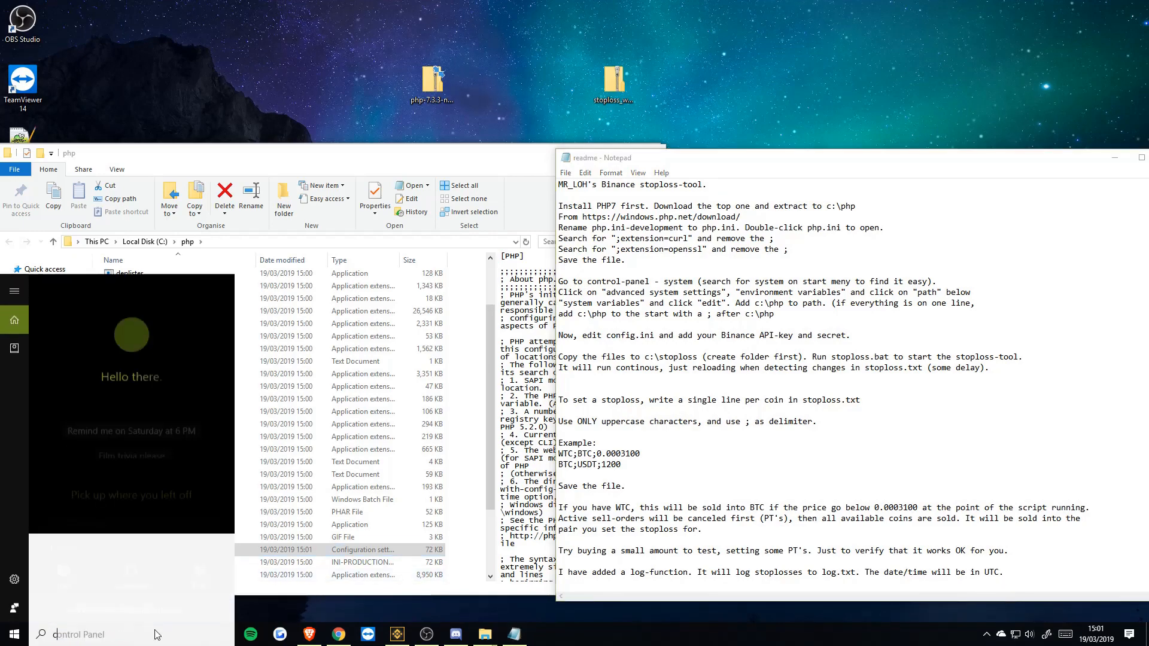
Step: Find Control Panel via the Start search and go to its System information page
text(control)
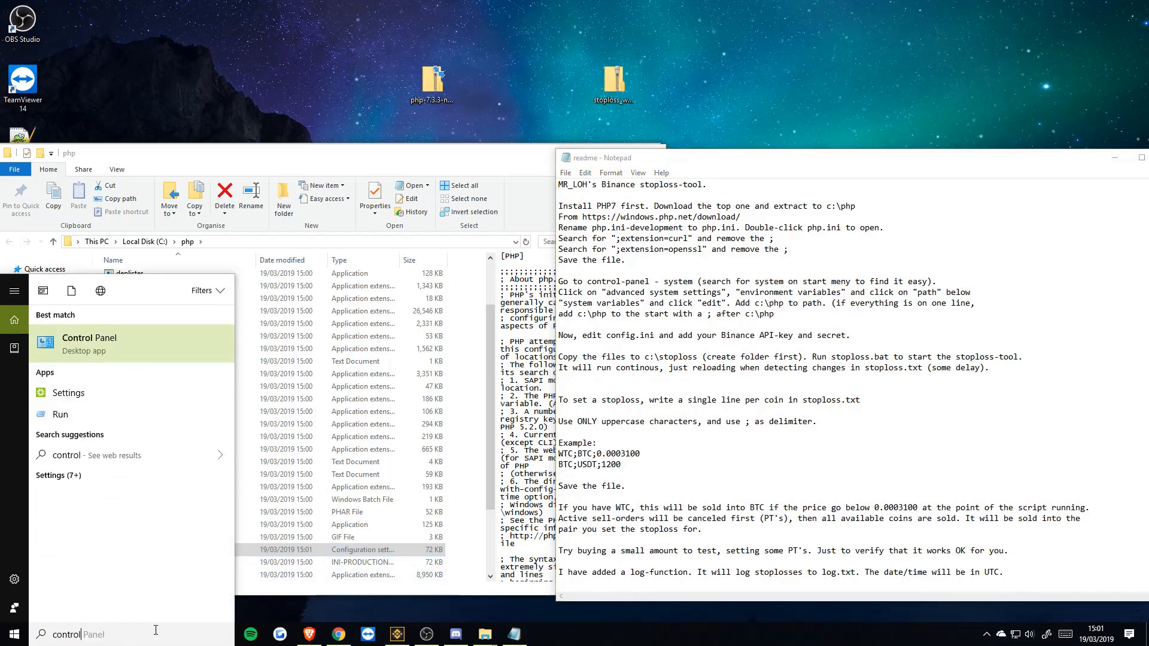
click(90, 337)
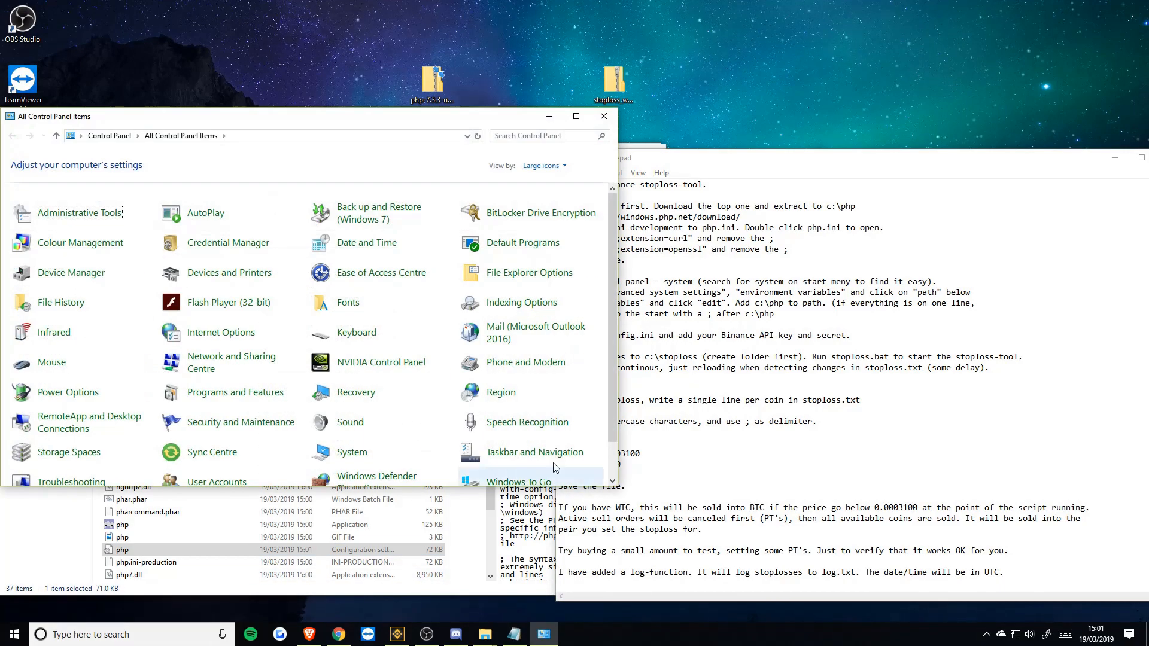
click(660, 158)
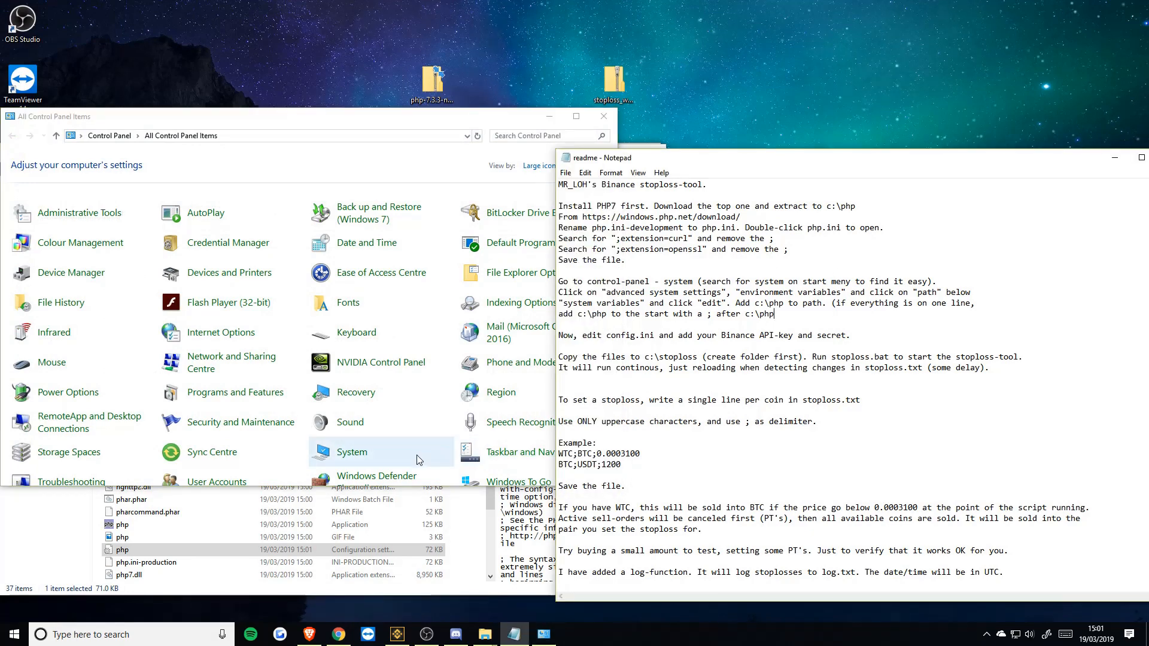
click(351, 453)
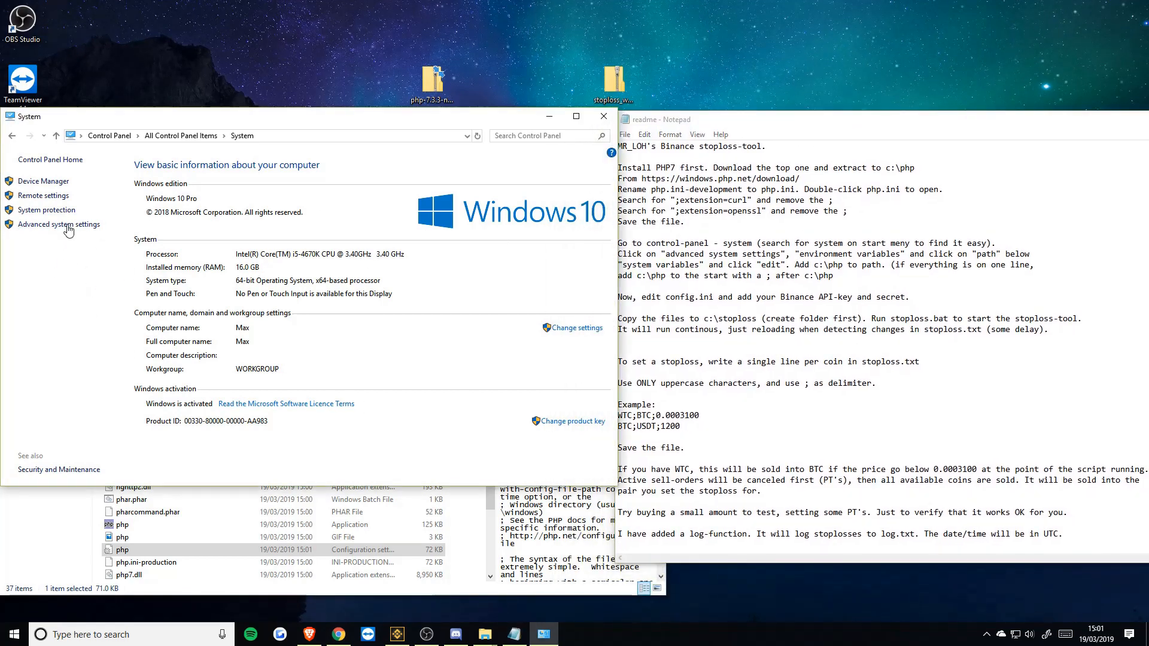
Step: From advanced system settings, bring up Environment Variables and select the system Path
click(60, 224)
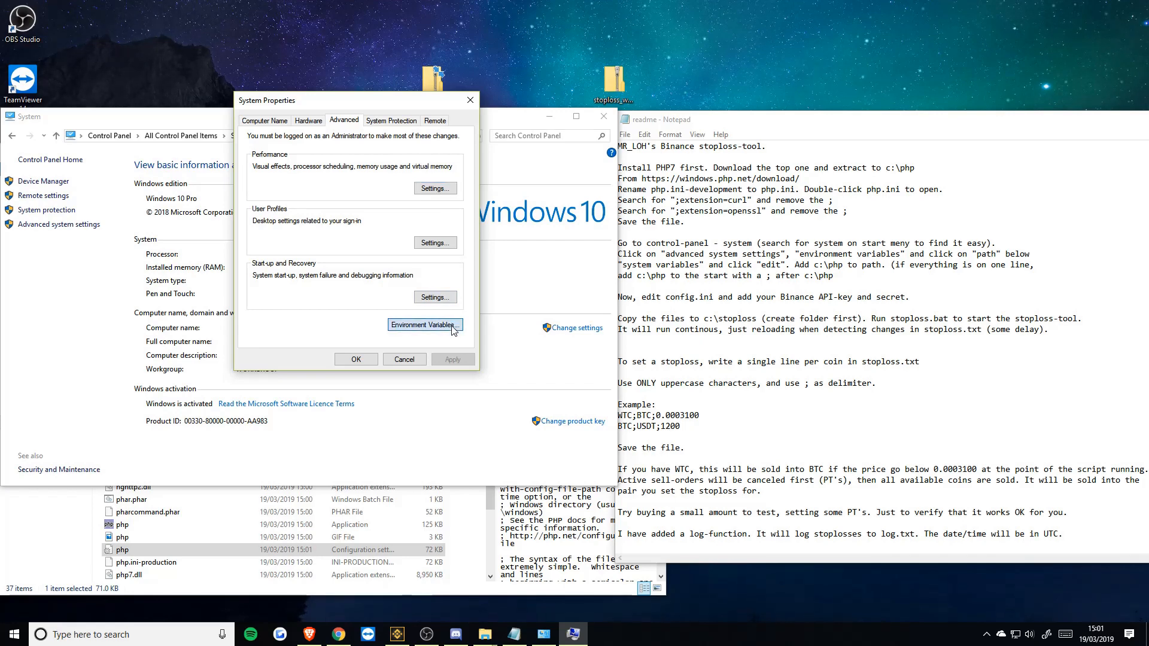
click(424, 324)
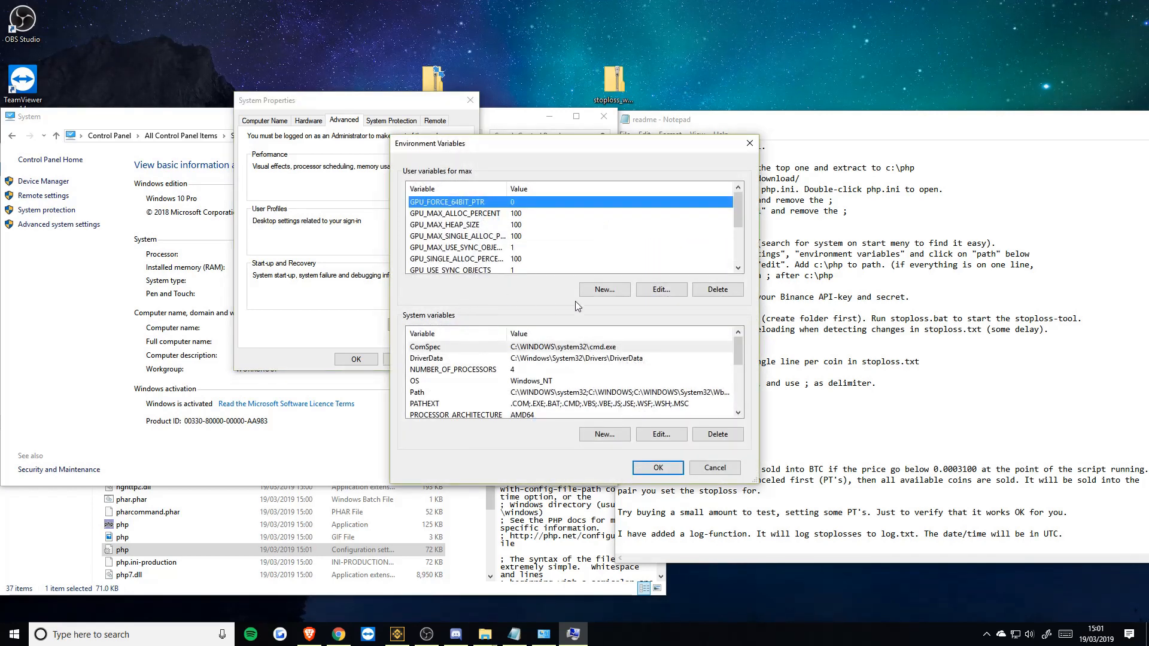
mouse_move(617, 424)
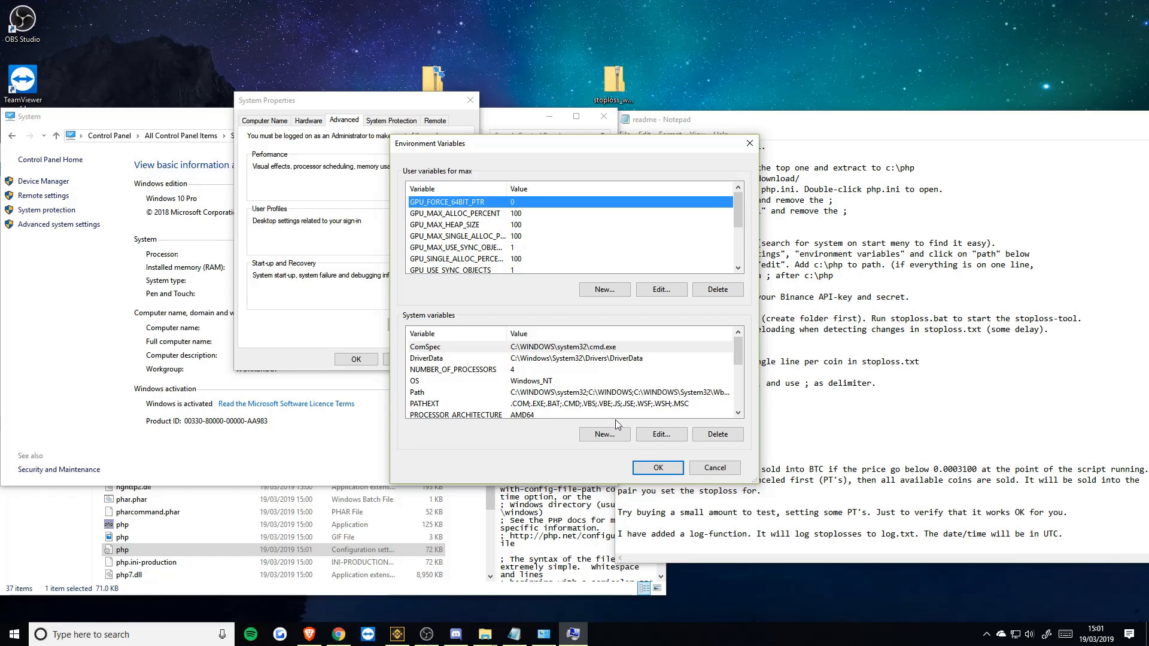
click(417, 393)
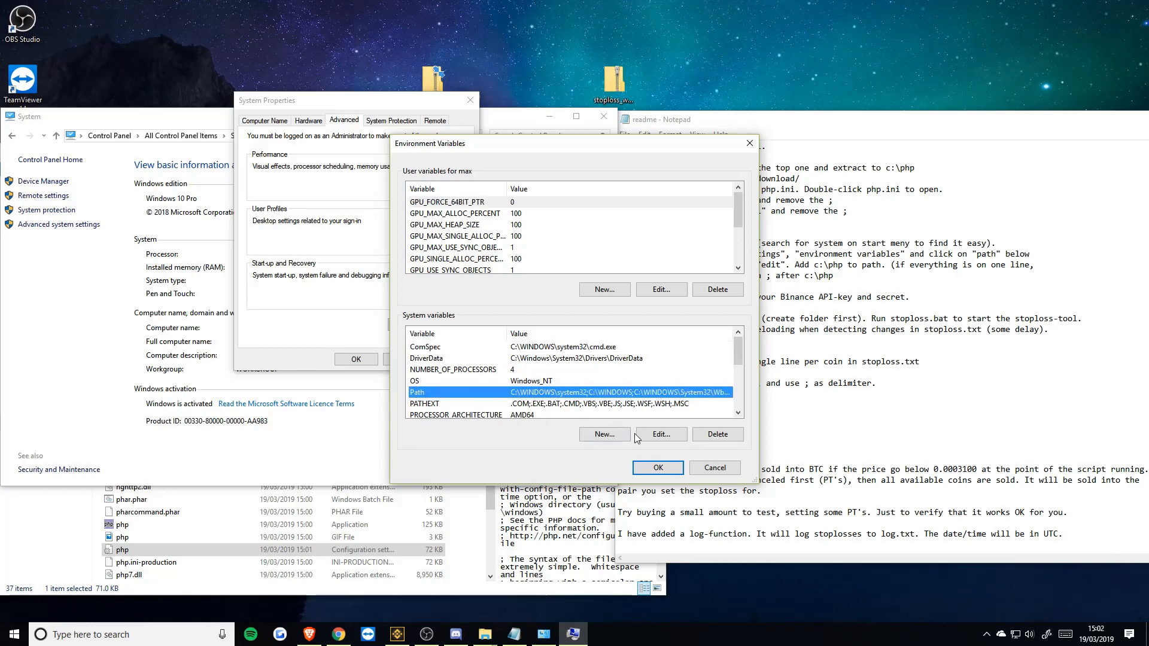
Step: Edit the system Path, removing the old c:\php entry and adding c:\php anew
click(659, 434)
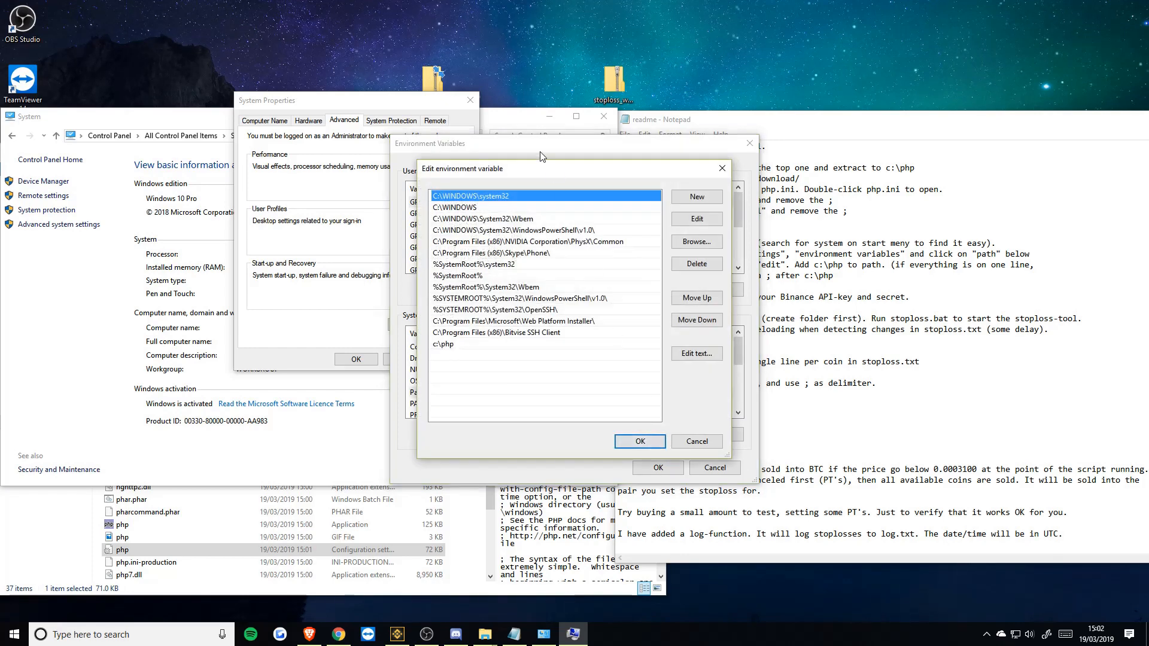
mouse_move(388, 373)
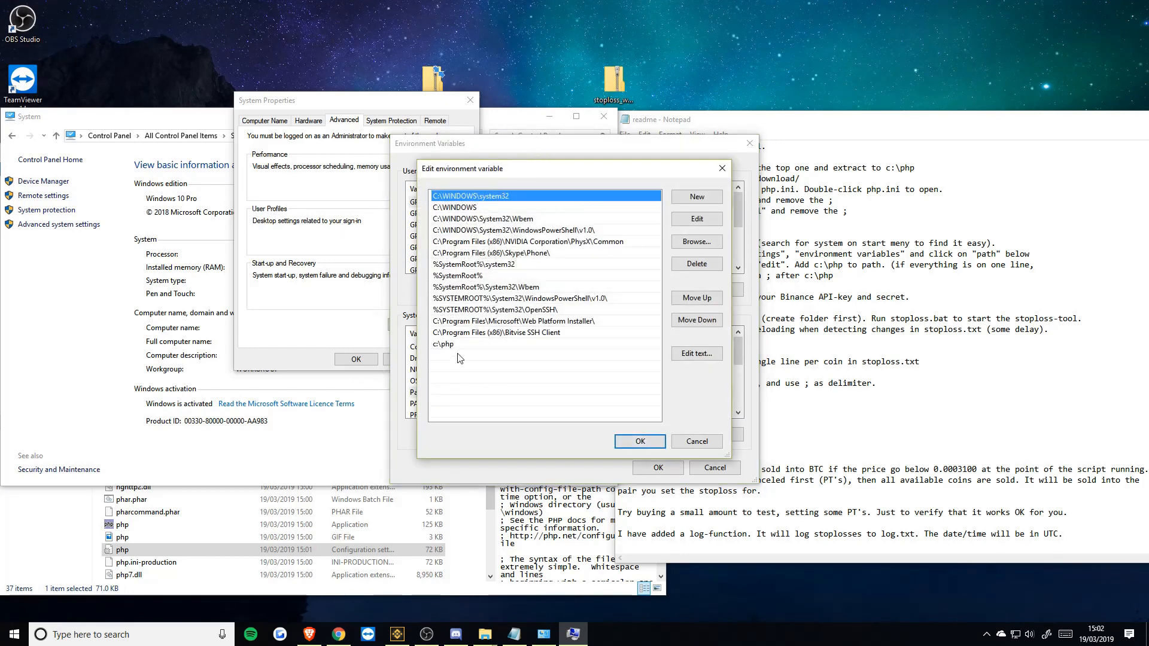
click(694, 264)
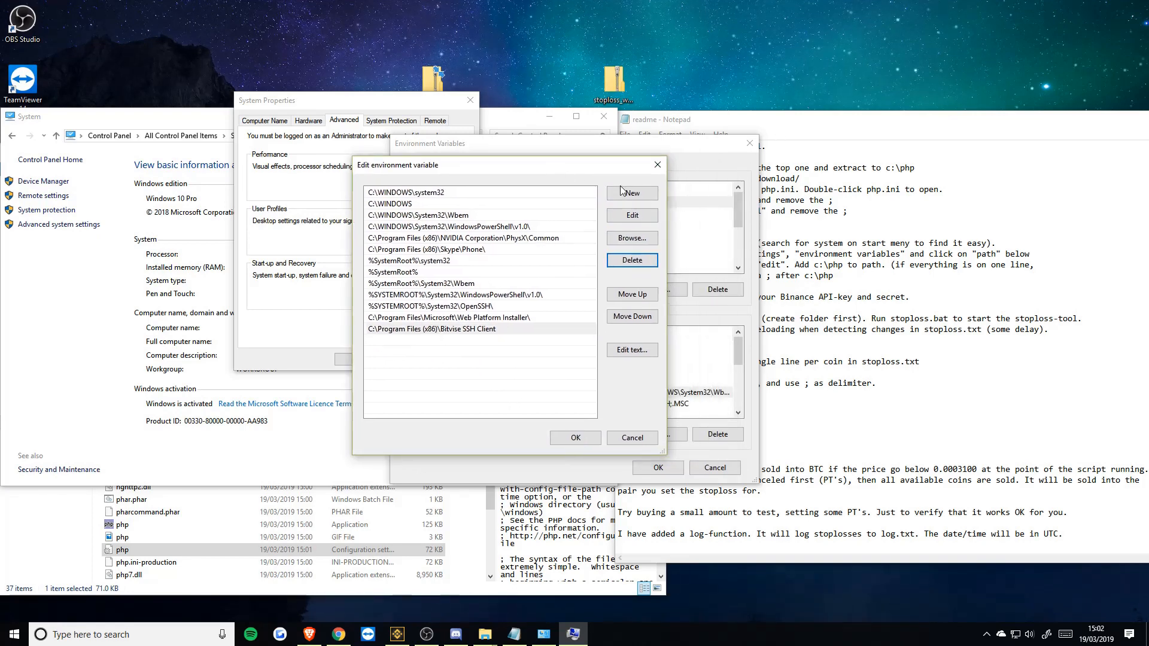
click(631, 192)
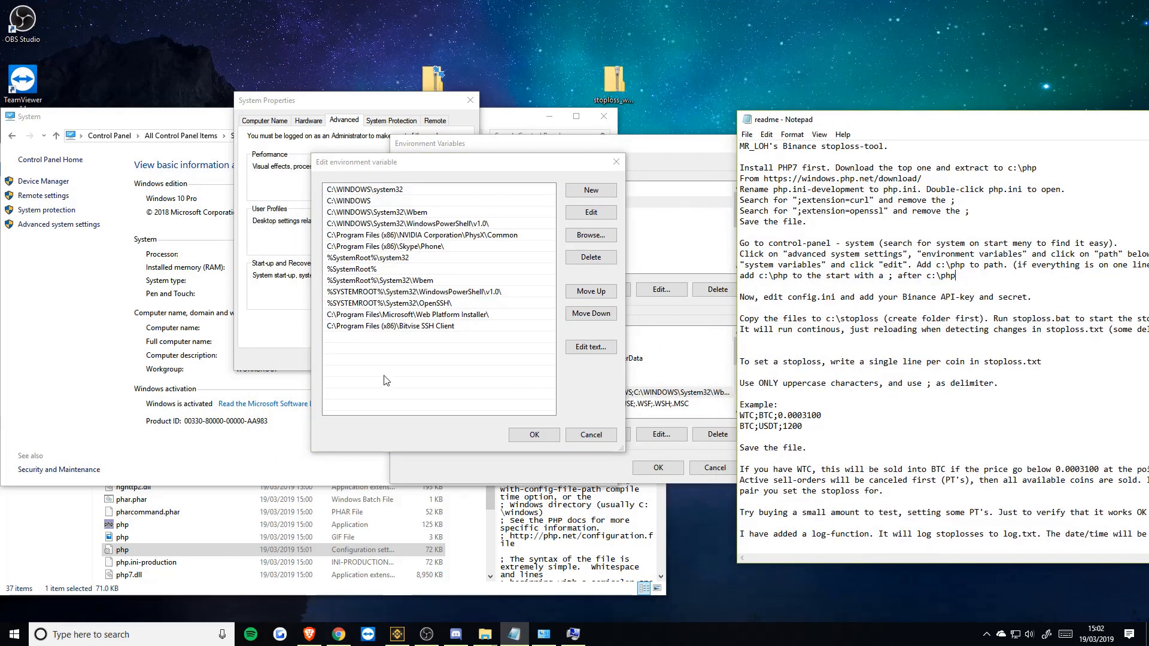
click(590, 191)
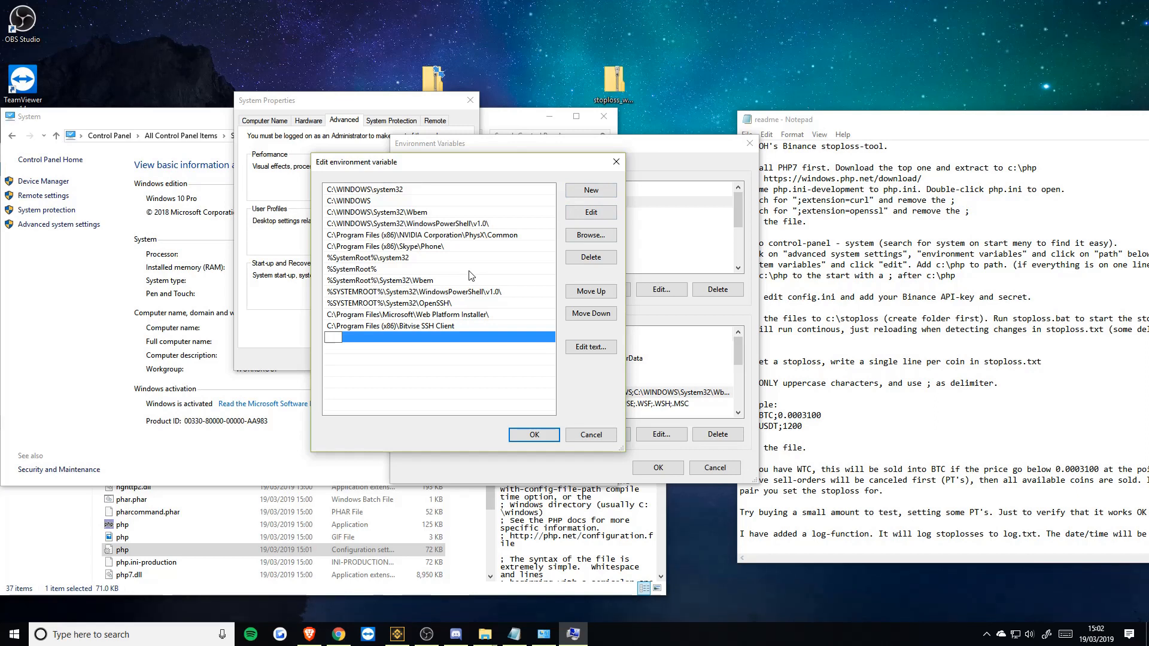
text(c:\php)
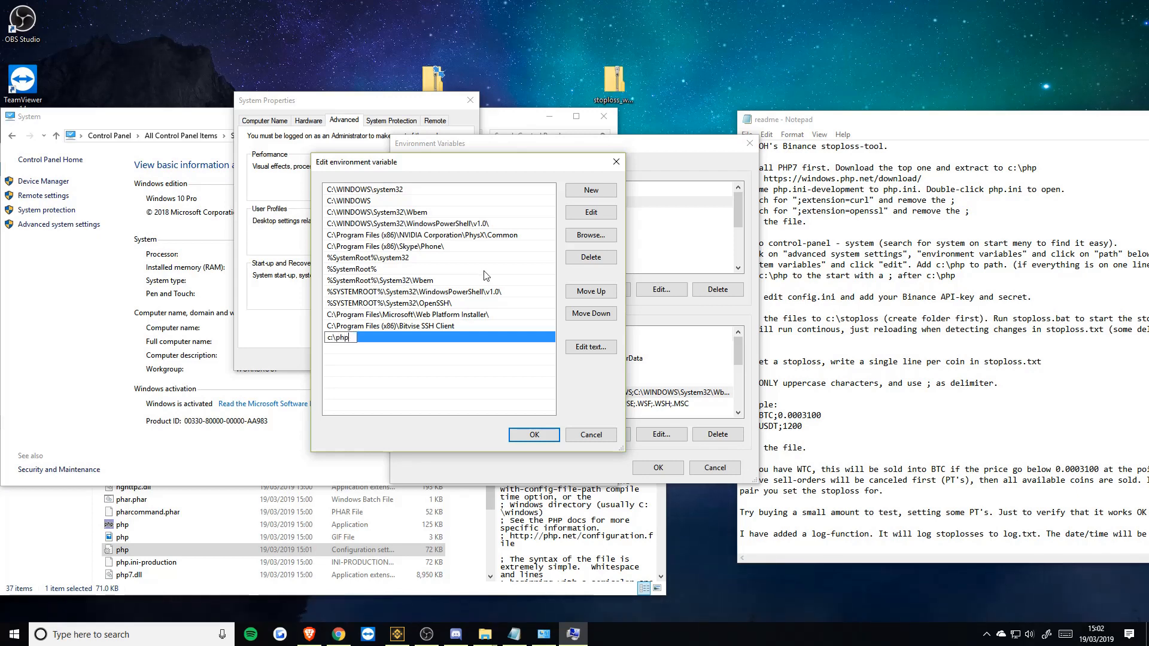
Step: Confirm the updated Path and close the system properties and System windows
click(534, 434)
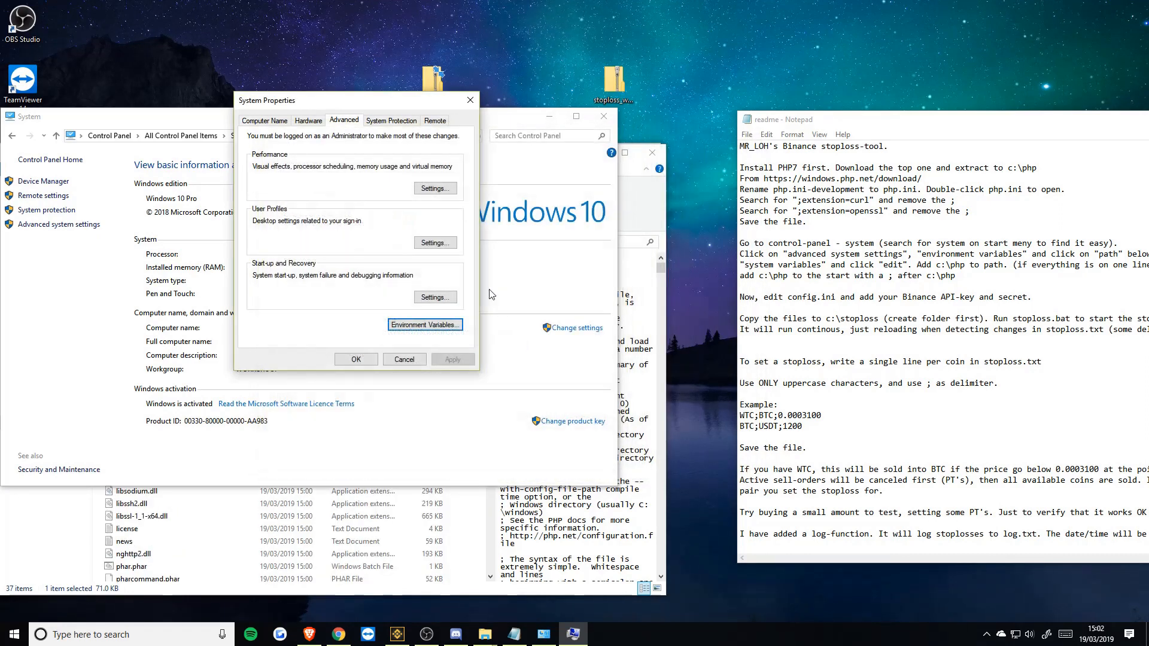
click(403, 359)
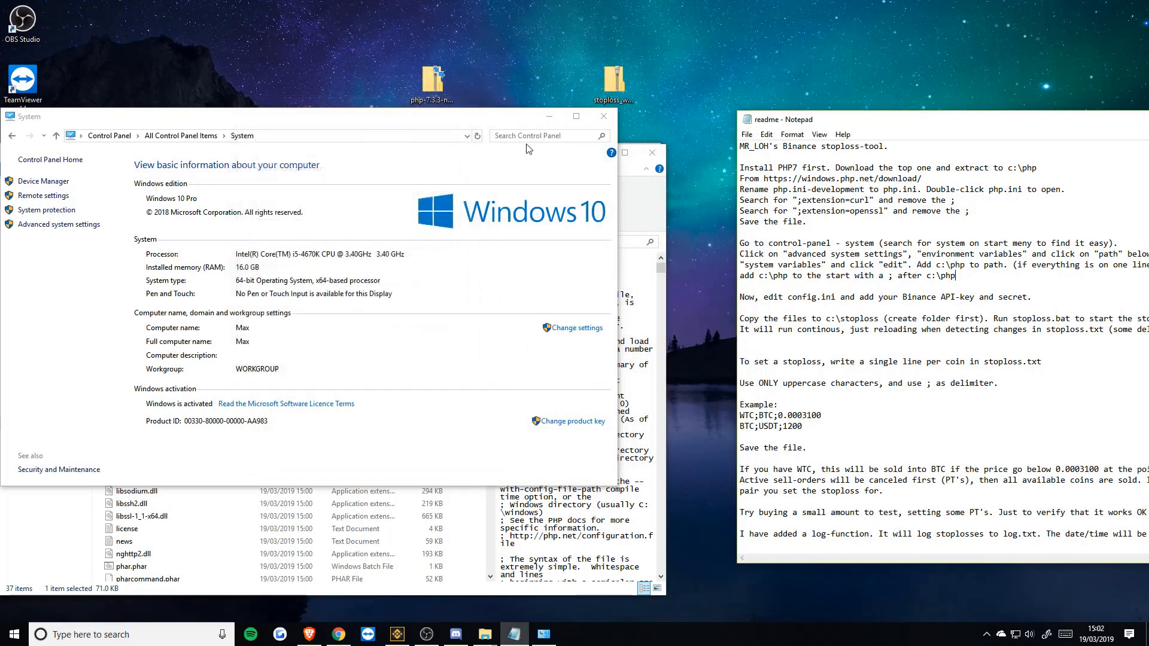
click(603, 116)
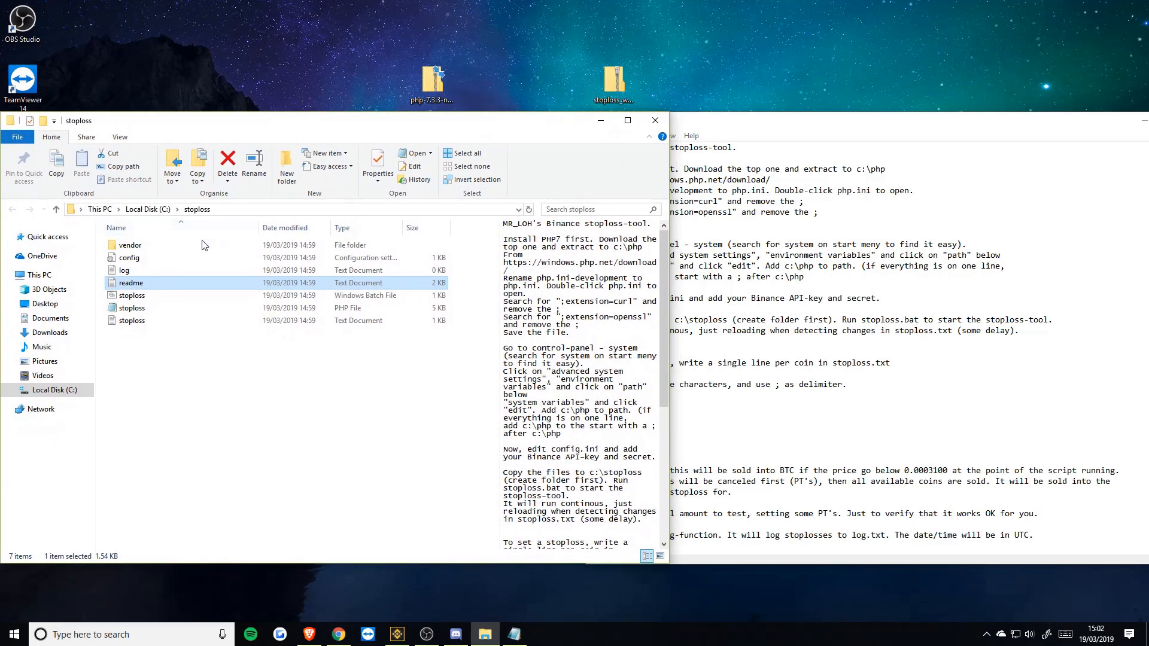
Step: Open the stoploss config file with its placeholder key and secret lines, moved aside
double_click(130, 257)
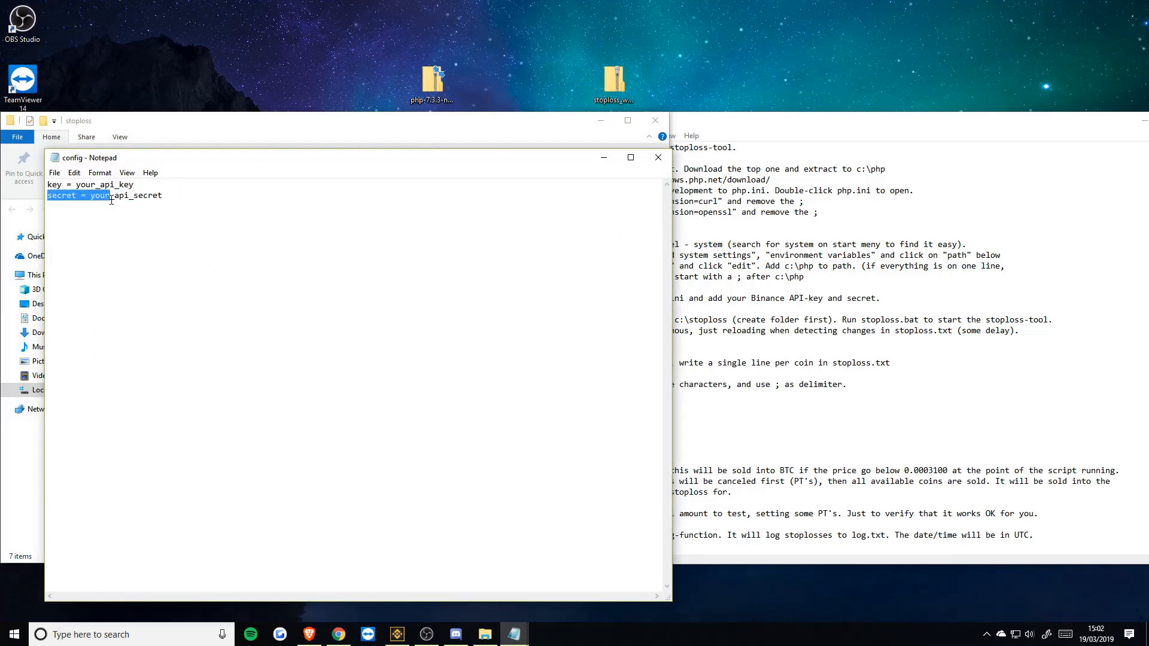
drag(96, 158, 291, 140)
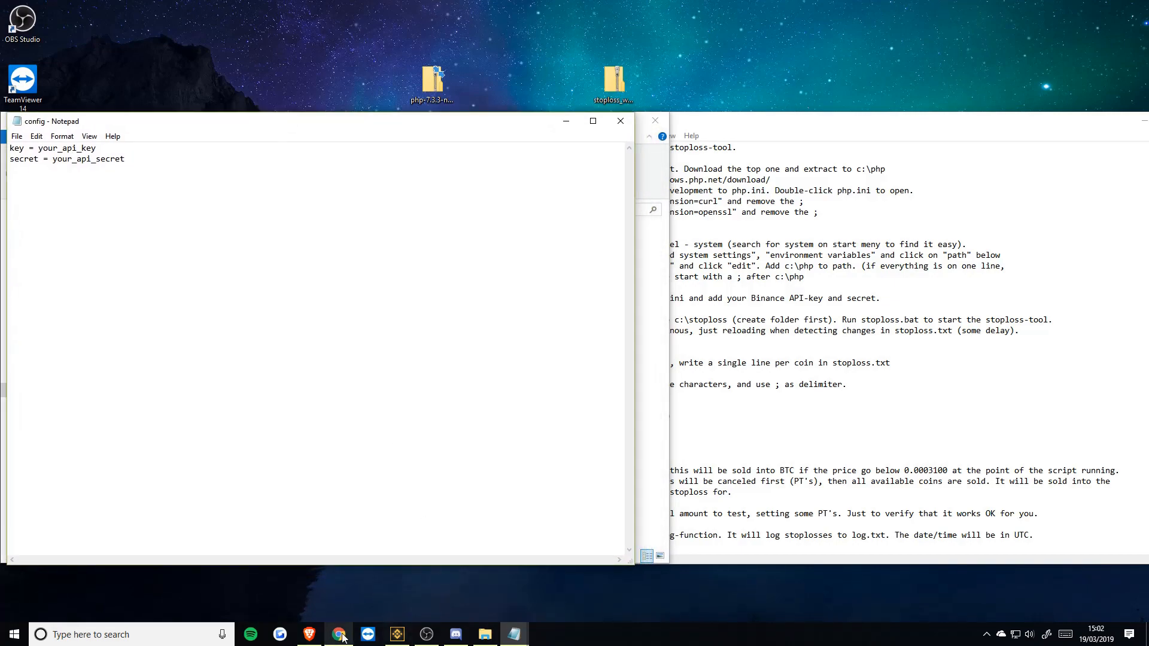
Step: Reach the Binance API key setup page via the account overview, then return to the config notes
click(309, 635)
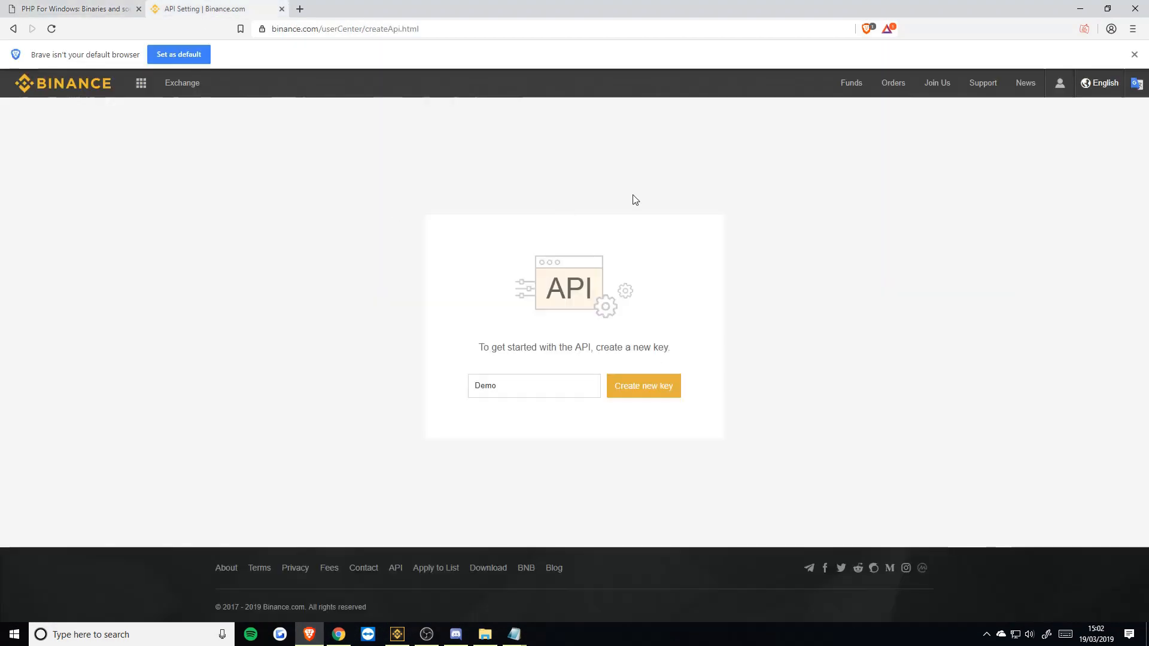
click(1060, 82)
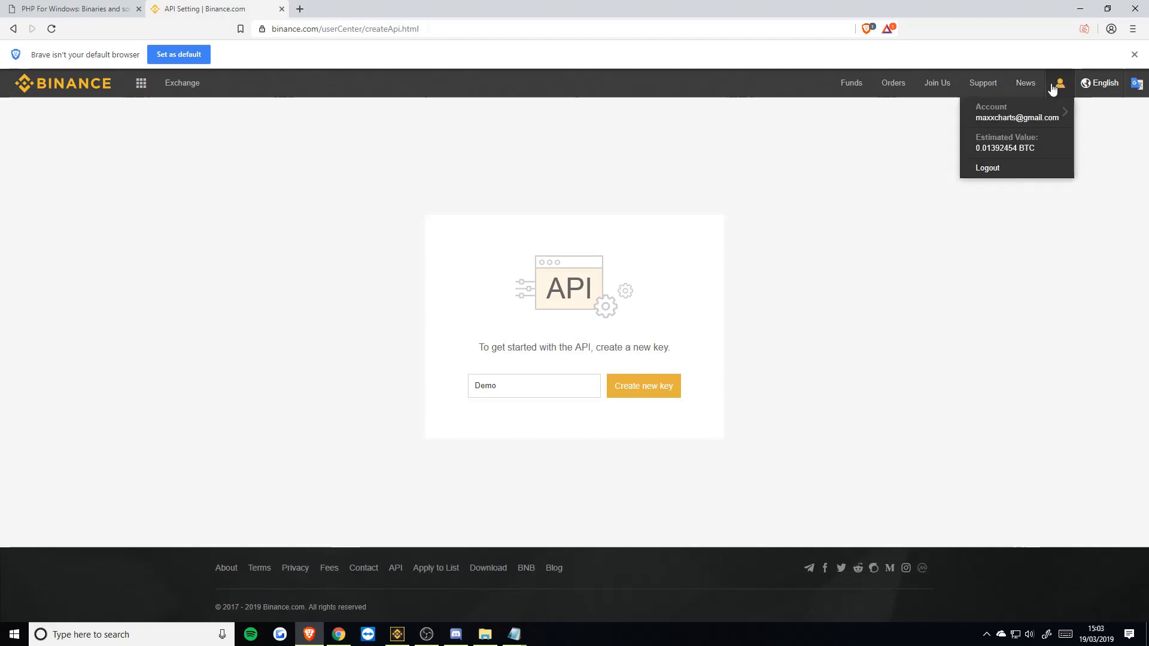
click(1017, 111)
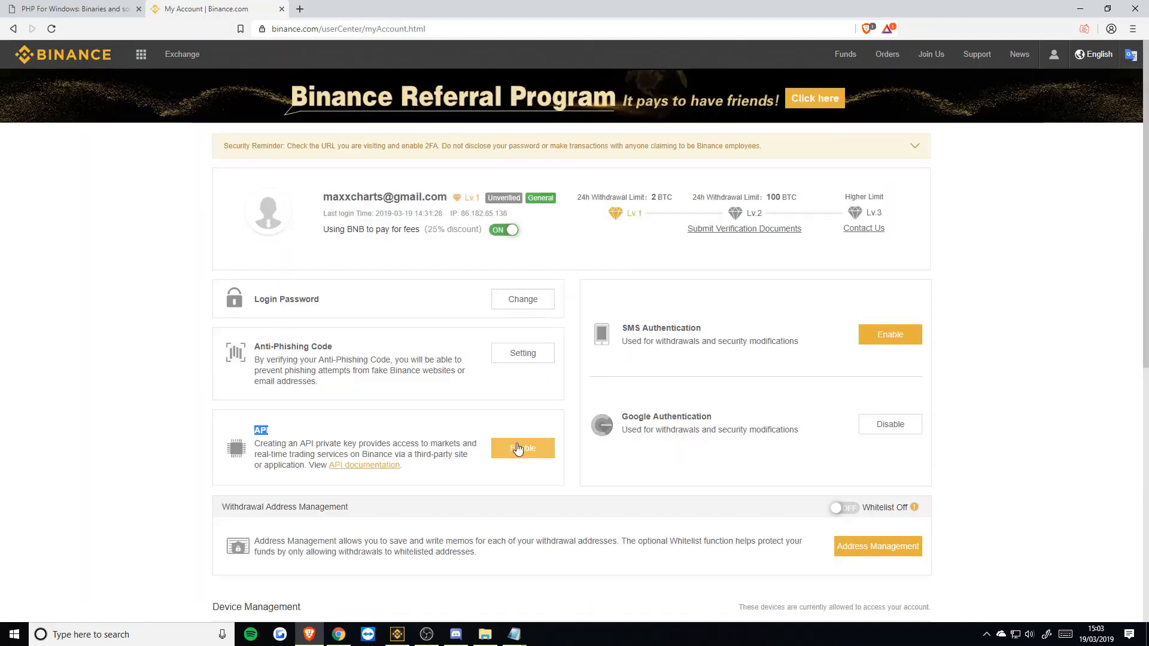
click(522, 448)
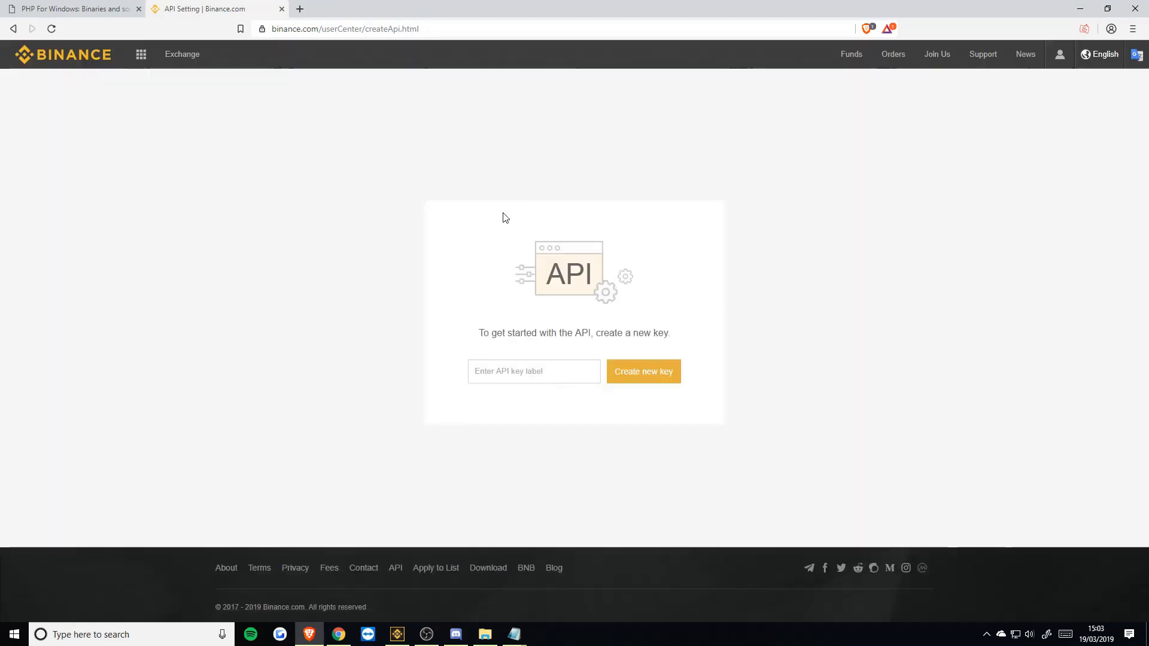
mouse_move(451, 276)
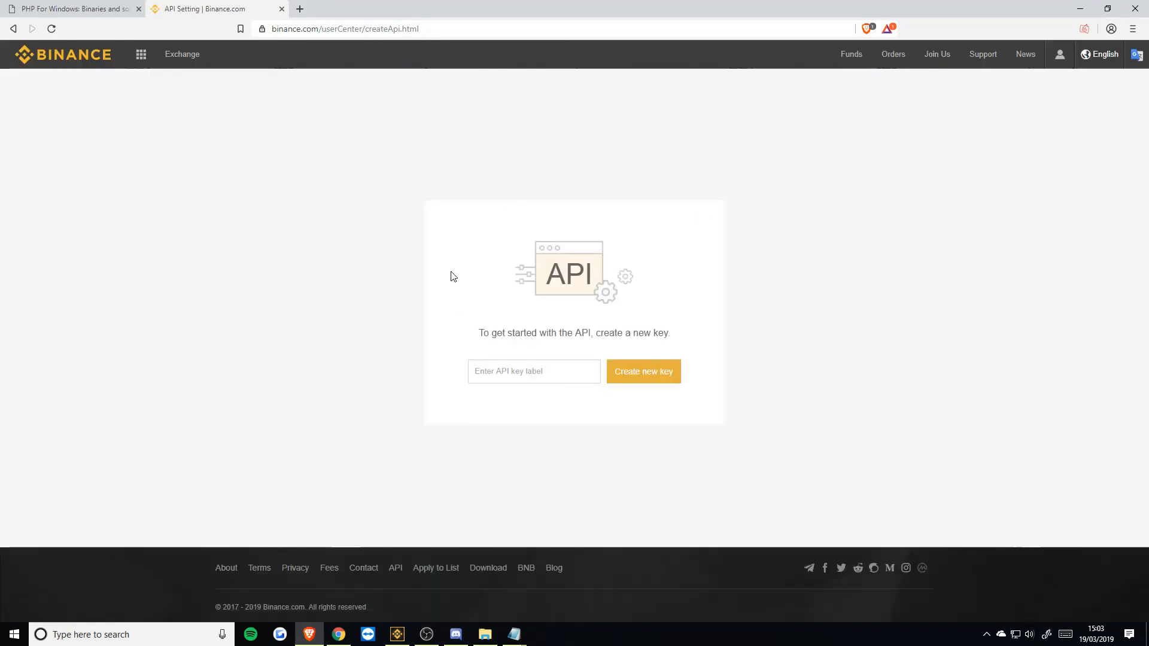
mouse_move(580, 396)
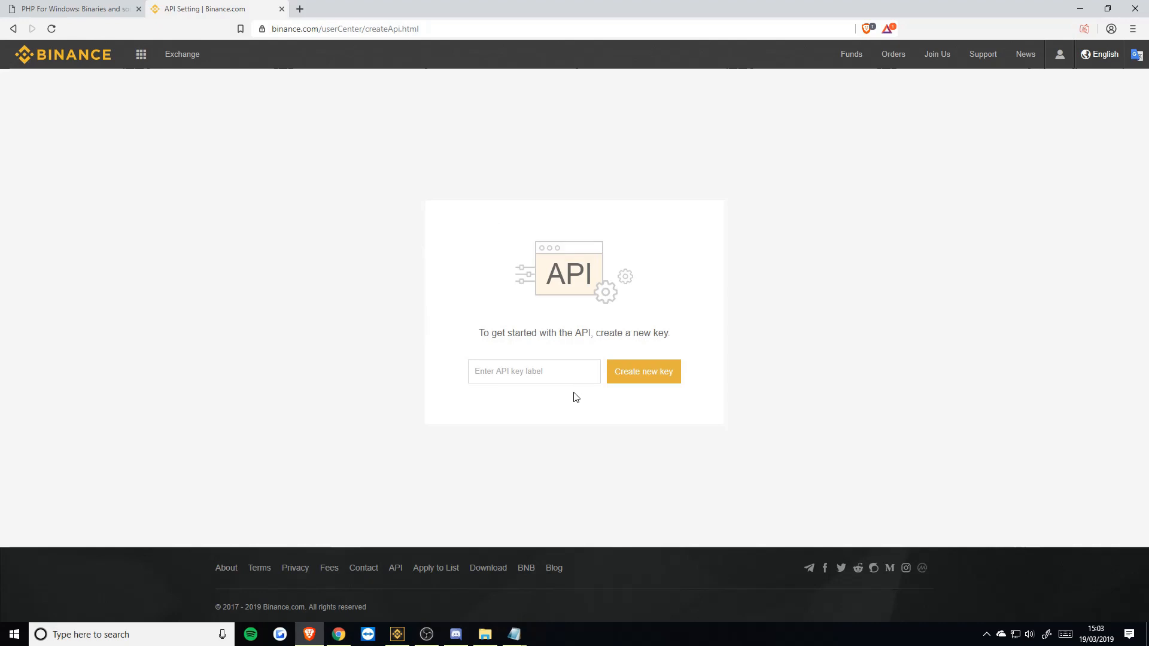
mouse_move(513, 635)
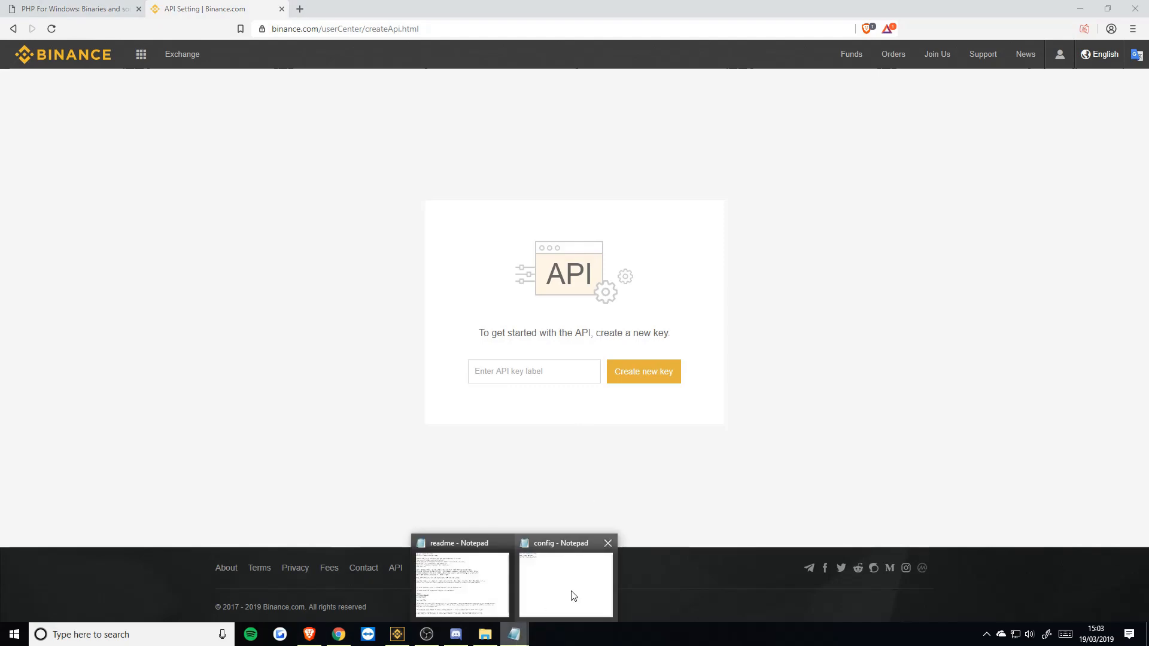
click(564, 583)
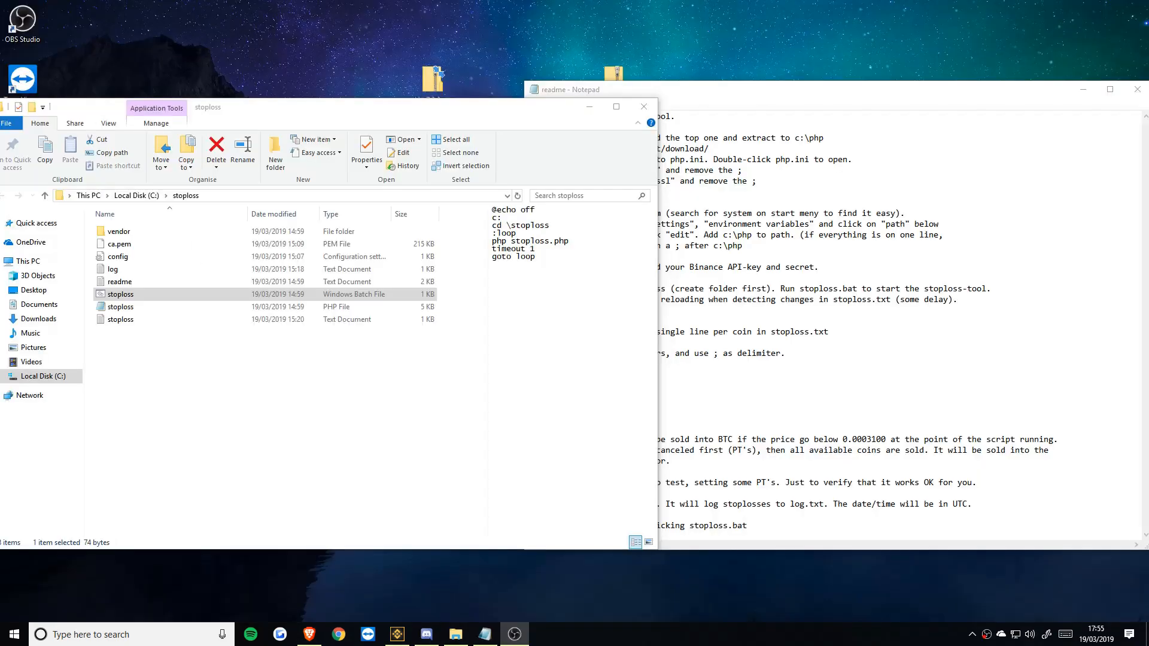
double_click(119, 256)
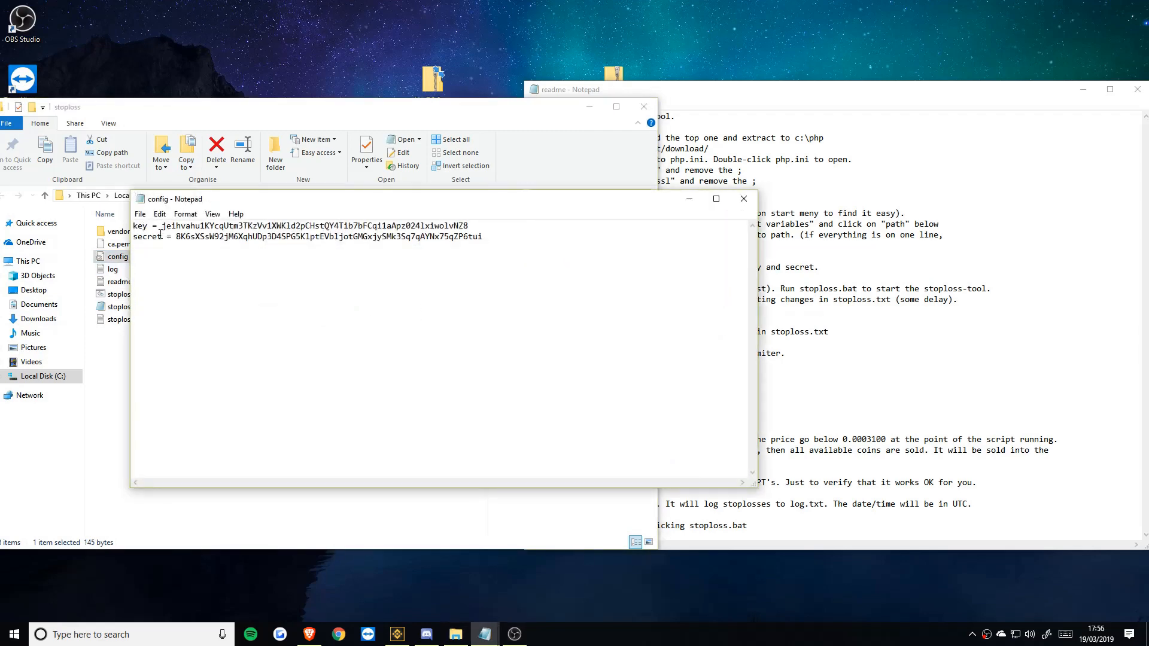
mouse_move(12, 181)
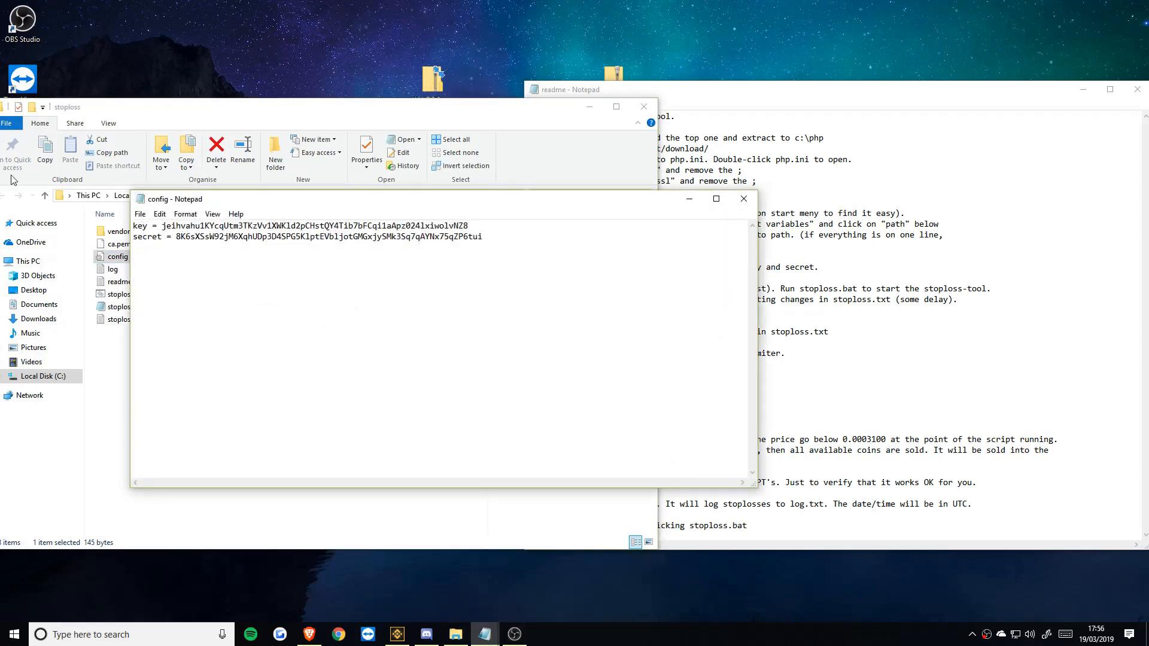
click(743, 199)
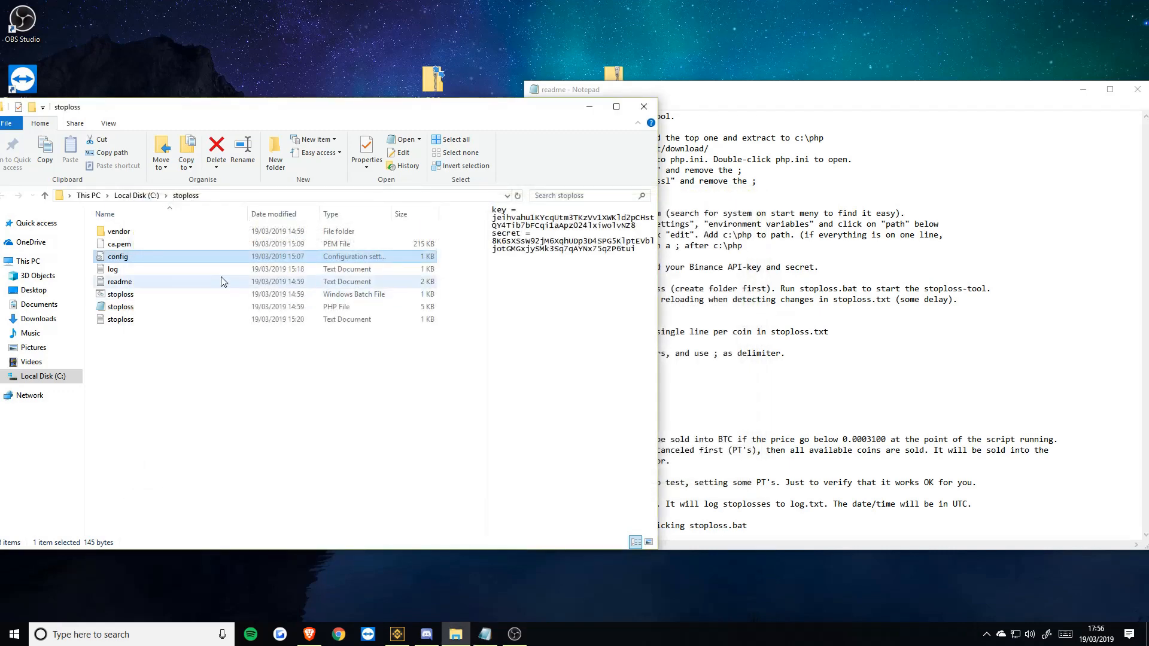
click(119, 318)
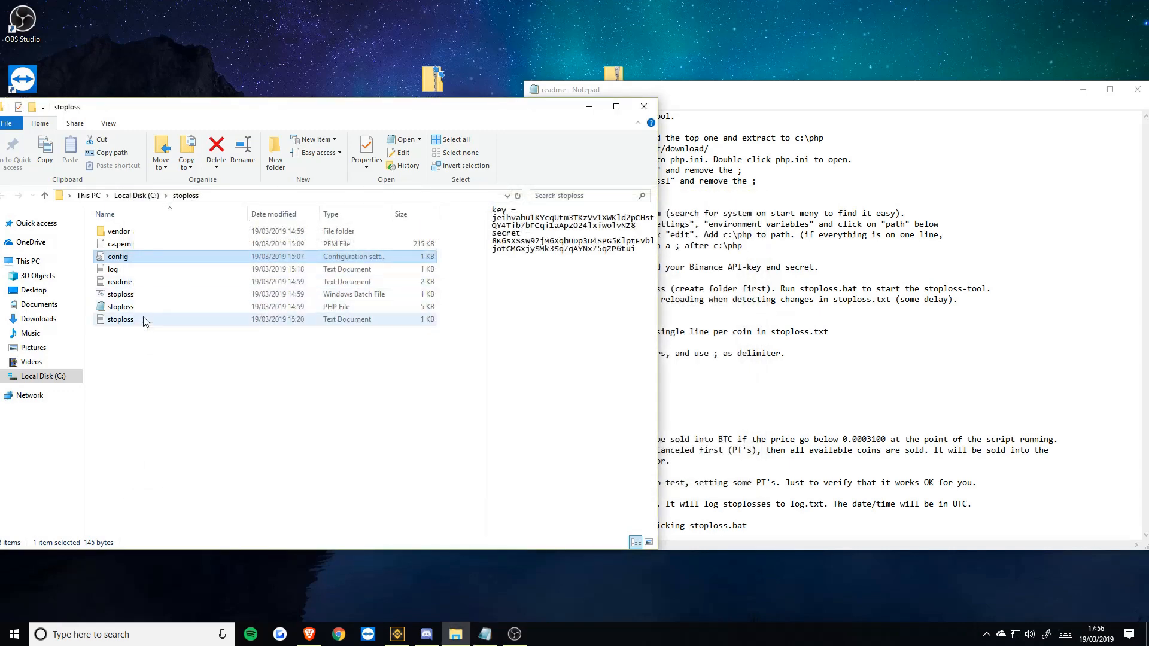
Step: Open stoploss.txt and launch stoploss.bat, which watches the BTC;USDT;1200 entry
double_click(119, 319)
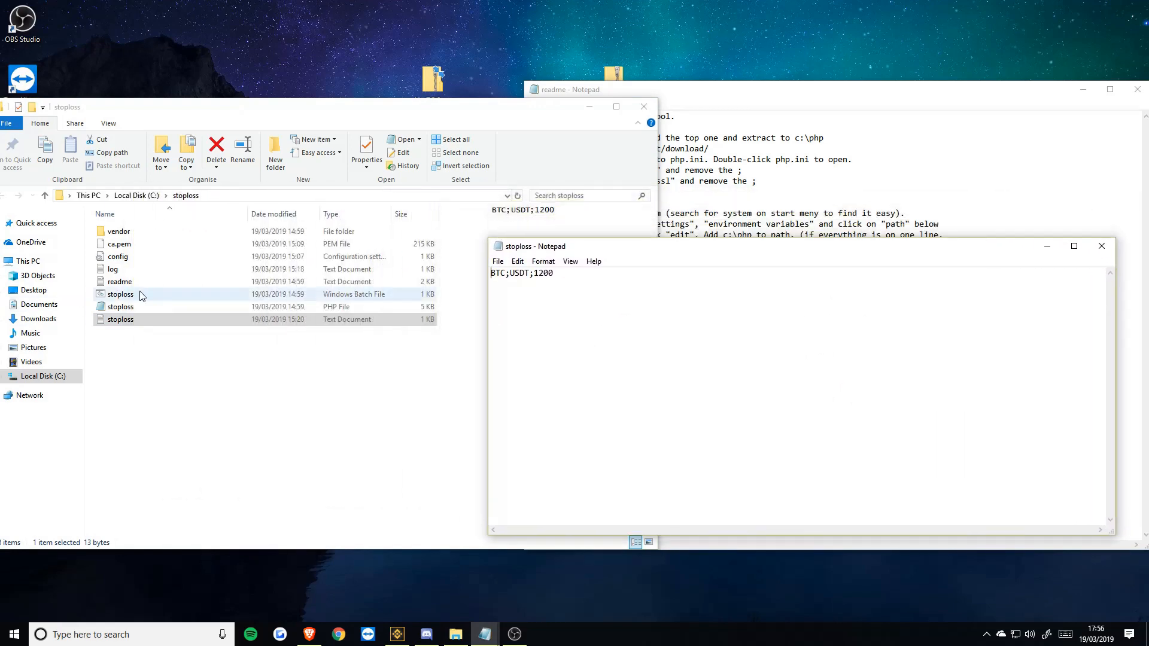
double_click(120, 295)
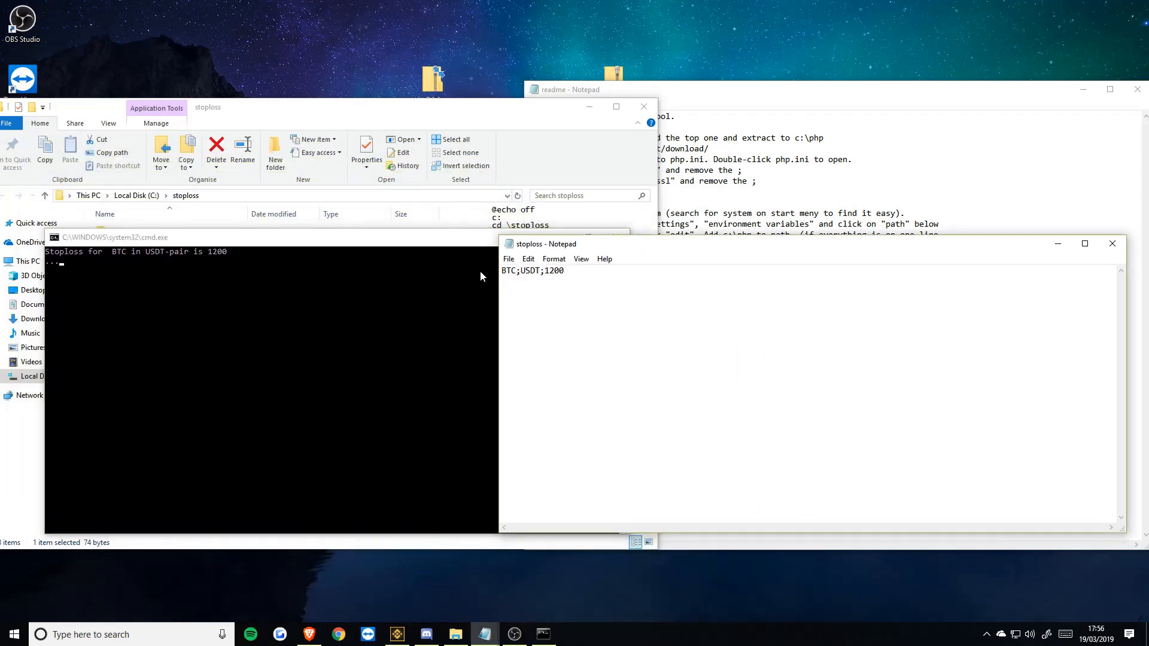
triple_click(533, 270)
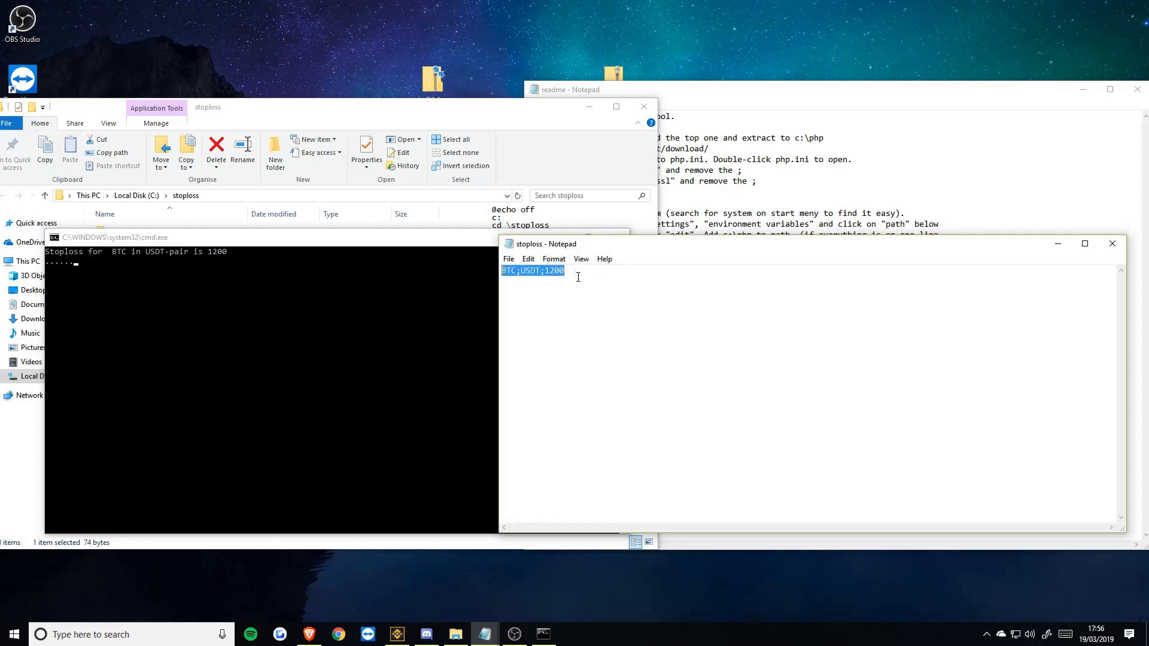
click(110, 270)
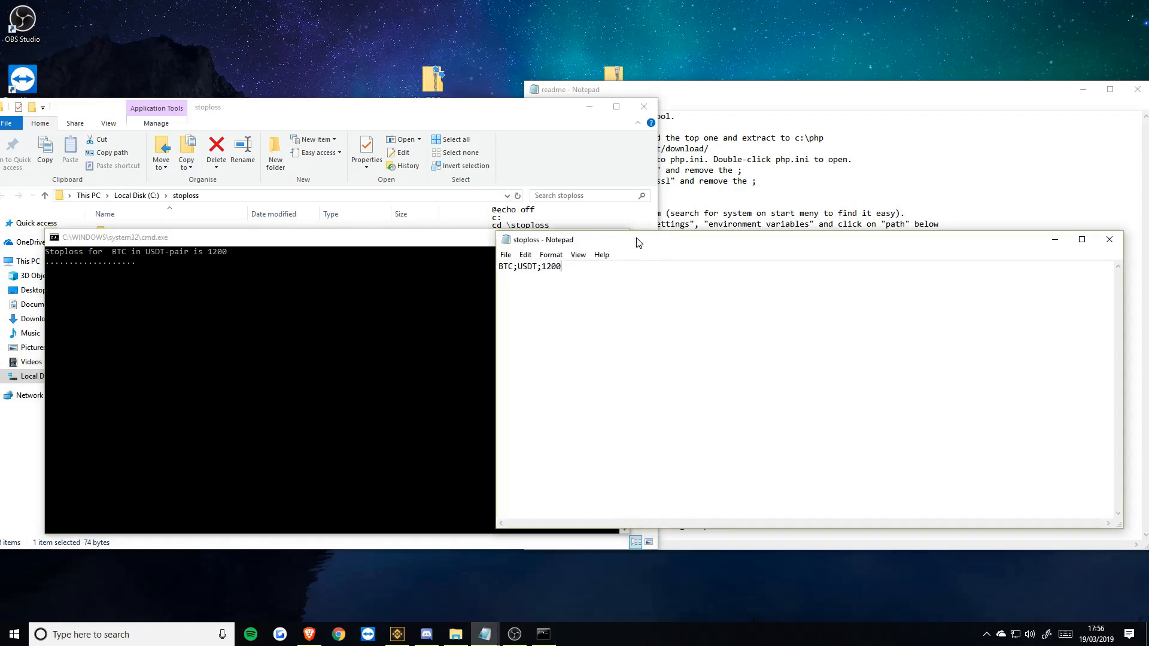
click(397, 635)
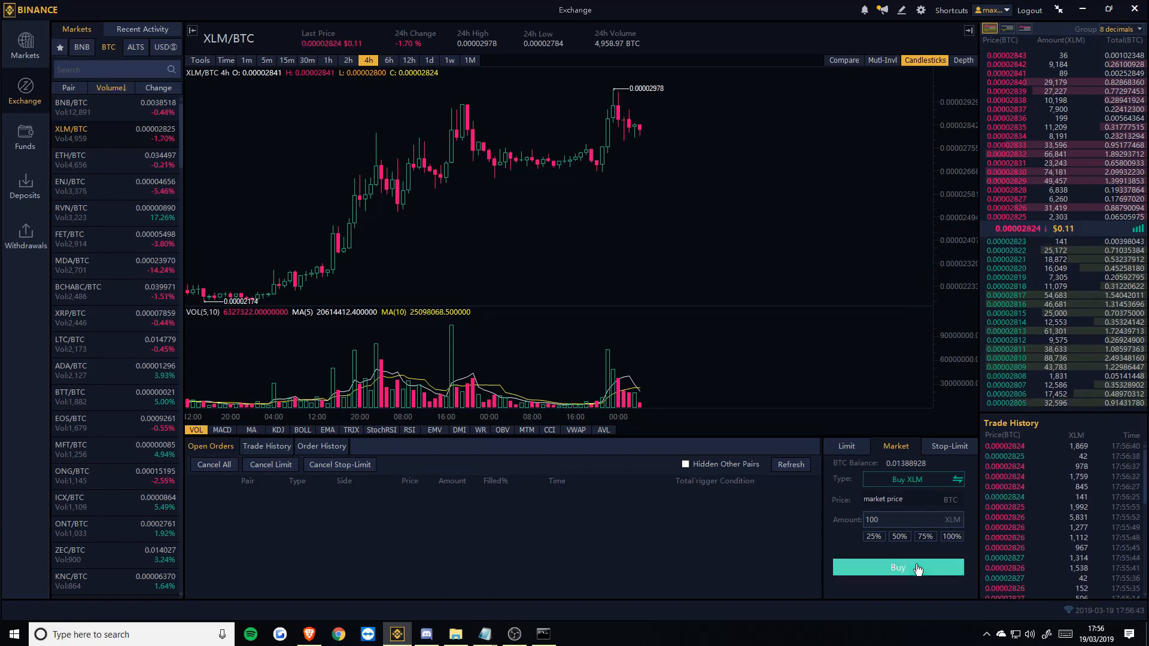
Step: Buy 100 XLM at market, then place two 50 XLM limit sells at 0.00002900 and 0.00002950 BTC
click(847, 445)
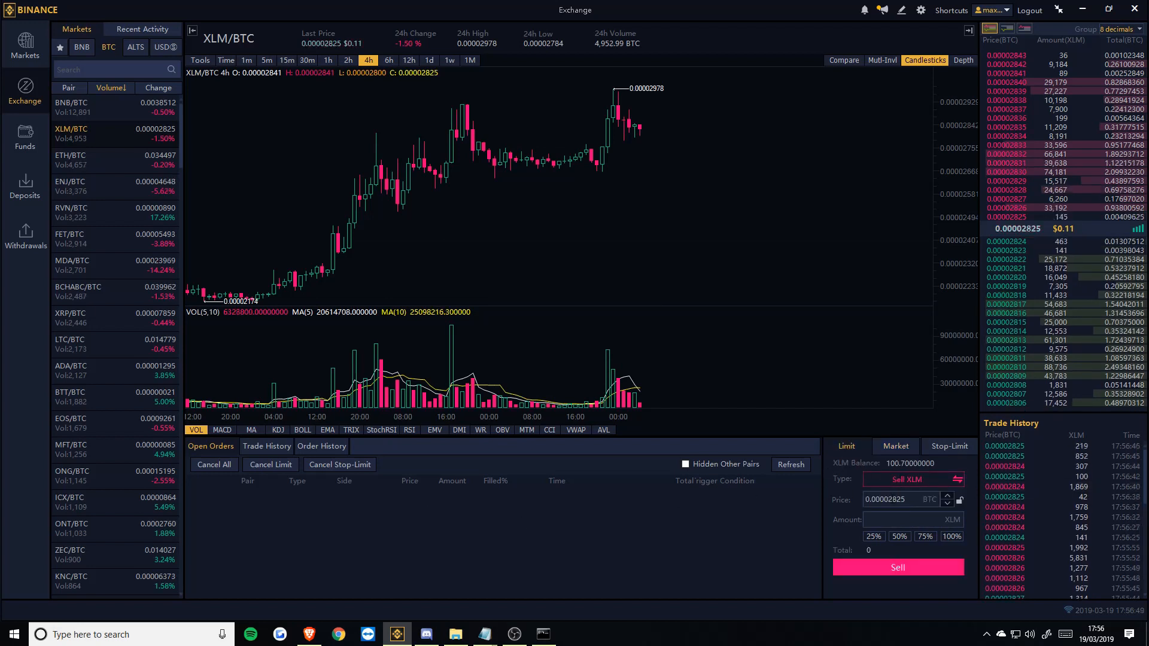
triple_click(887, 499)
text(0.00002900)
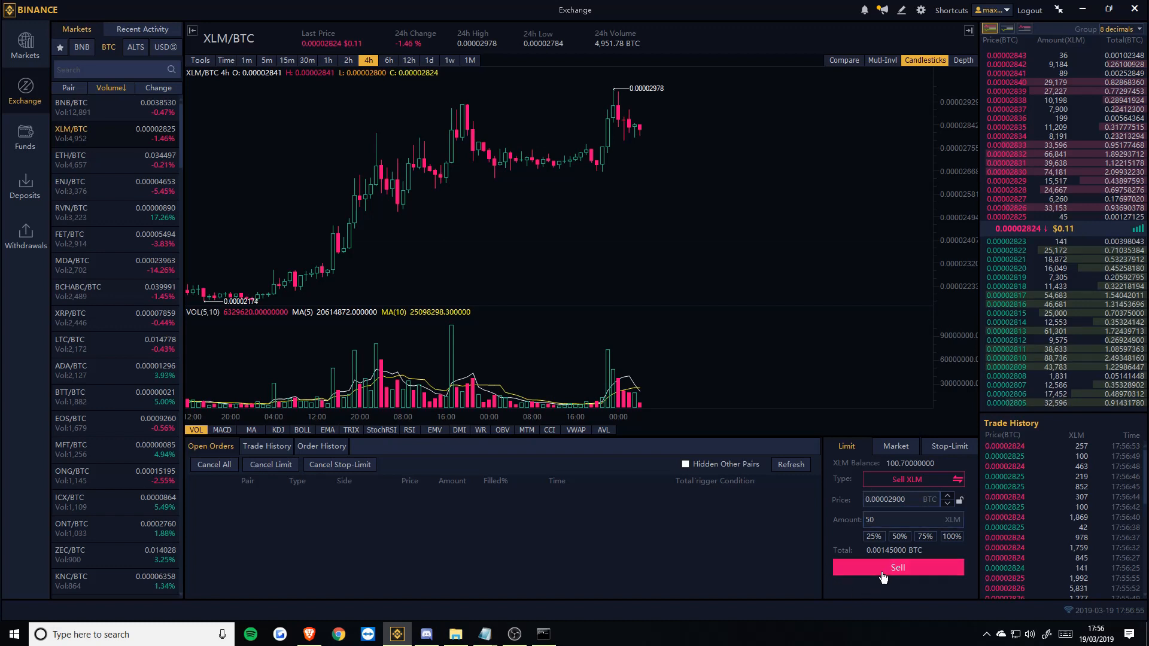
click(897, 568)
text(0.00002950)
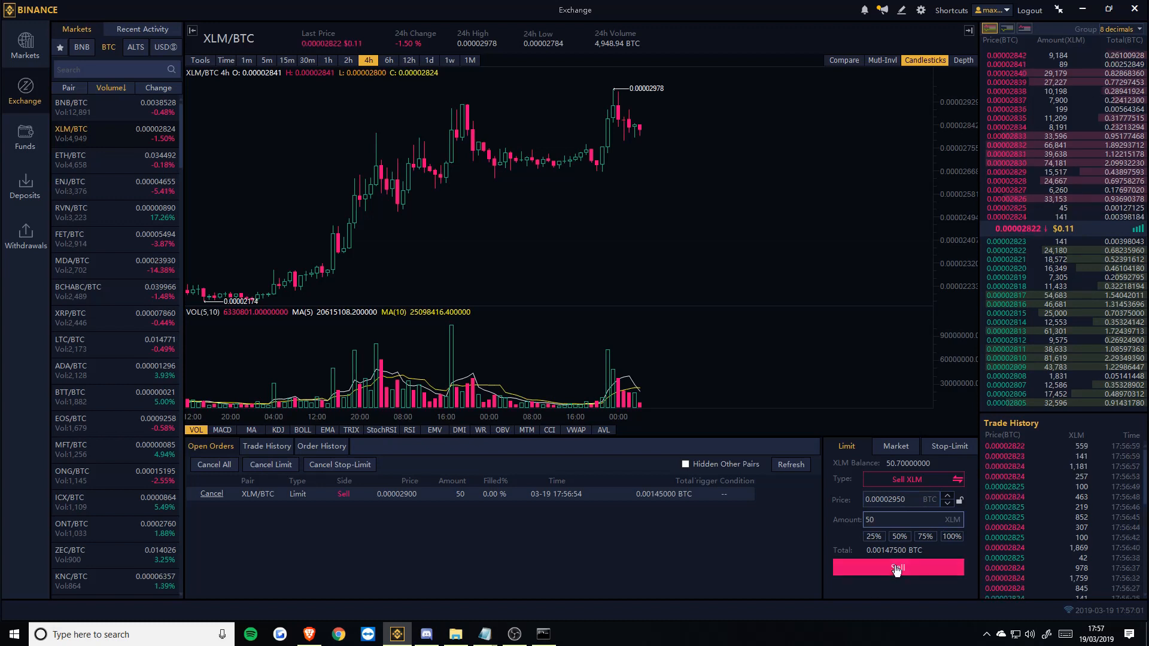
click(897, 567)
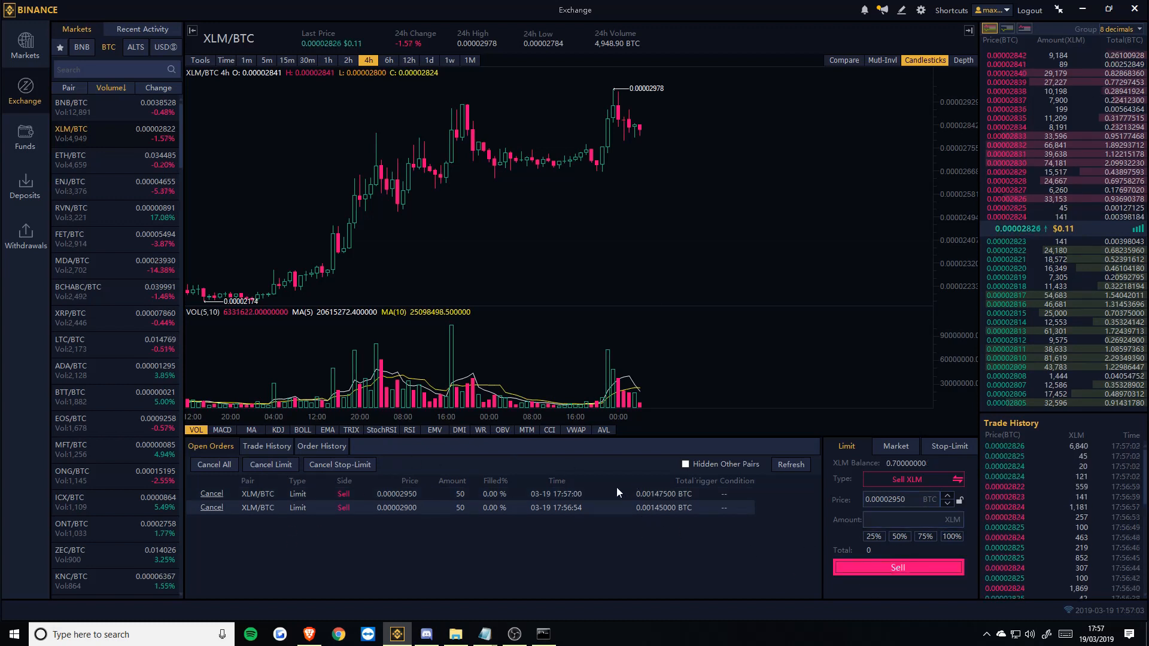
mouse_move(543, 634)
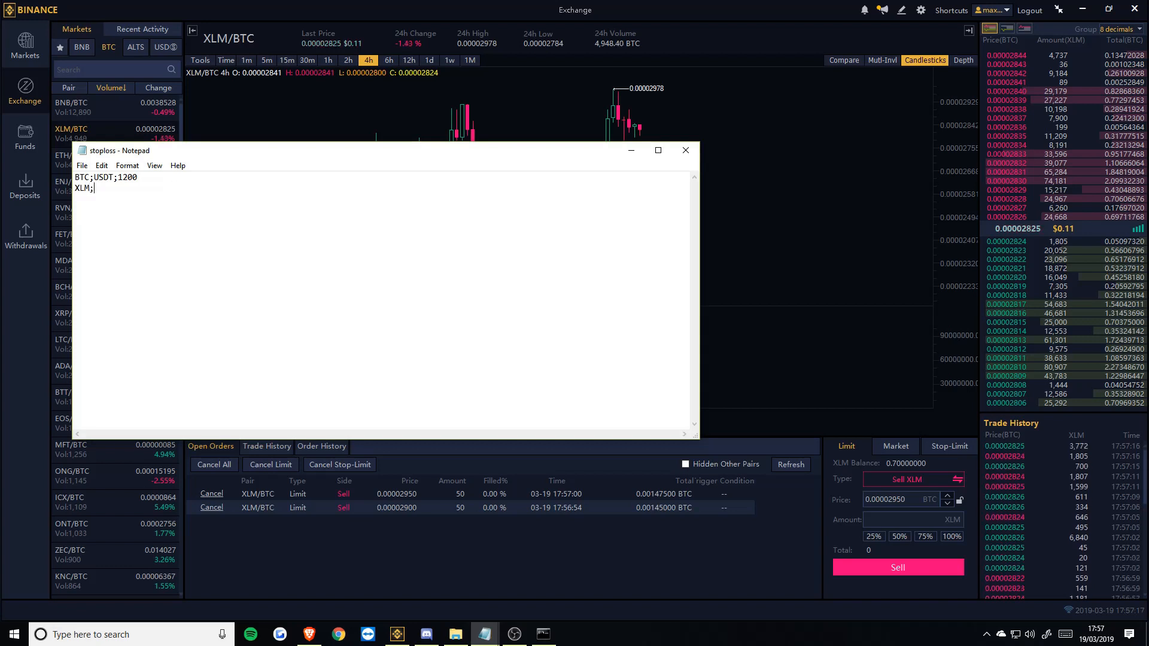
Step: Type the partial XLM;BTC; line and select the 0.00002950 limit price in Binance to copy
text(BTC)
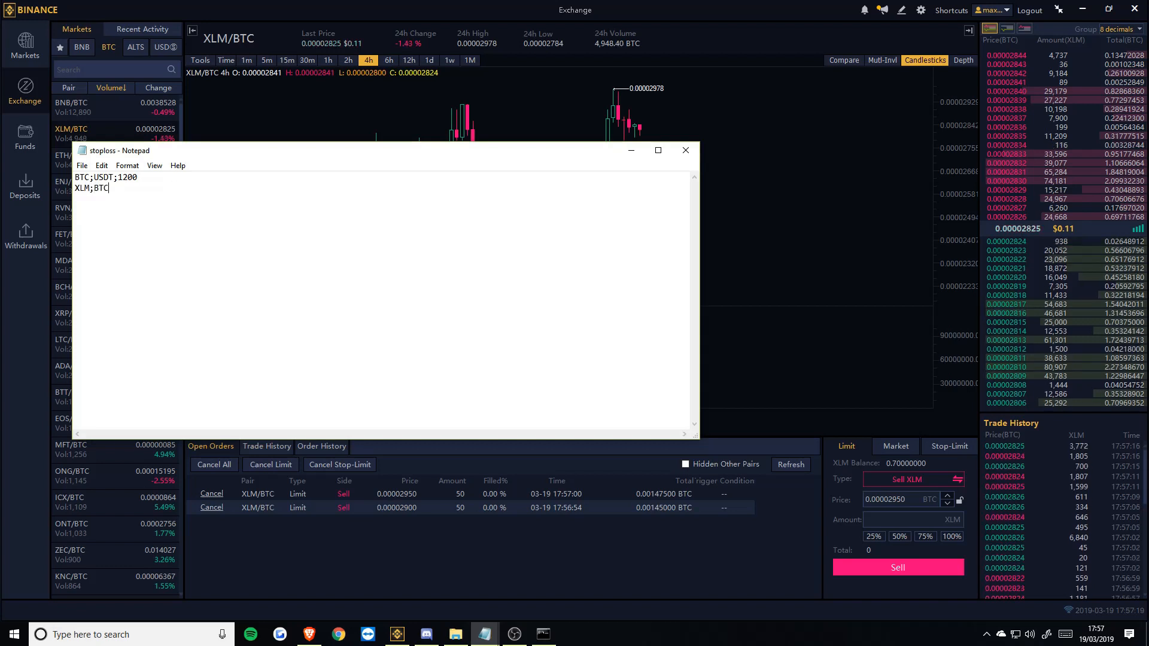
text(;)
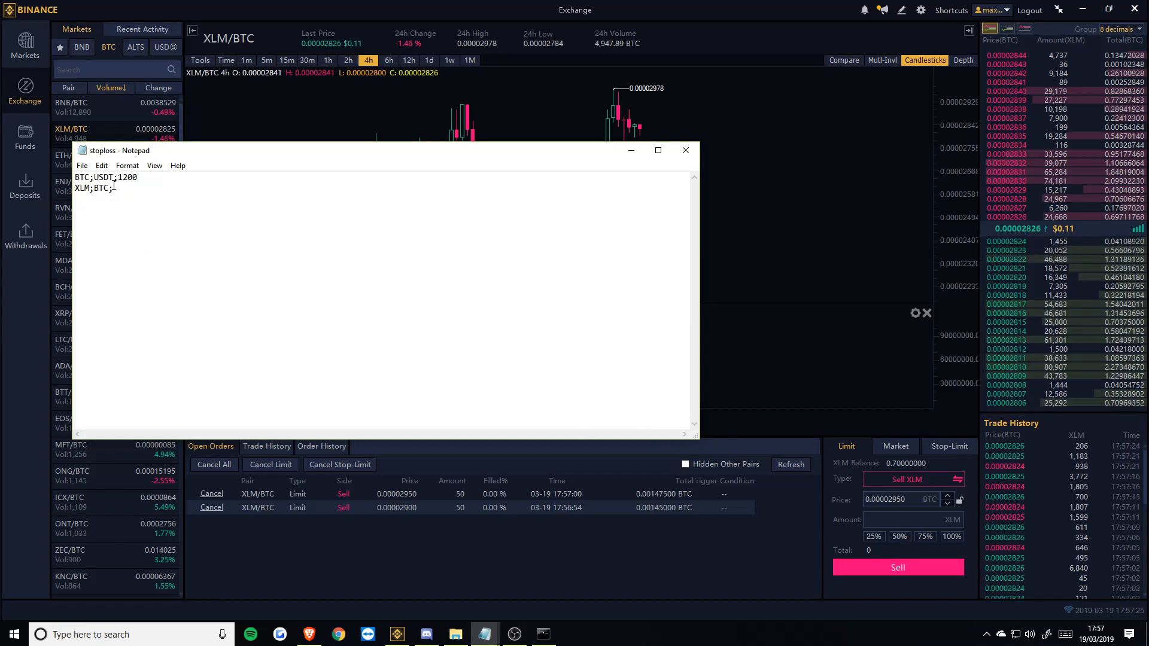
text(;)
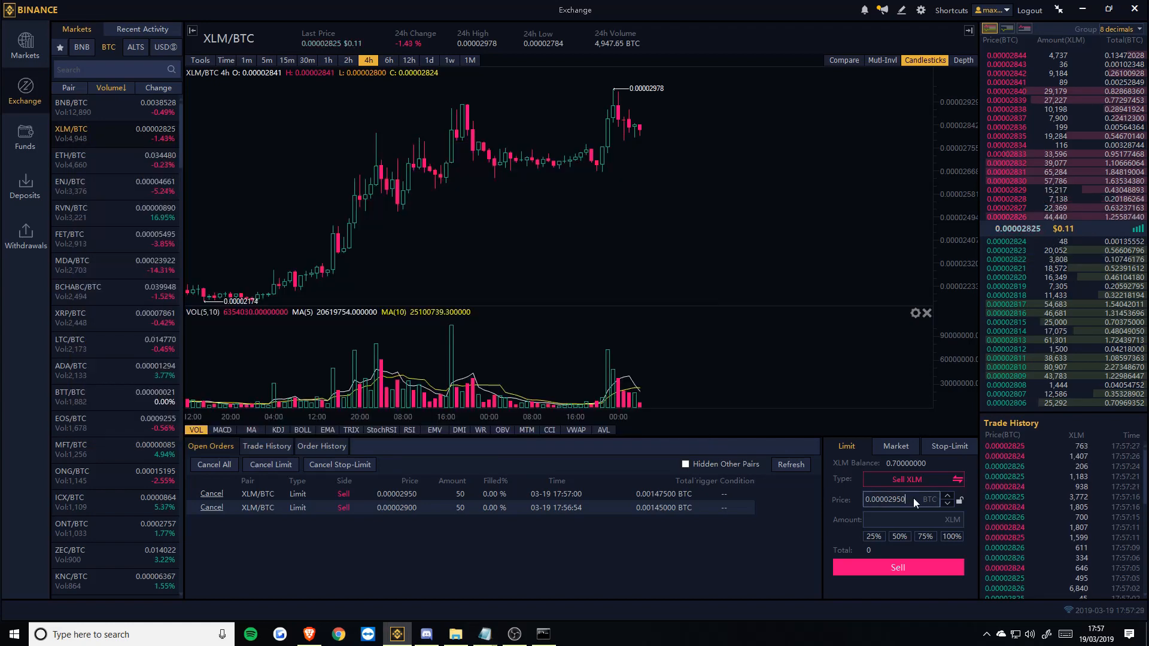
triple_click(887, 500)
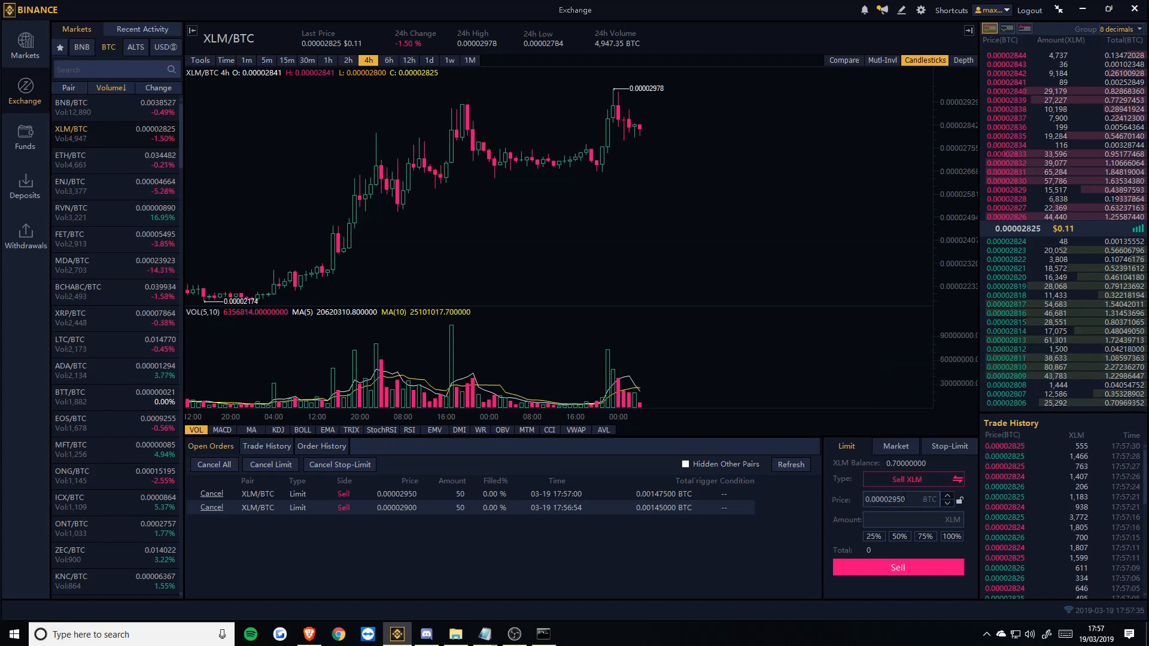
triple_click(888, 499)
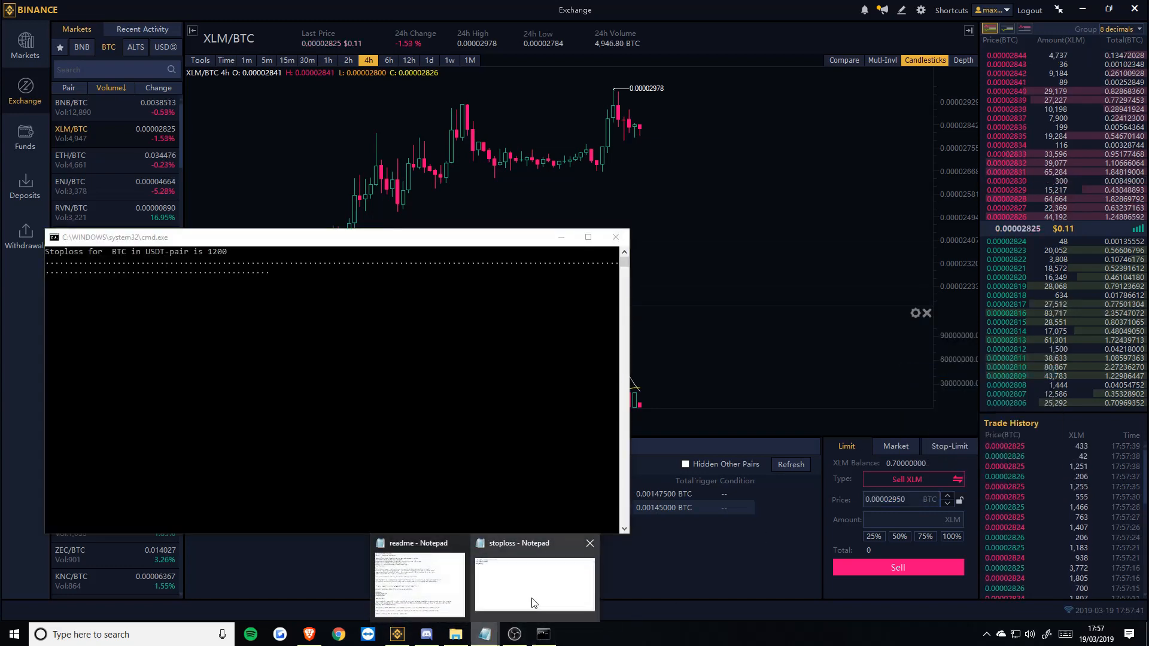
Step: Complete the entry as XLM;BTC;0.00002880 and remove the BTC;USDT;1200 line
click(534, 583)
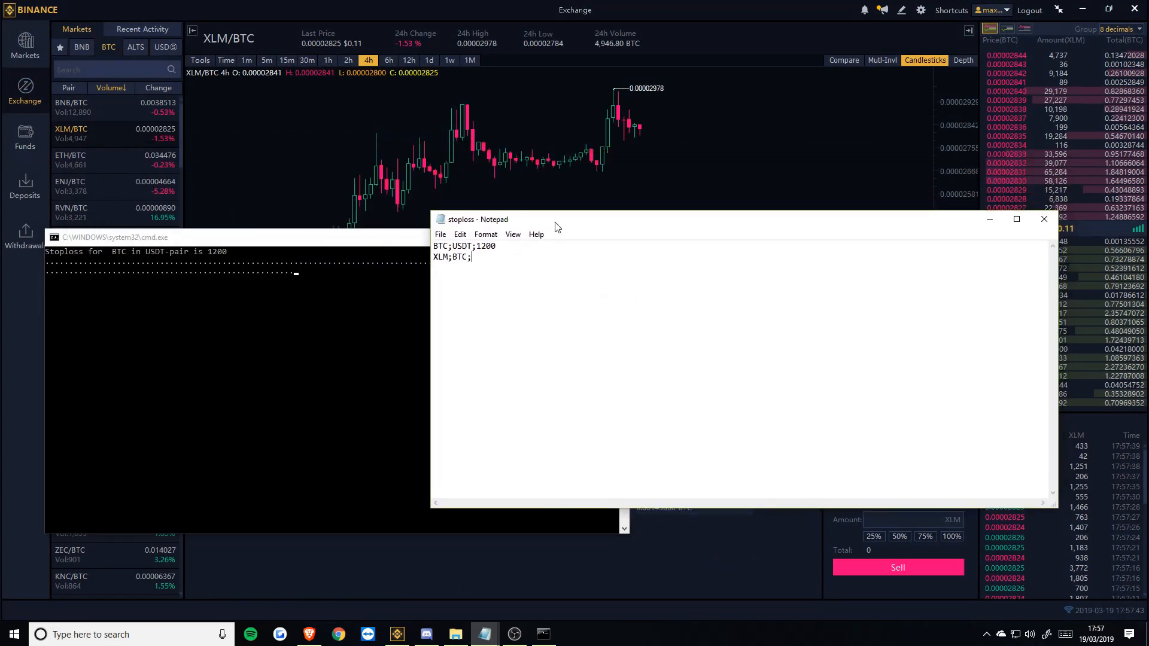
text(0.00002950)
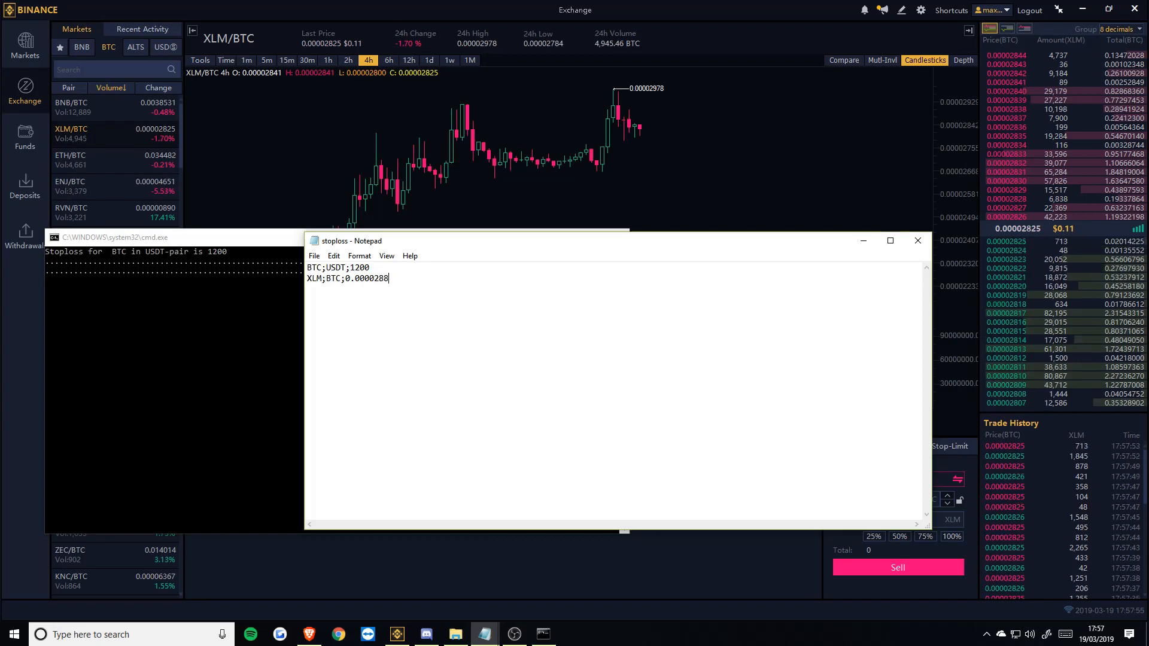
text(0)
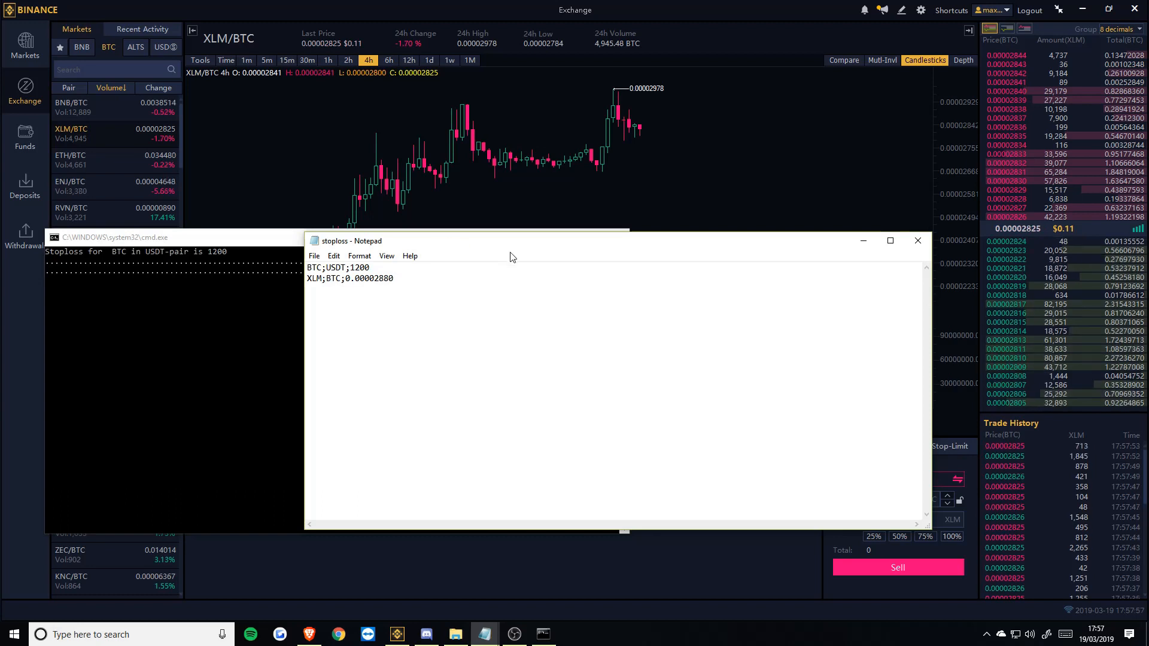
triple_click(338, 267)
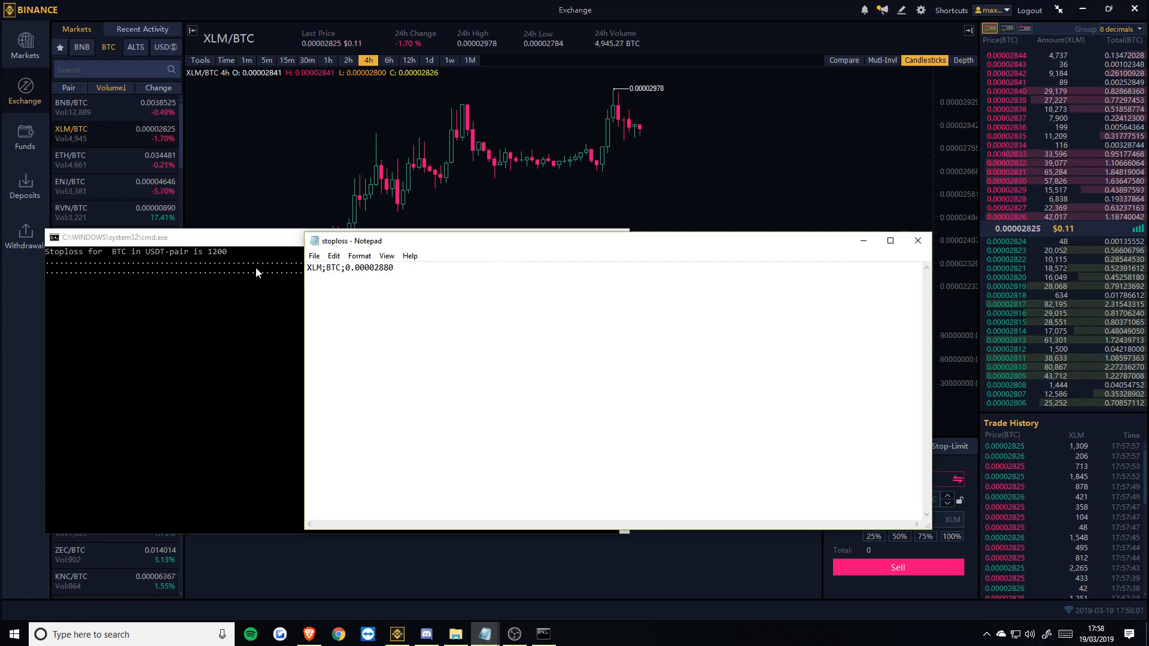
click(315, 256)
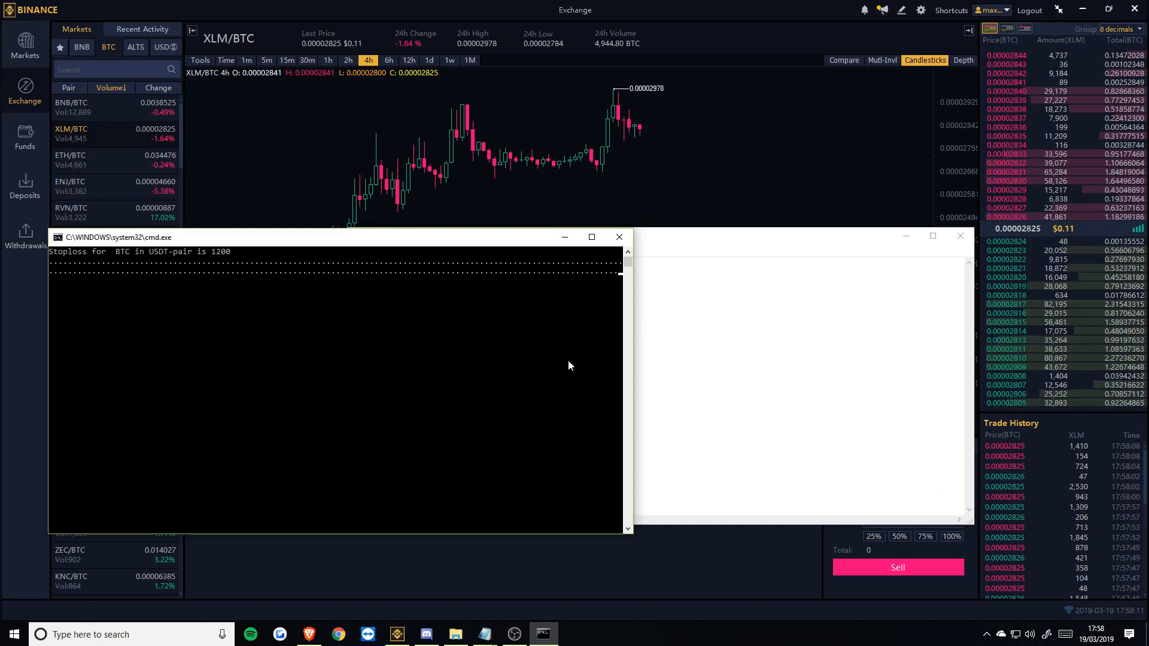
Step: Let the stoploss console reload the file and execute the XLM/BTC stop at 0.00002880
click(483, 635)
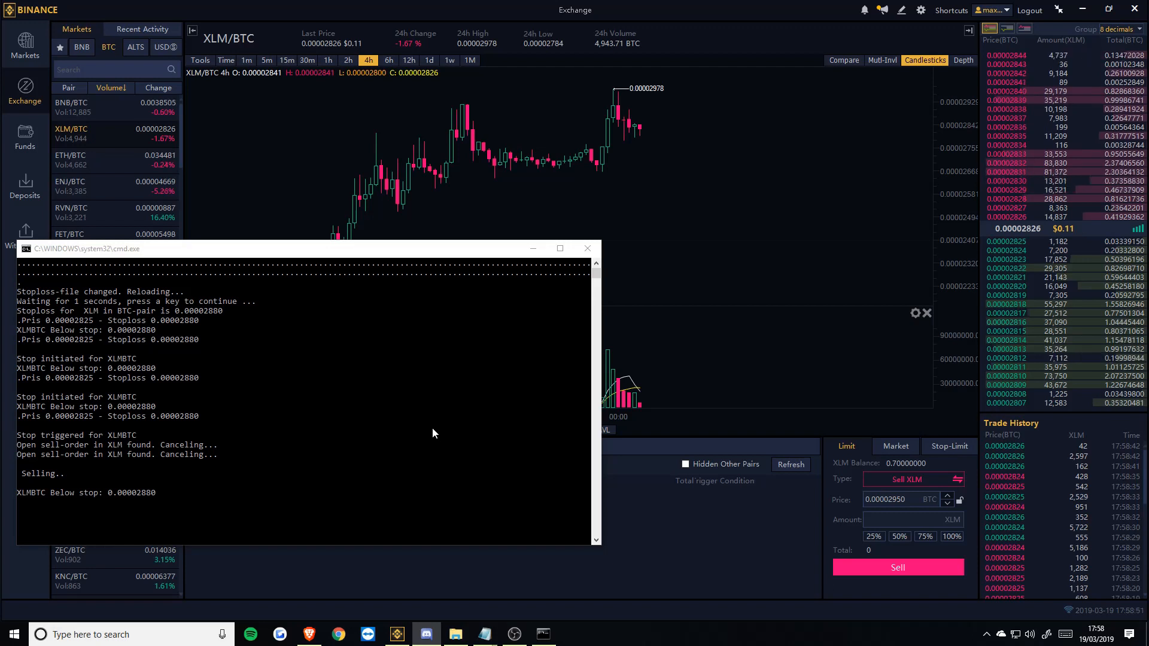
mouse_move(469, 161)
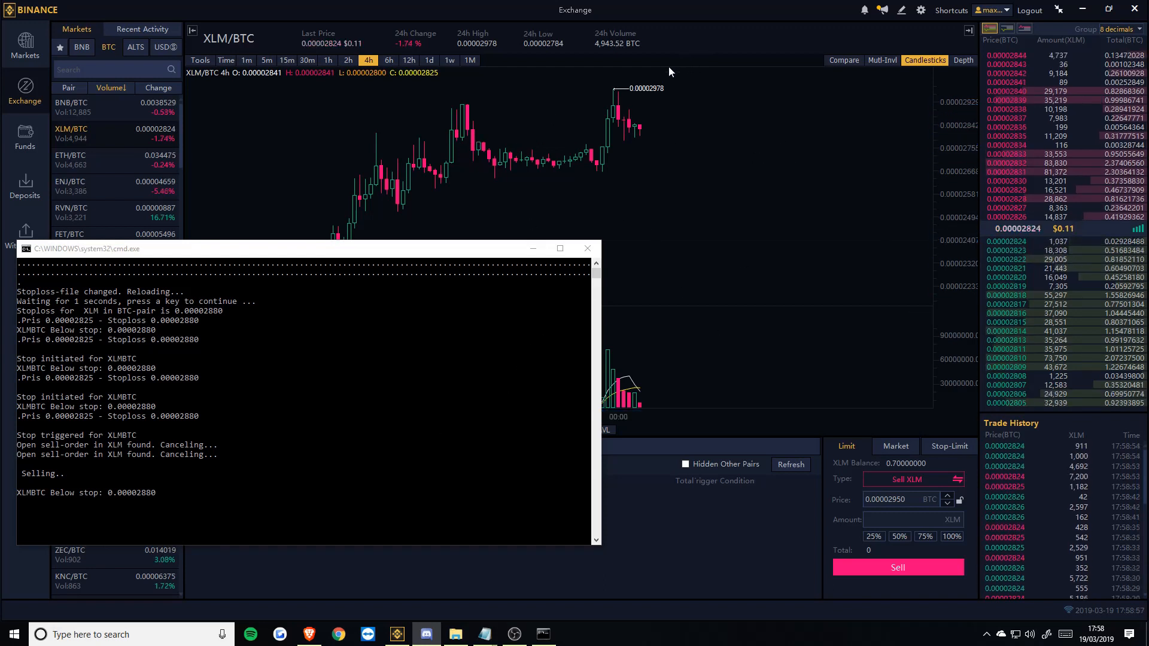
mouse_move(705, 100)
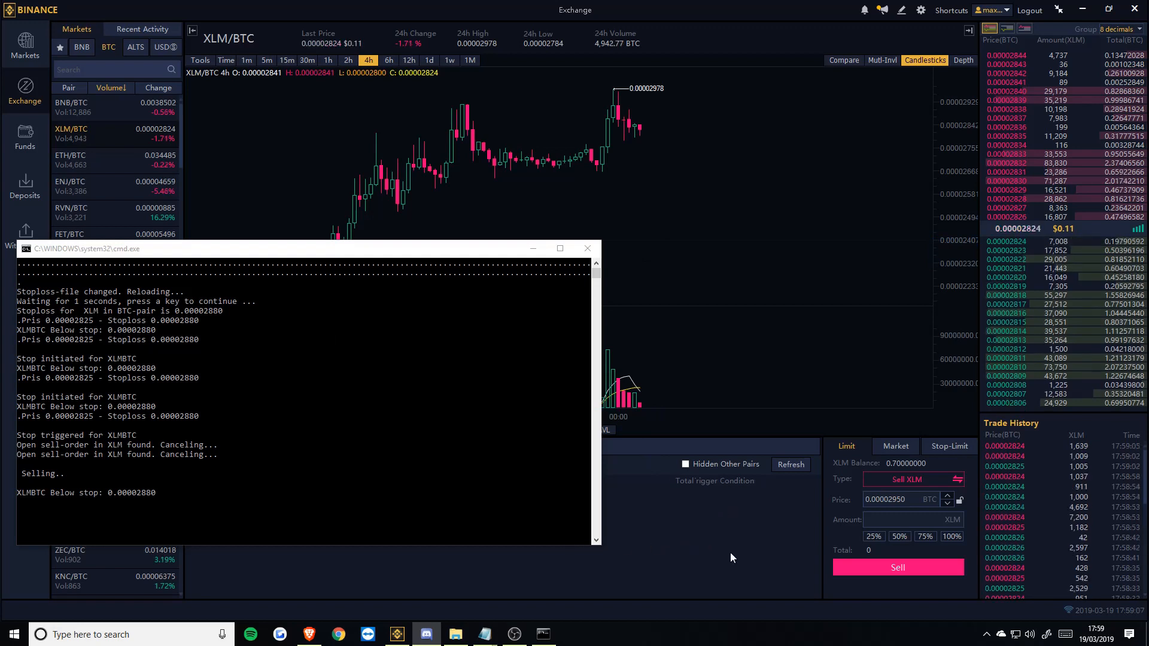
Step: Bring Binance forward and check the XLM order form shows no open orders left
click(587, 249)
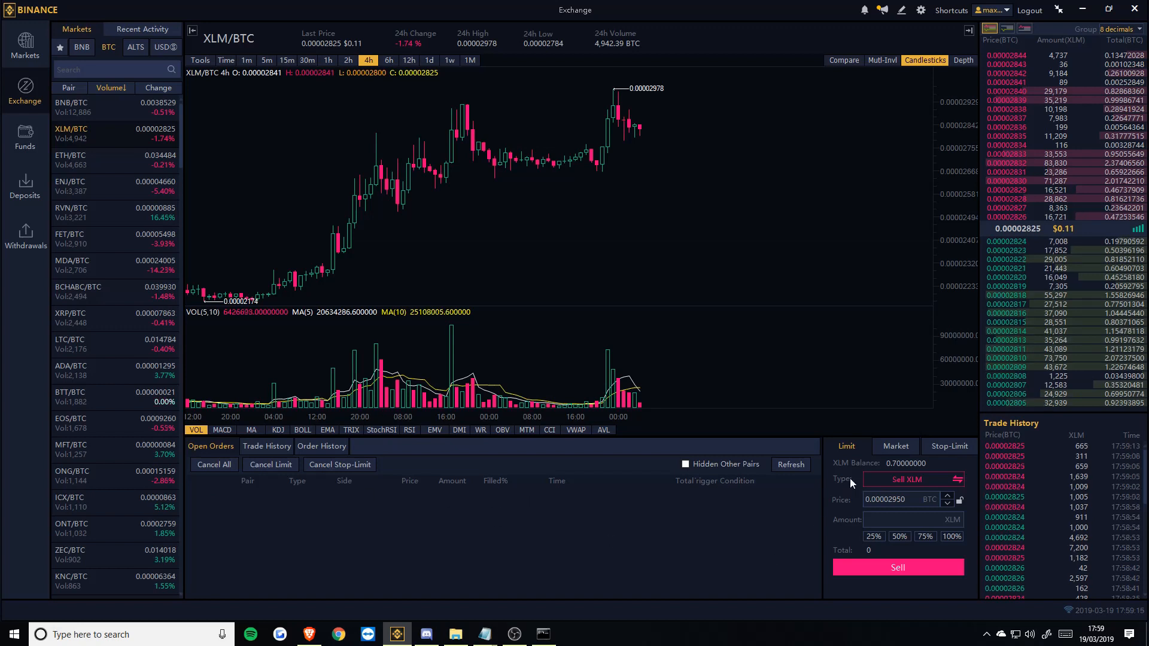
click(895, 445)
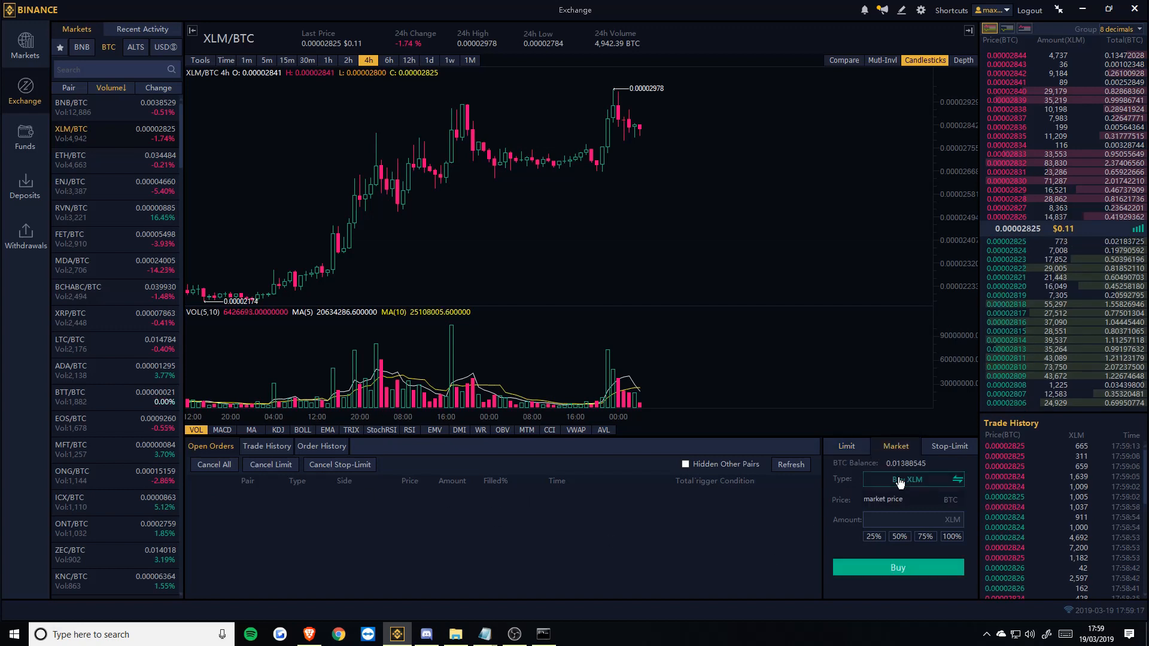
click(845, 446)
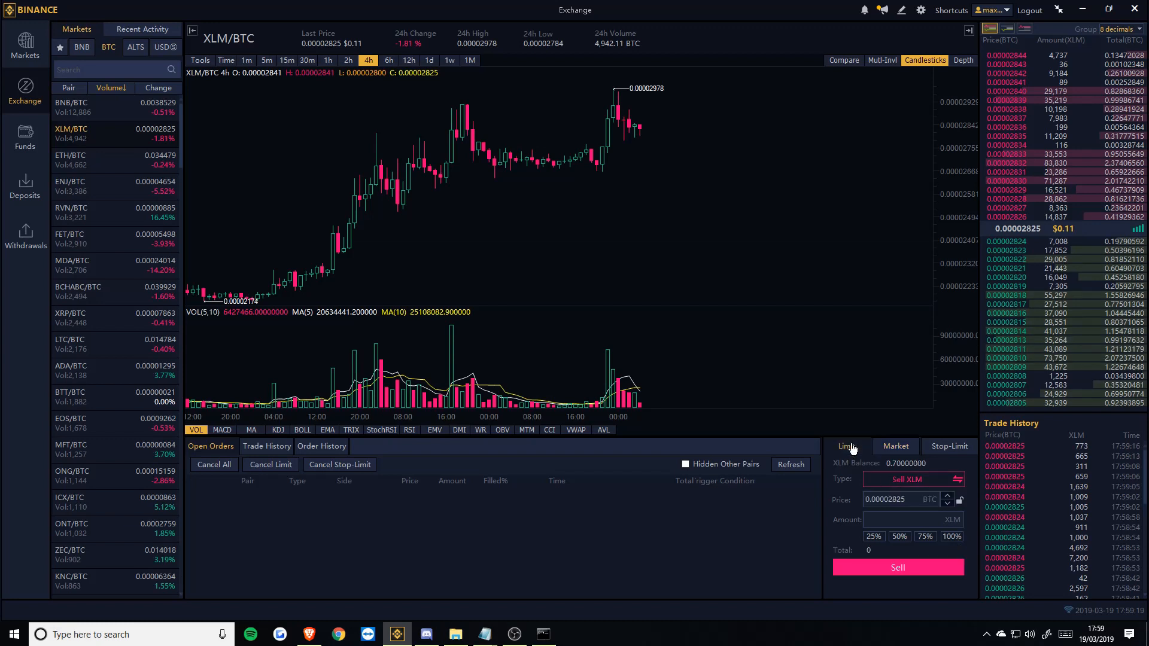
mouse_move(542, 634)
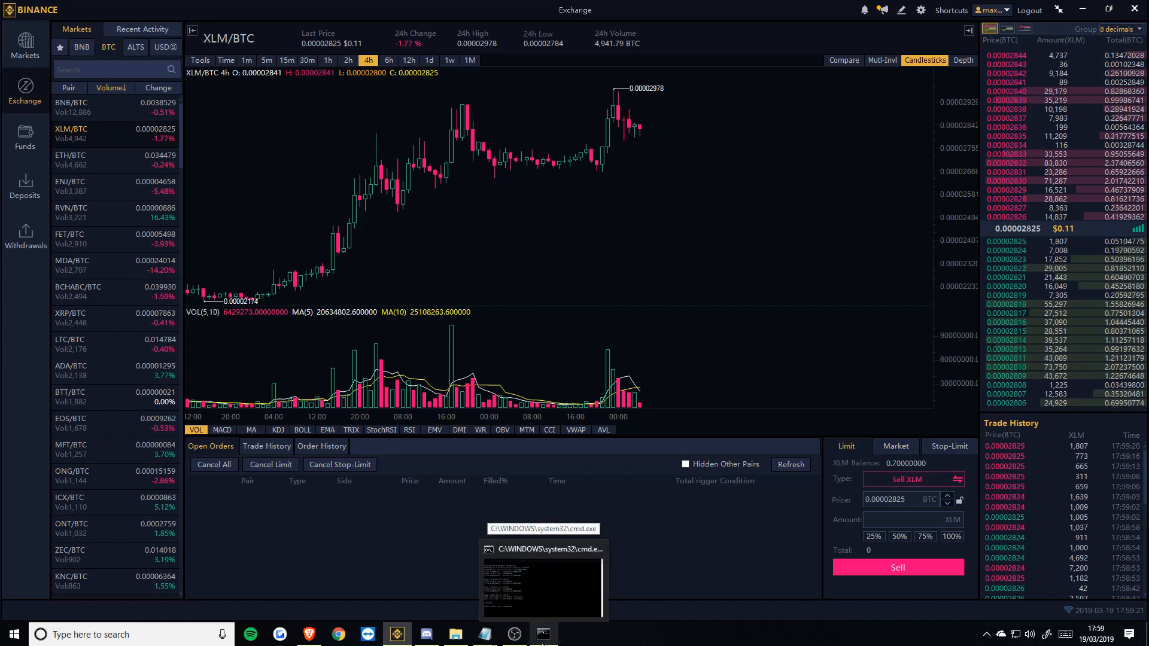
mouse_move(513, 635)
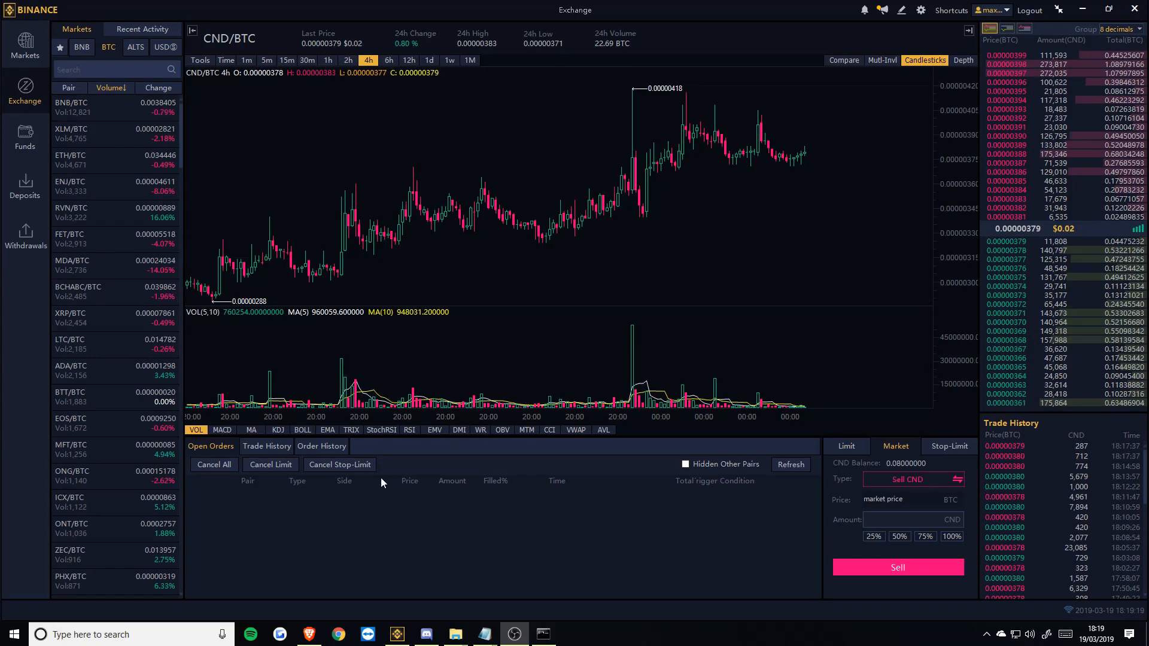
mouse_move(607, 516)
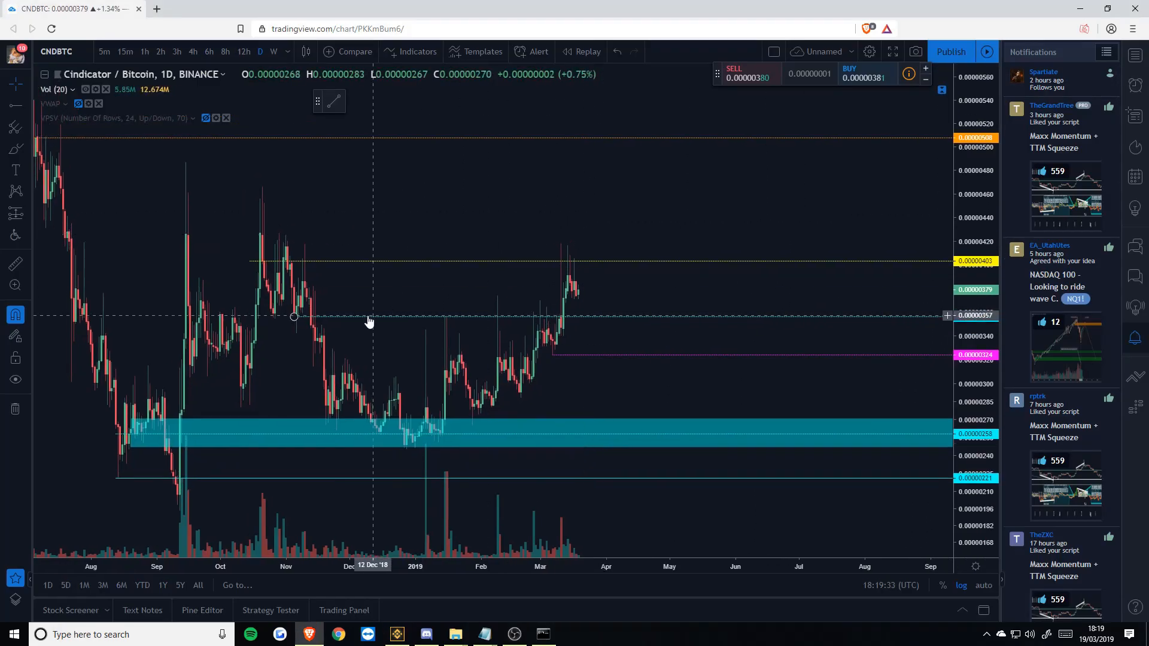
mouse_move(777, 320)
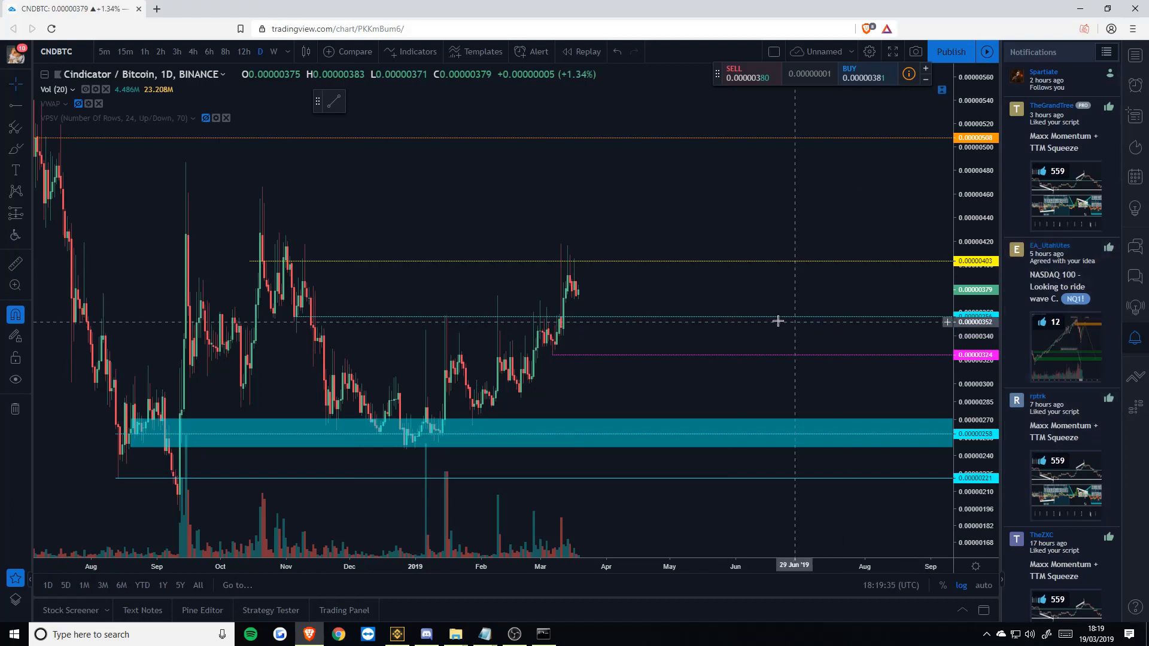
mouse_move(576, 358)
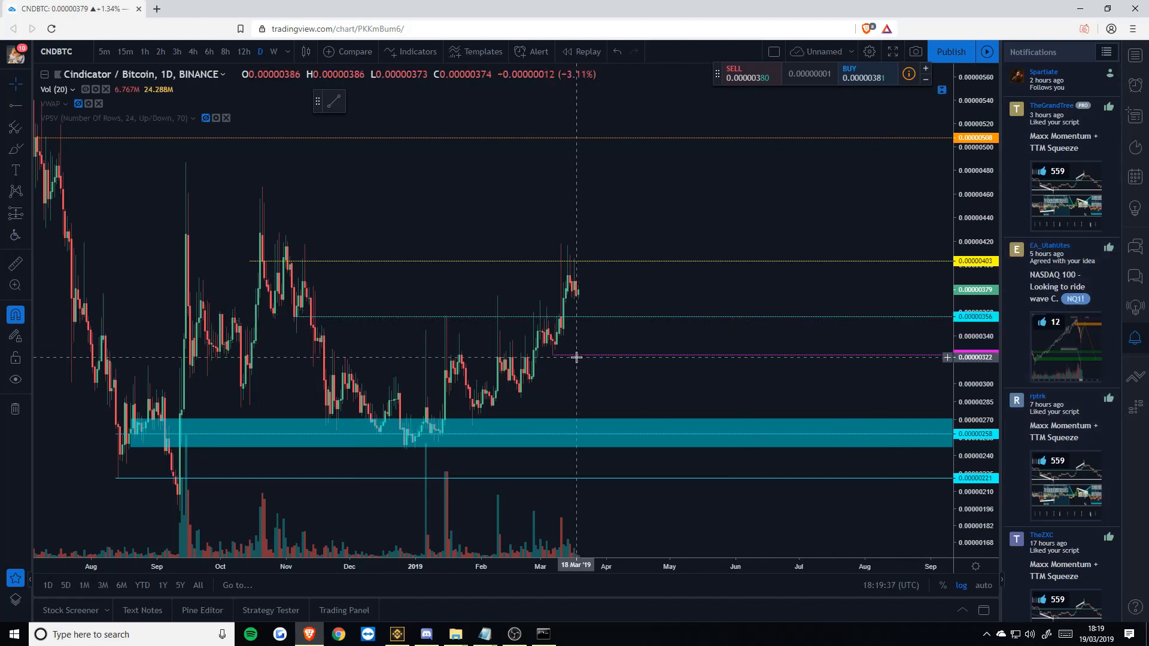
mouse_move(458, 259)
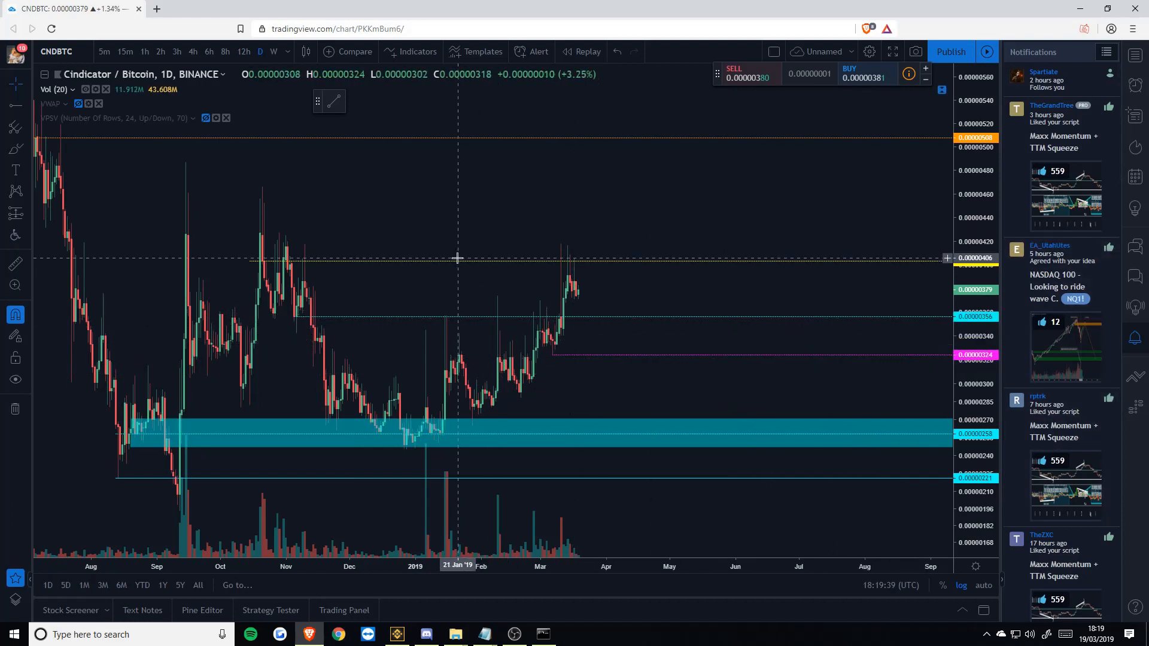
mouse_move(613, 325)
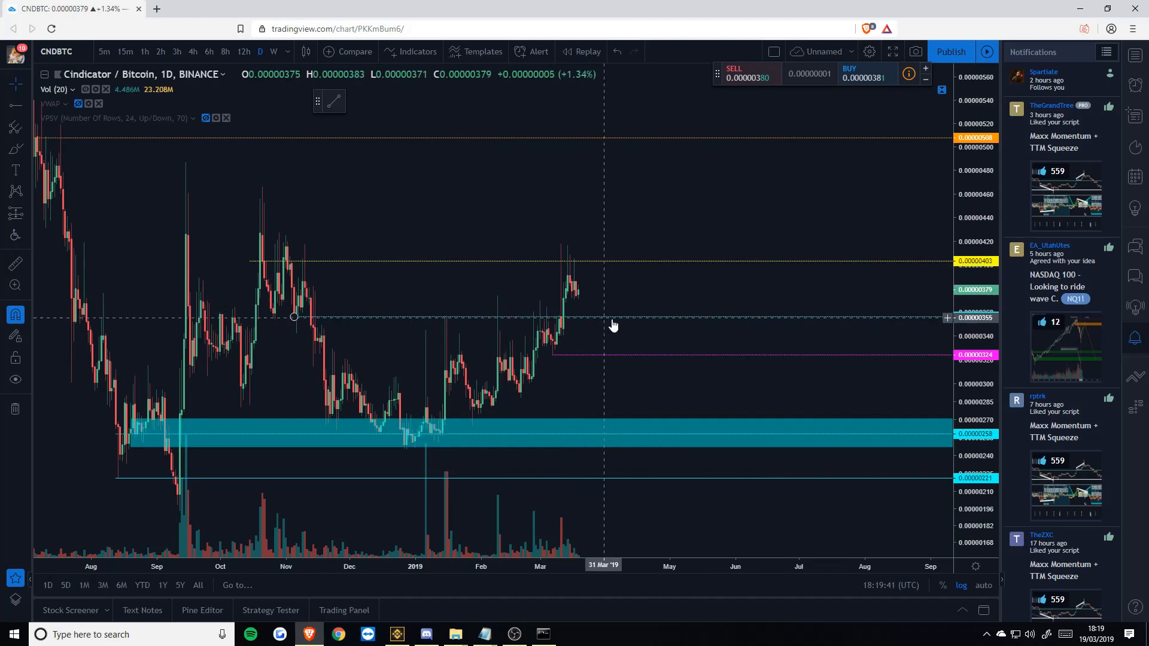
mouse_move(704, 383)
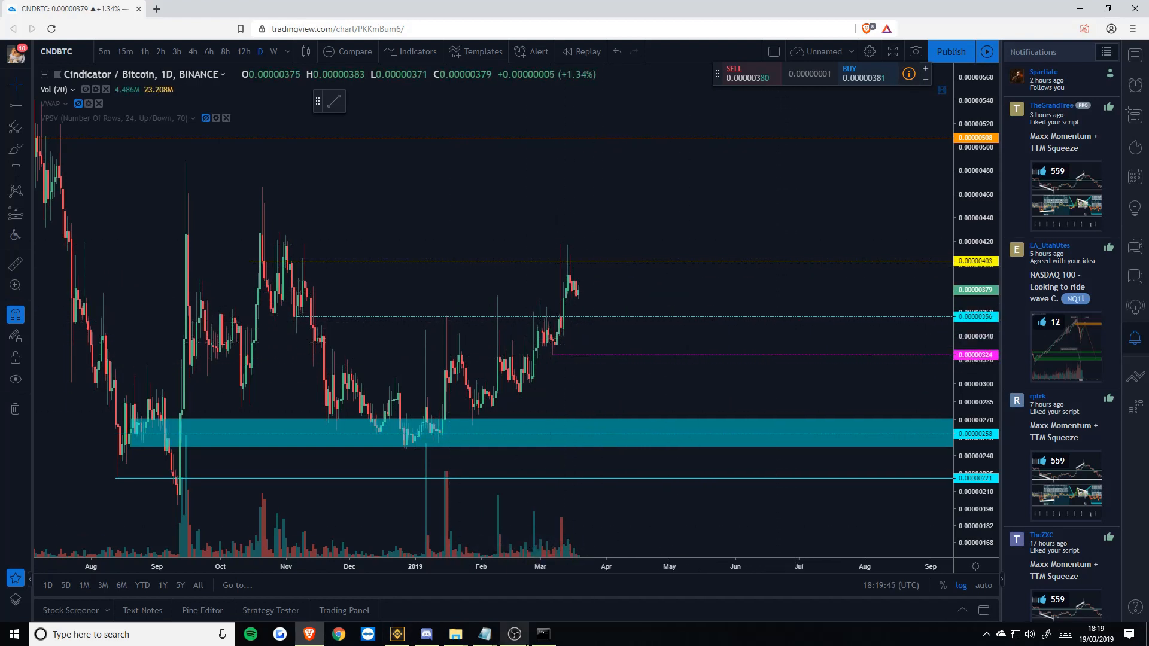
click(396, 634)
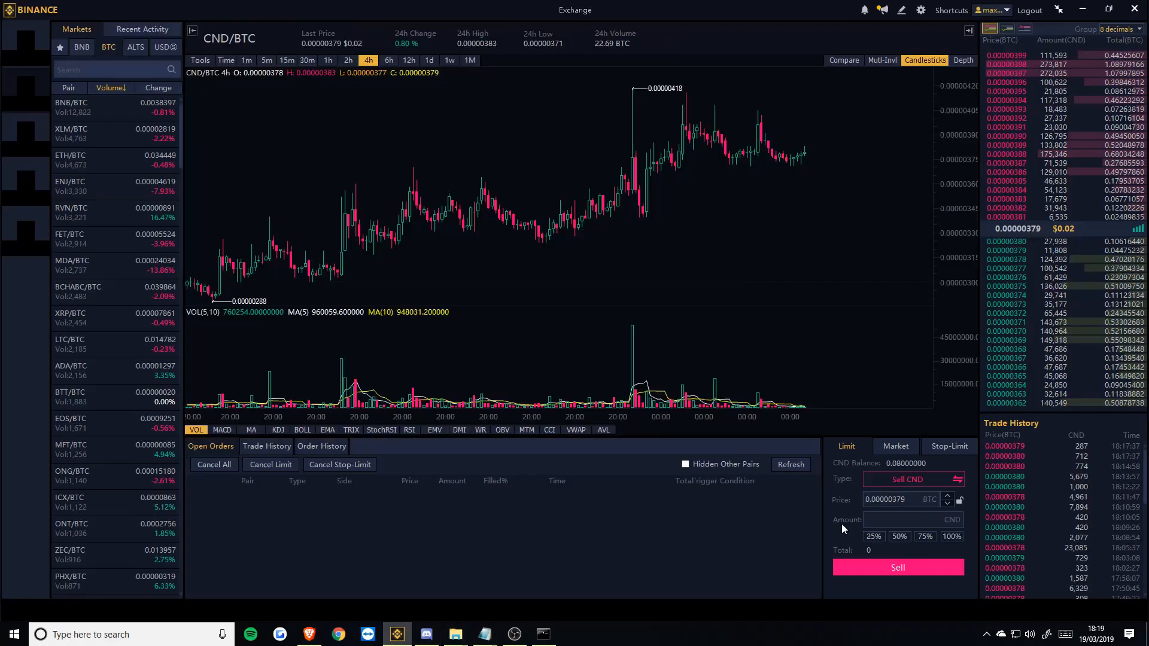
Step: Place a limit buy for 1000 CND at 0.00000356 BTC, then return to the stoploss notes
click(898, 499)
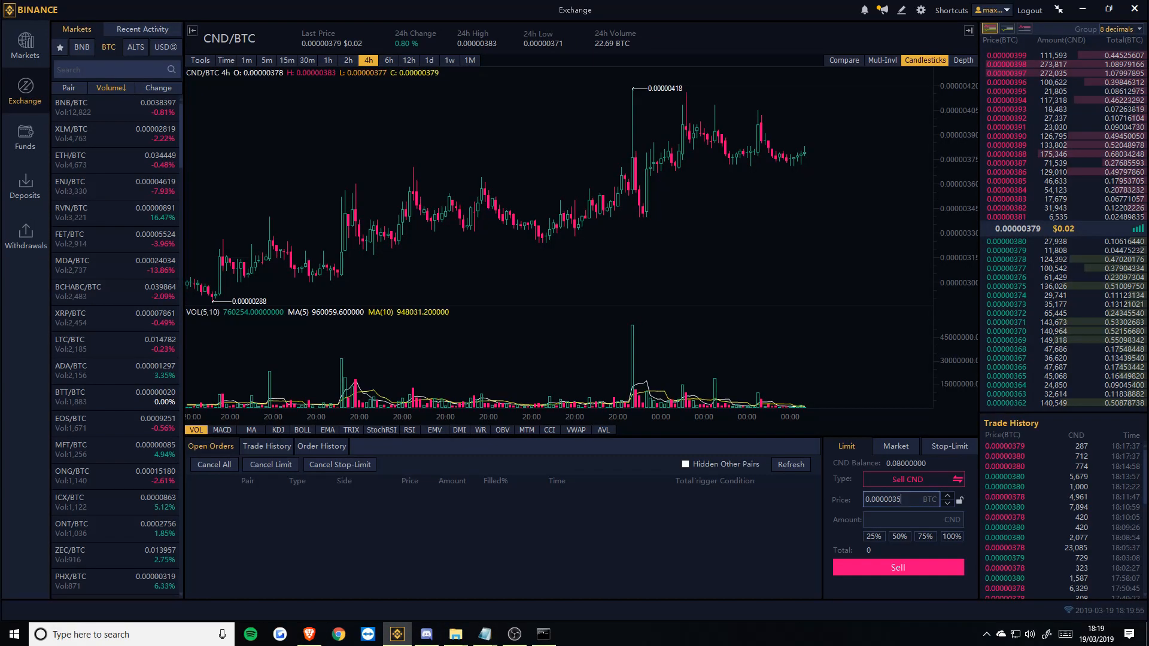
click(956, 479)
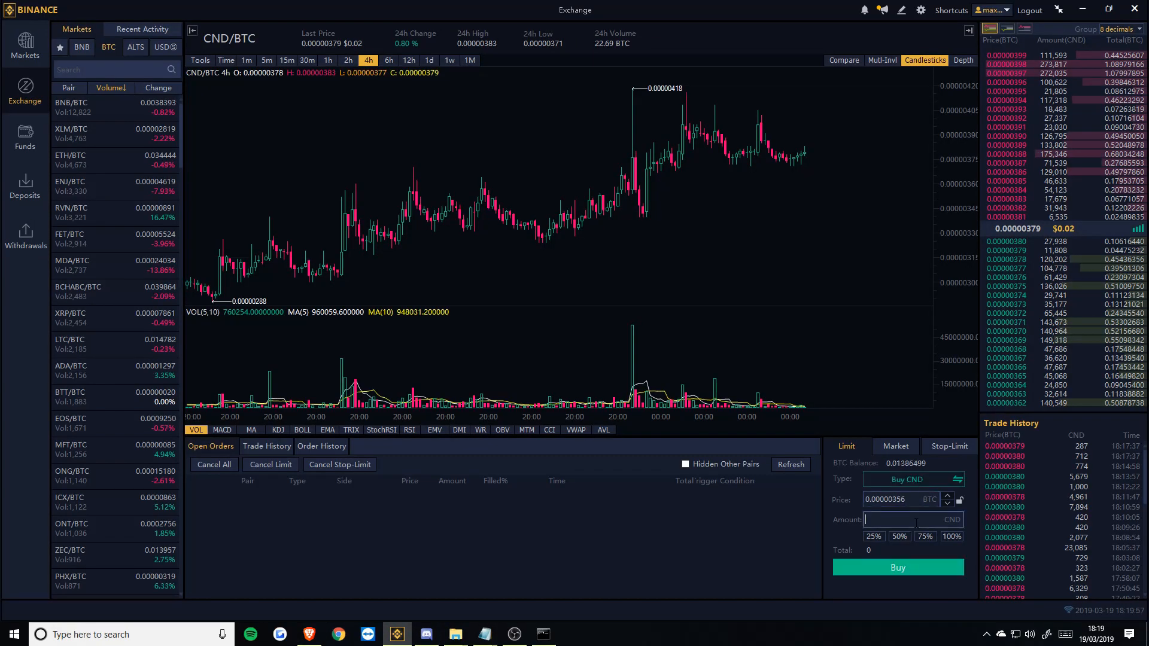
text(1000)
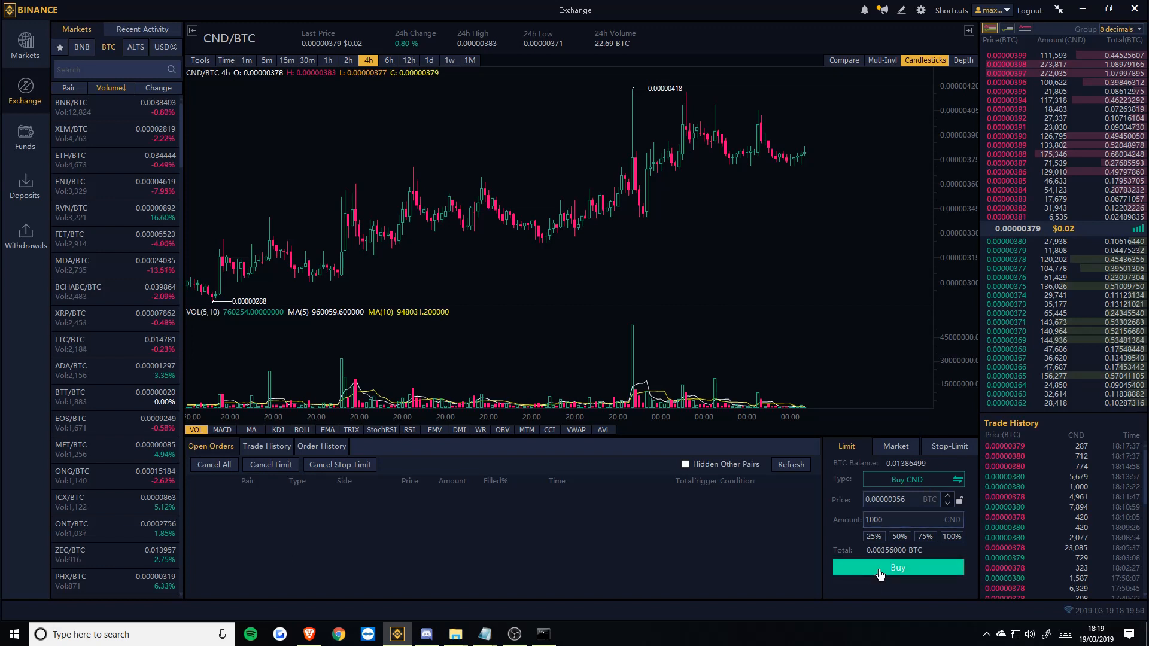
click(896, 567)
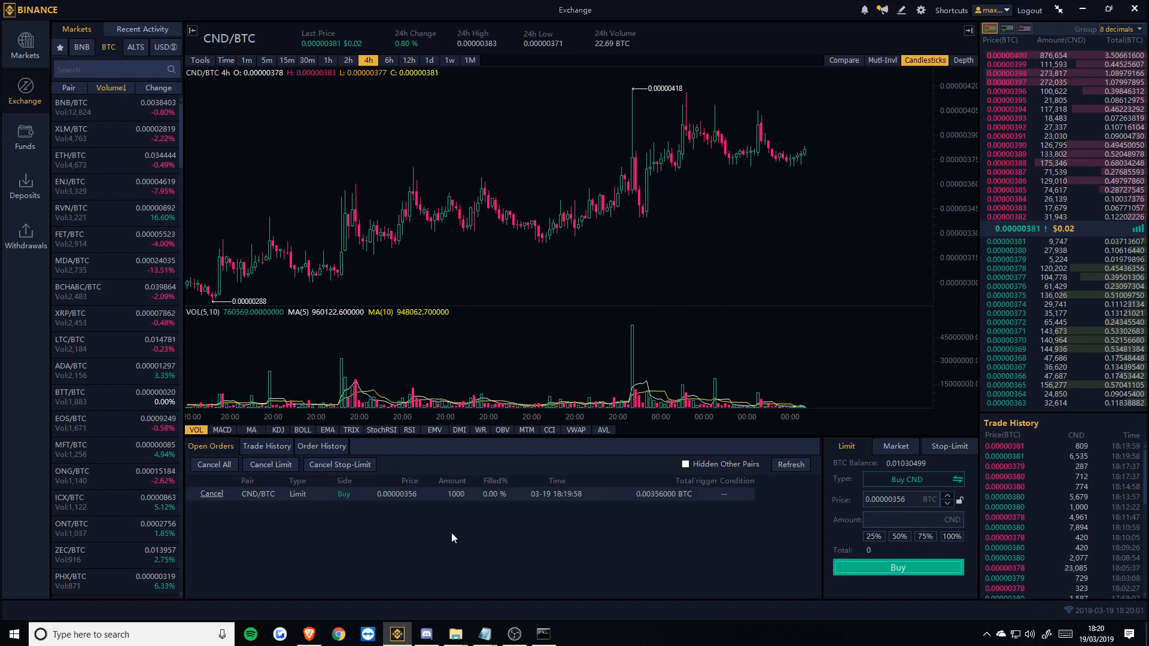
mouse_move(484, 634)
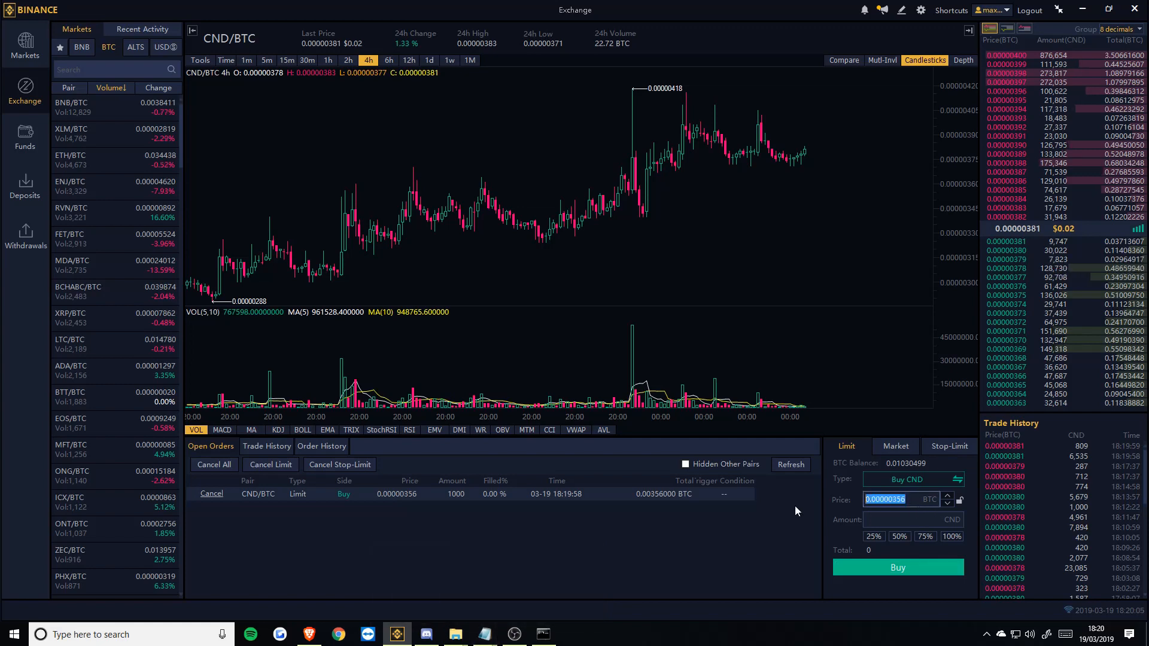
right_click(886, 500)
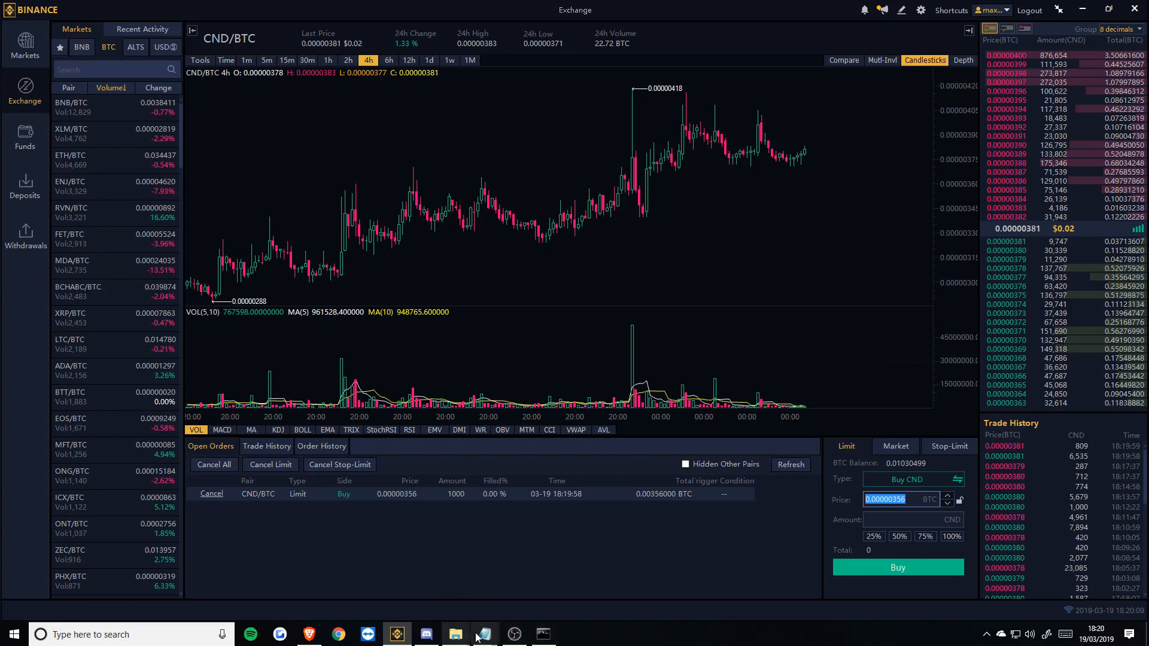
click(482, 634)
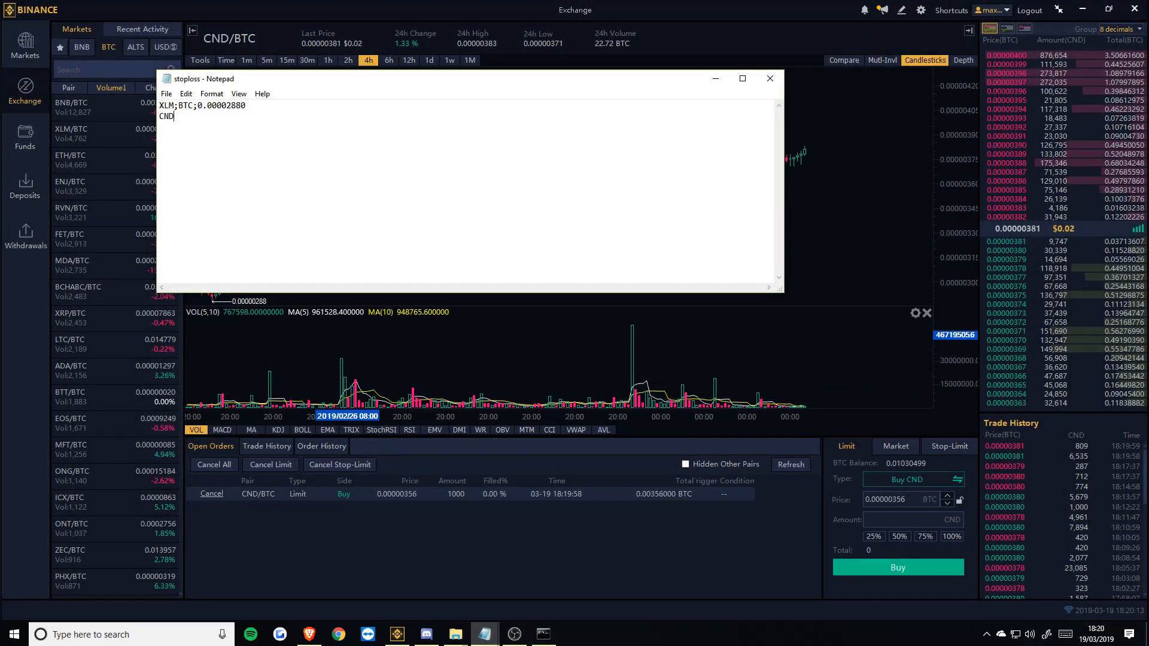
Step: Complete the stoploss line as CND;BTC;0.00000323 and return to Binance
text(;BTC)
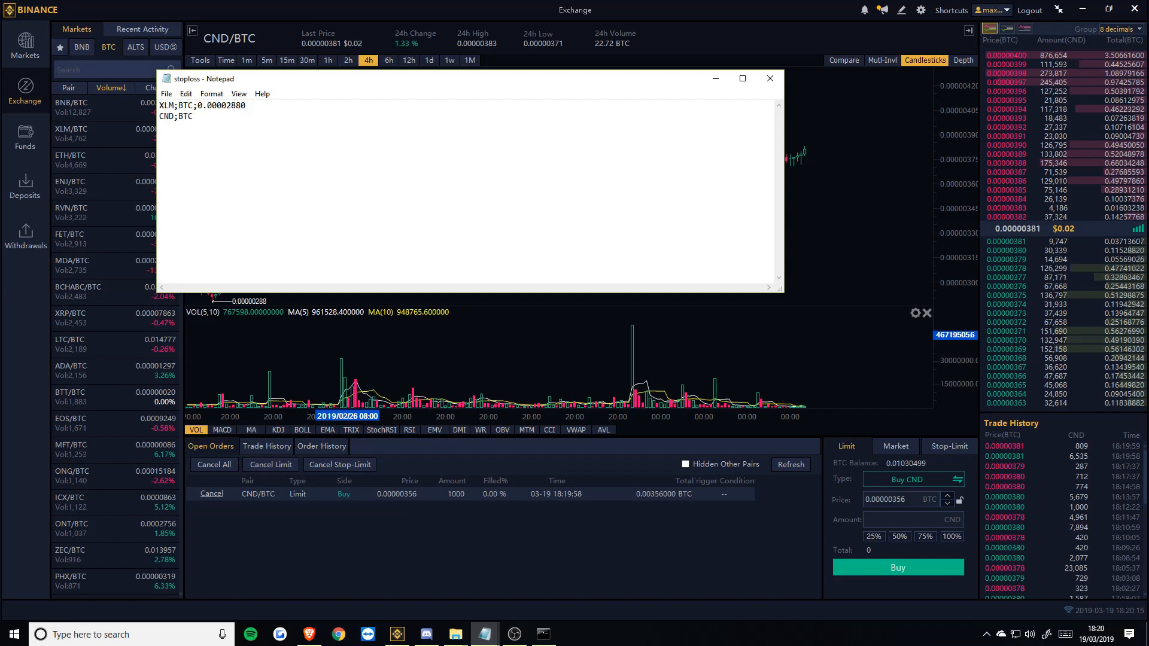
text(;0.000003)
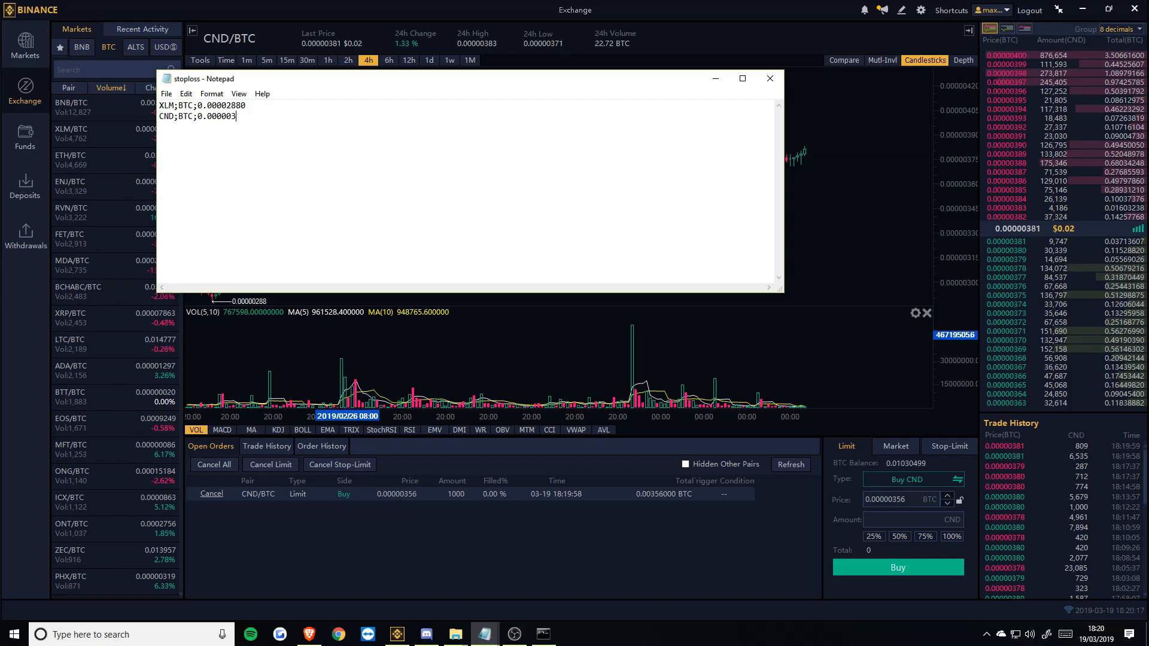
text(23)
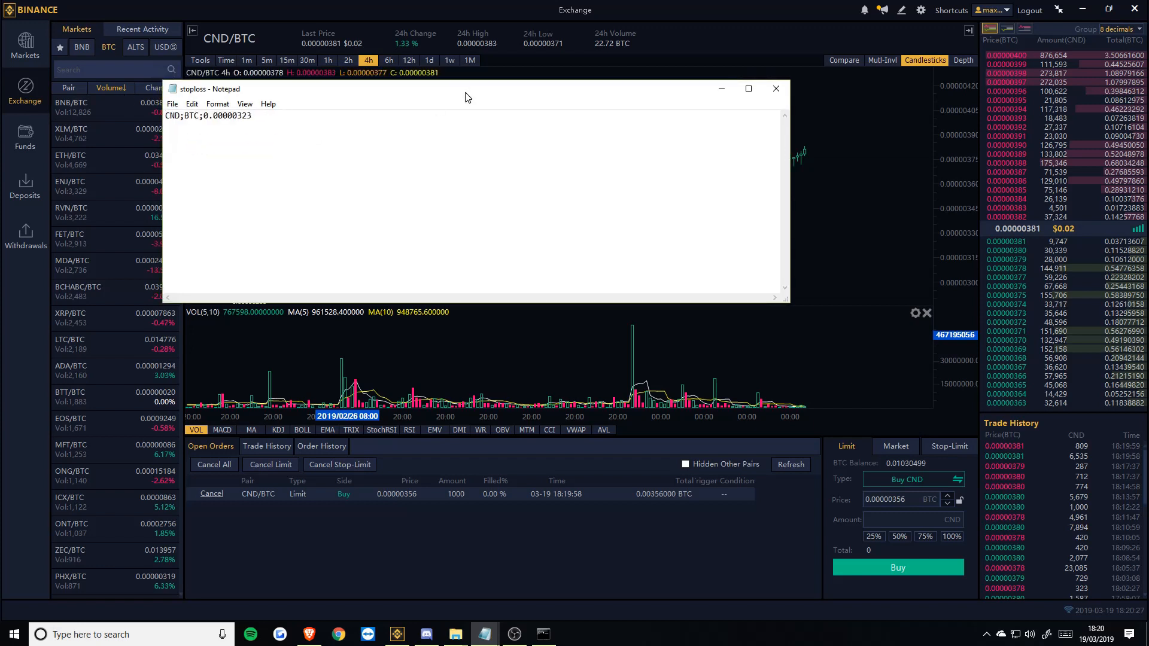
mouse_move(396, 635)
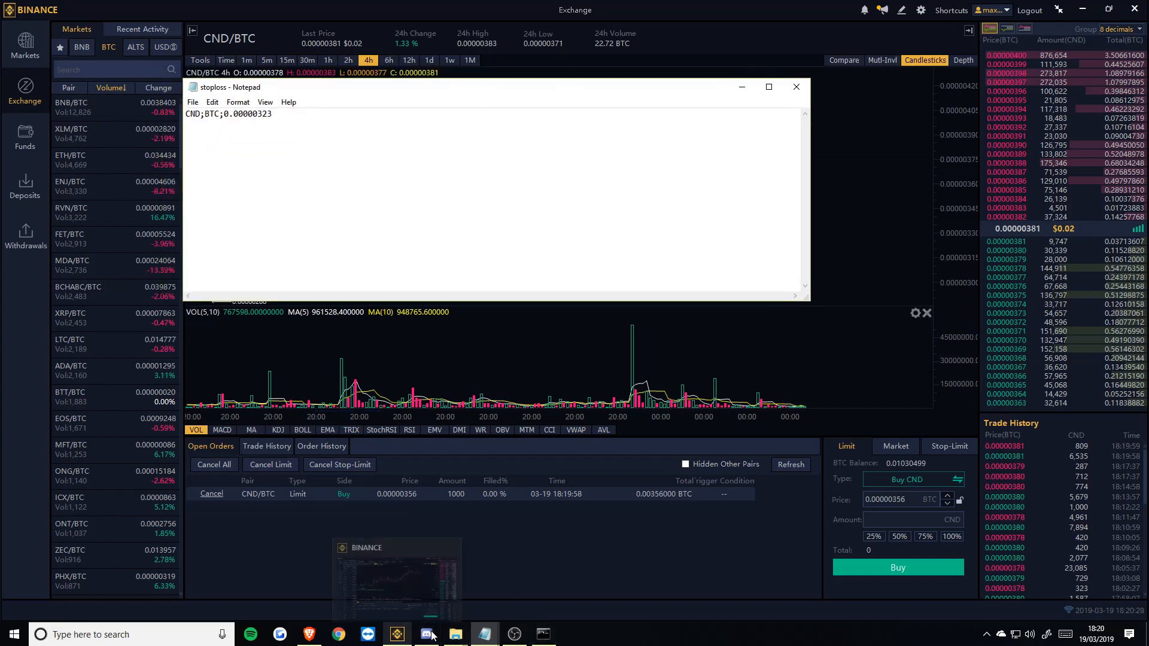
click(542, 635)
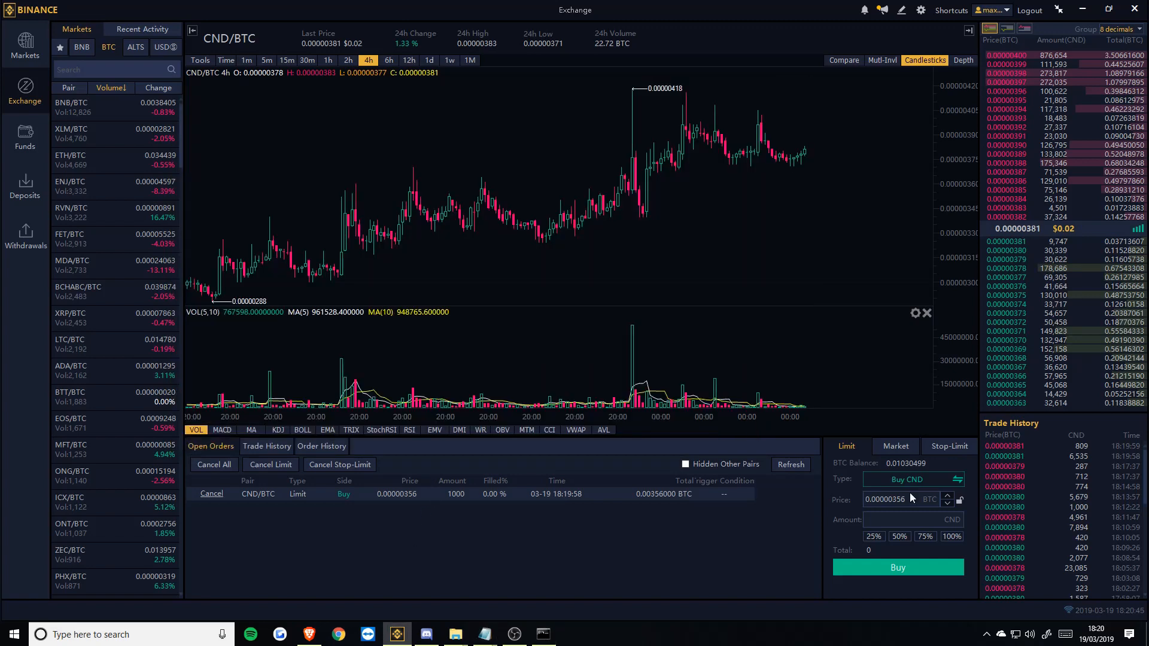
Step: Check the CND market form and chart levels, then prepare a CND limit sell at 0.00000400 BTC
click(895, 445)
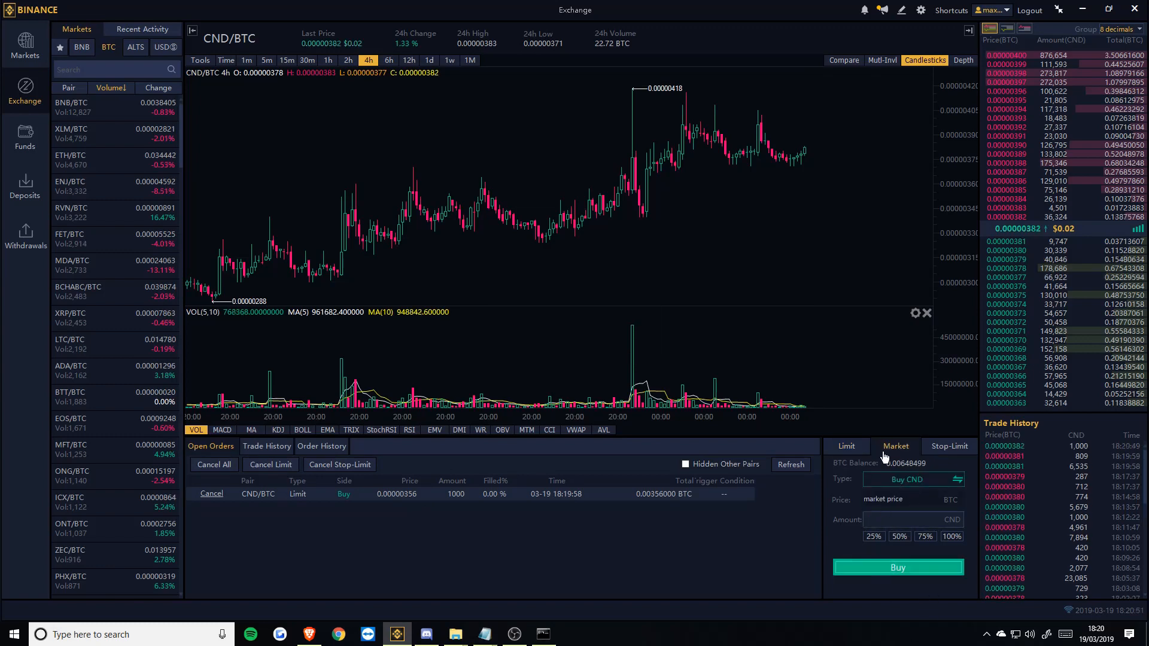
click(845, 445)
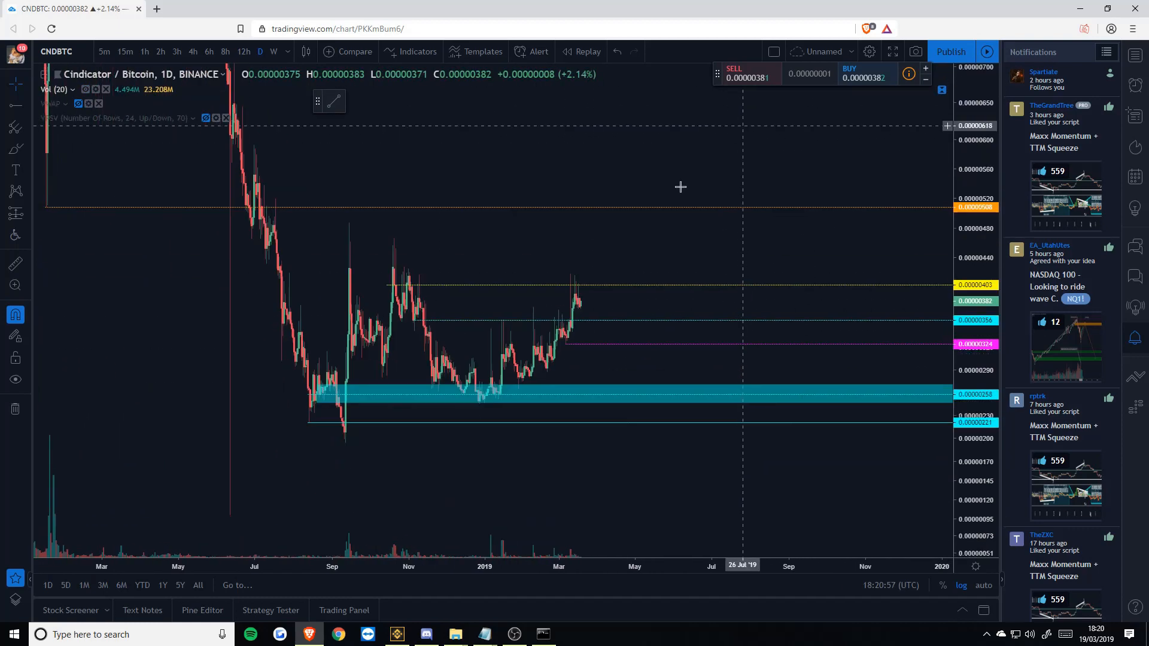
click(397, 634)
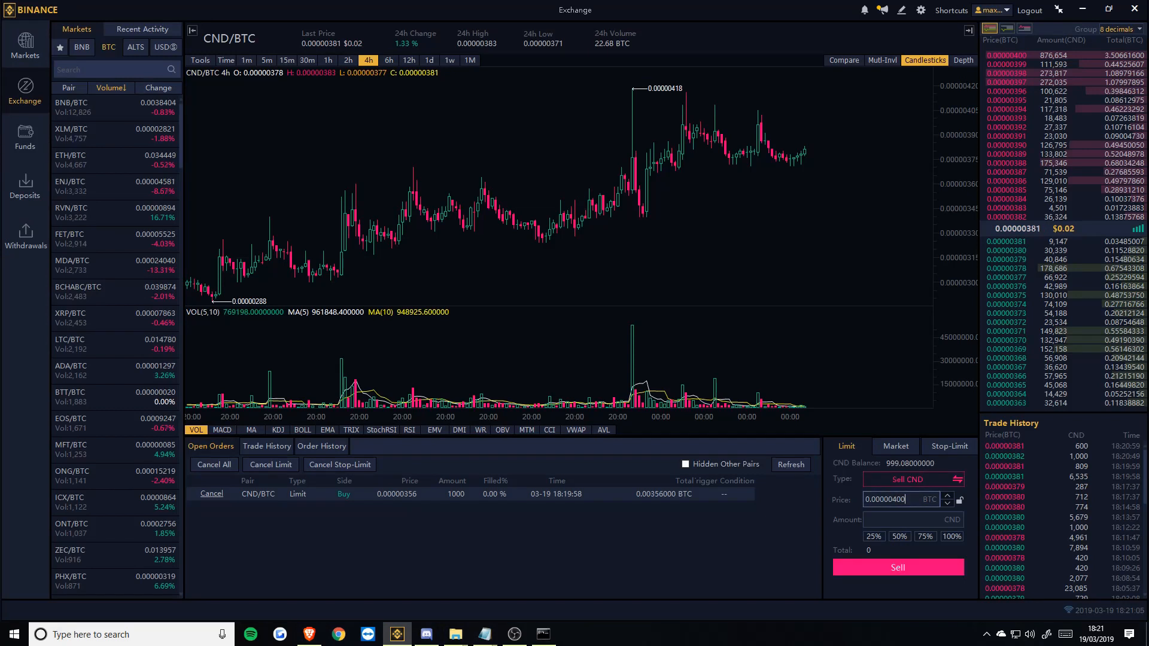
Step: Place two 300 CND limit sells at 0.00000400 and 0.00000500 BTC
text(2)
click(914, 520)
text(300)
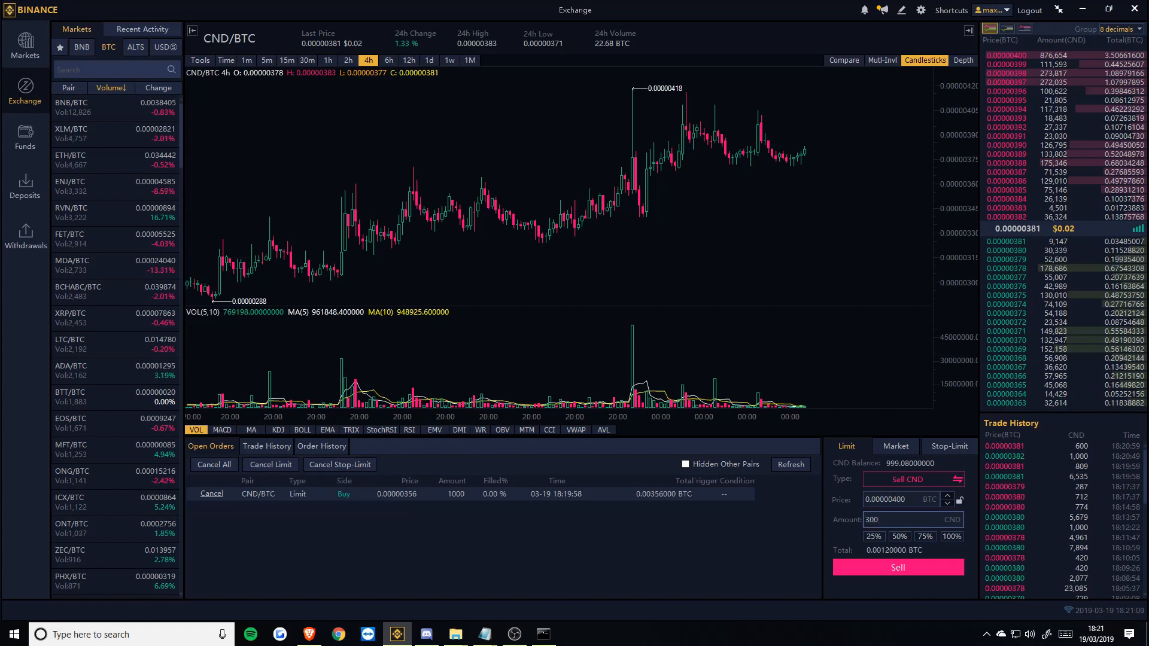
click(897, 568)
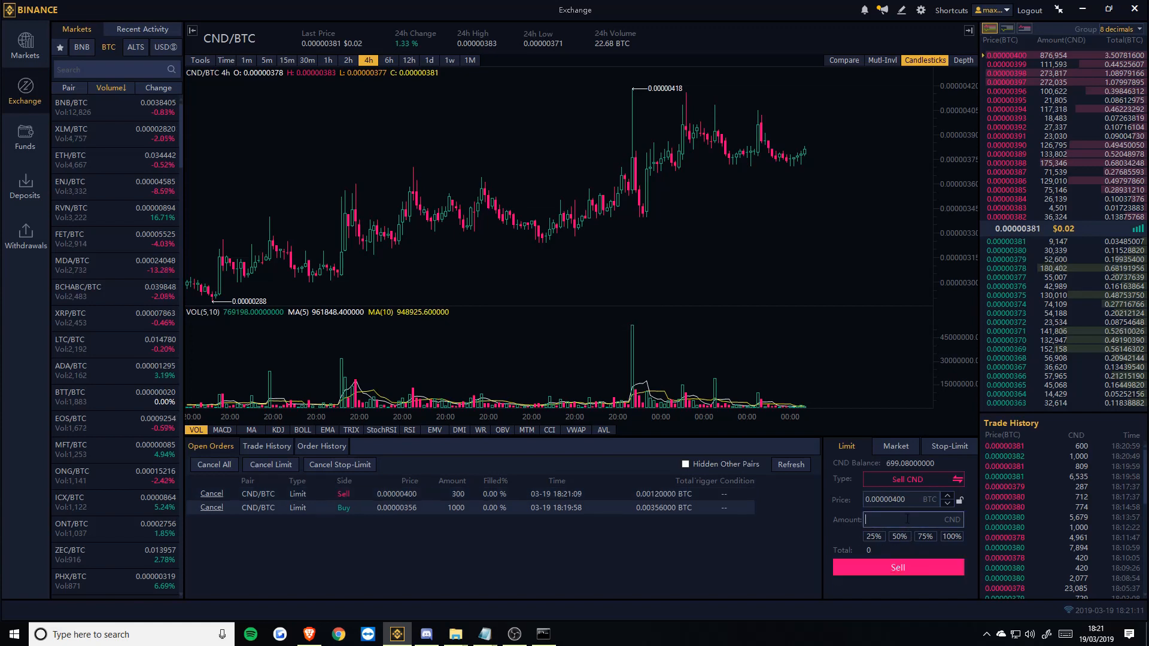
click(898, 500)
text(0.00000500)
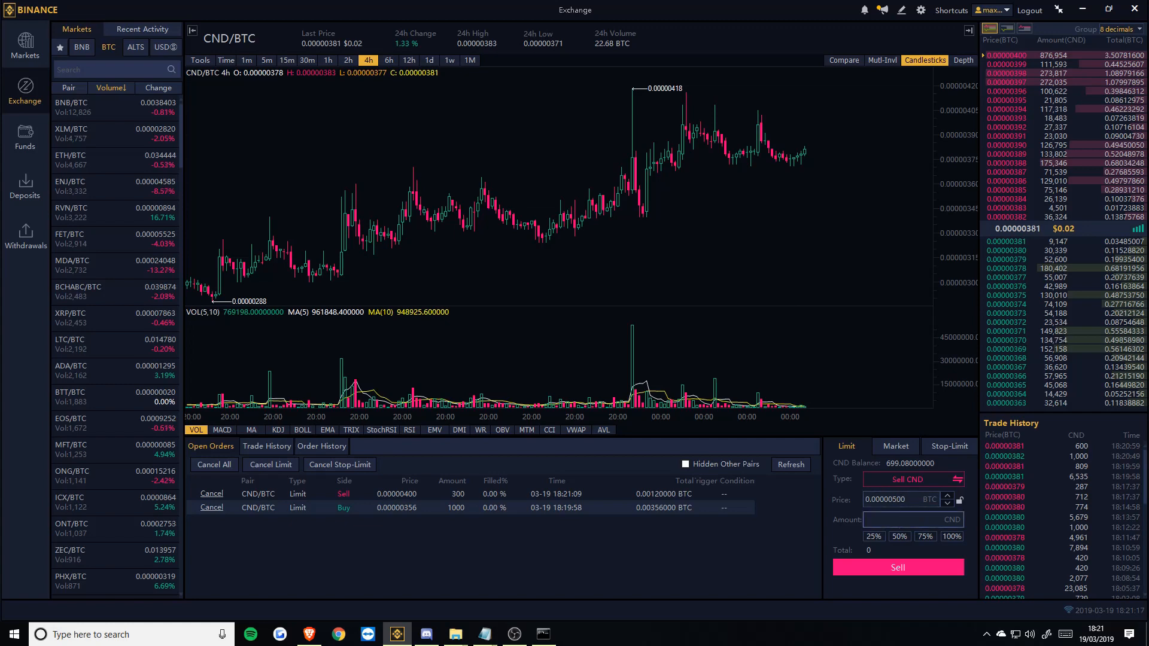
click(897, 568)
text(0.0000074)
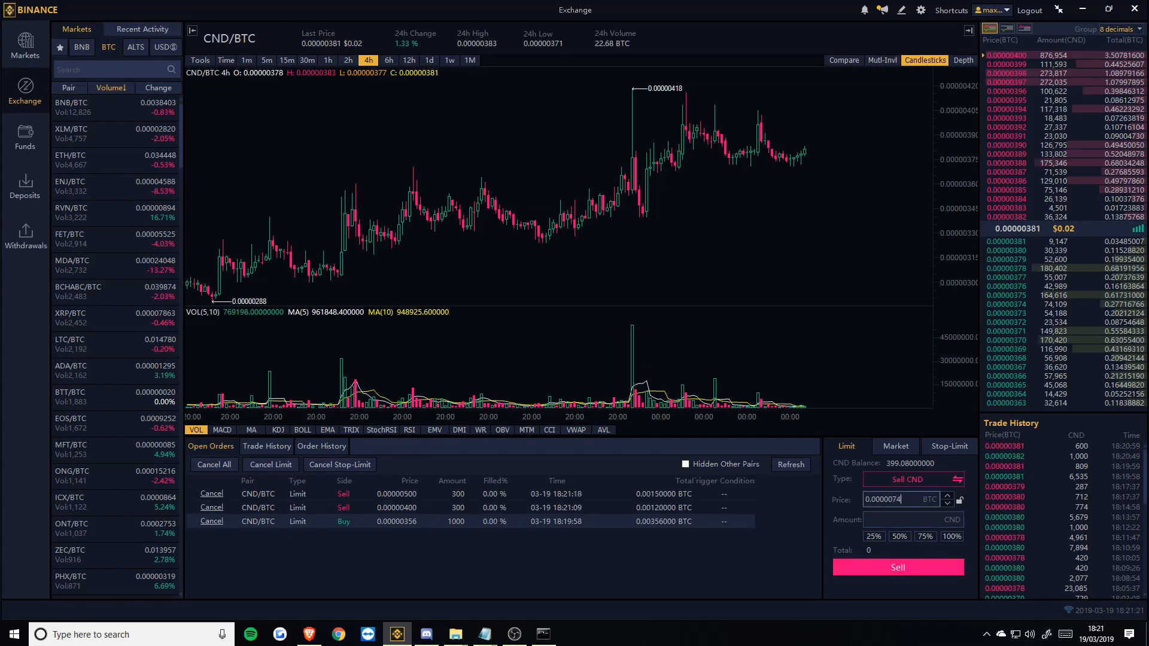
Step: Place the 399 CND sell at 0.00000740 BTC and dismiss the Order success prompt
text(39)
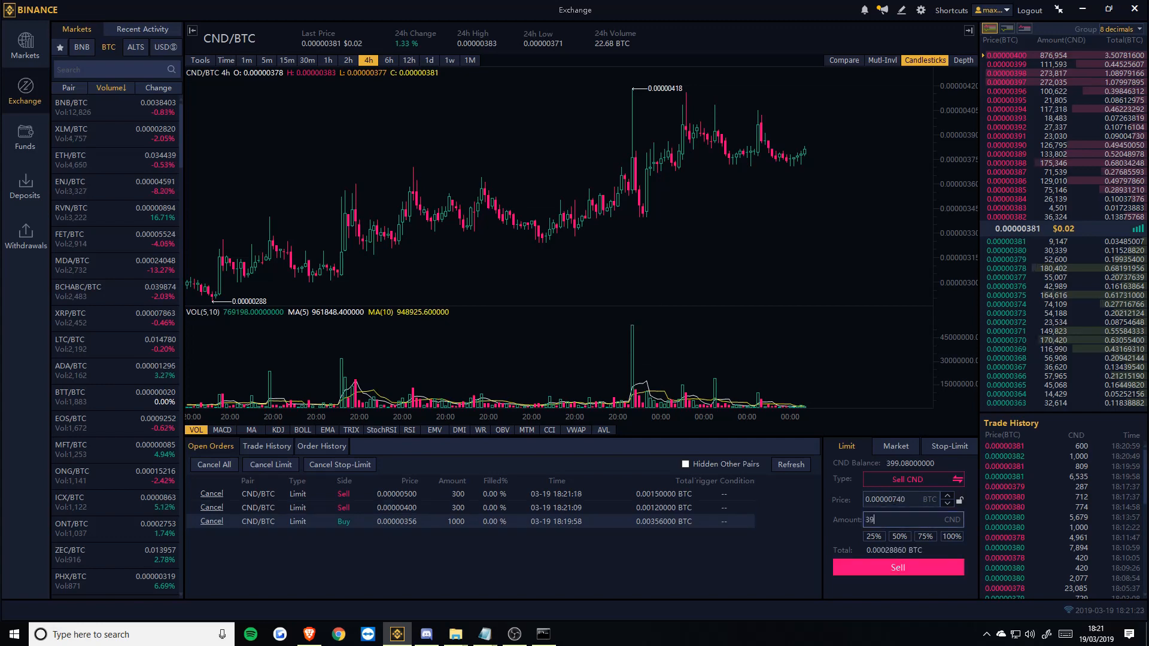
click(897, 567)
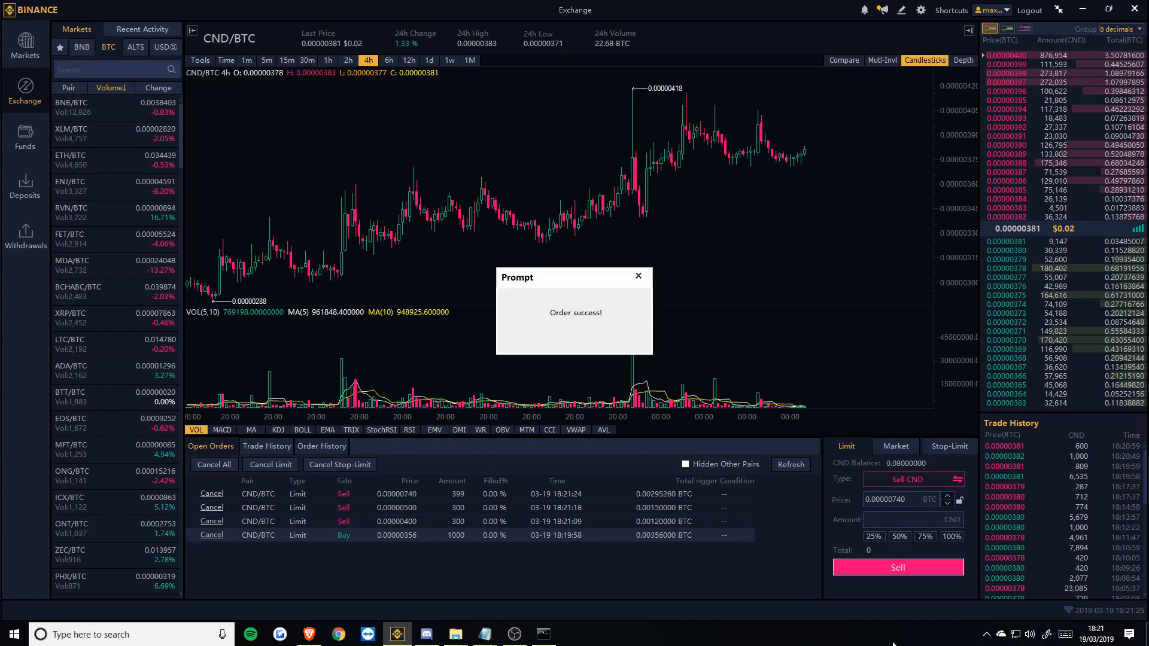
click(637, 277)
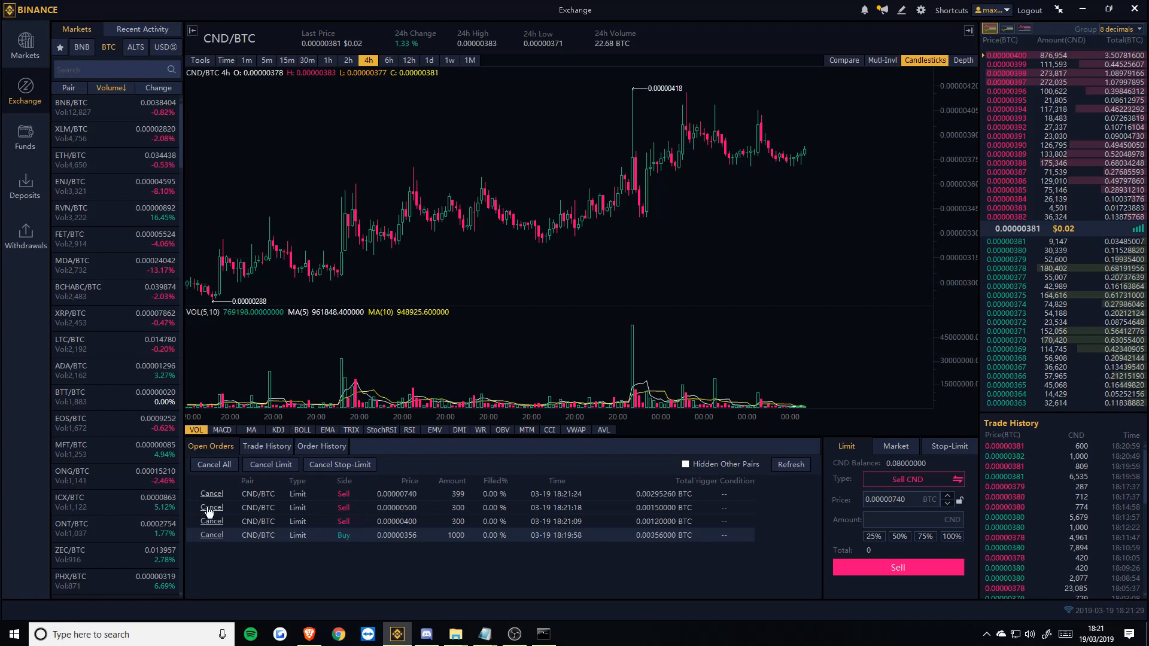
mouse_move(279, 585)
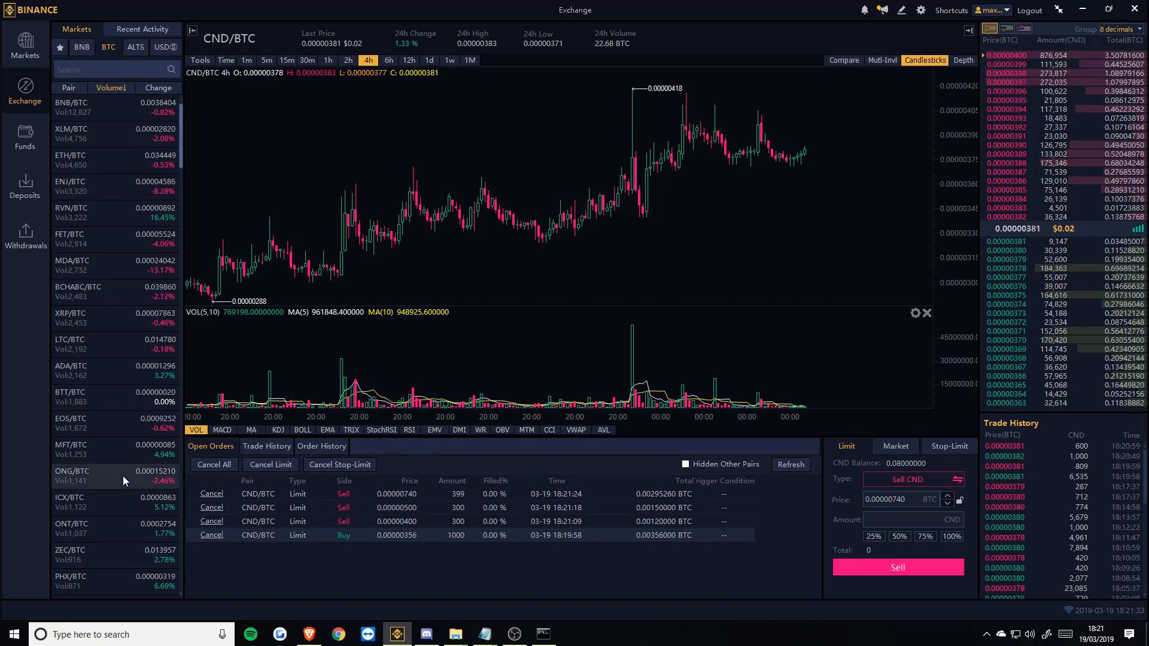
click(544, 634)
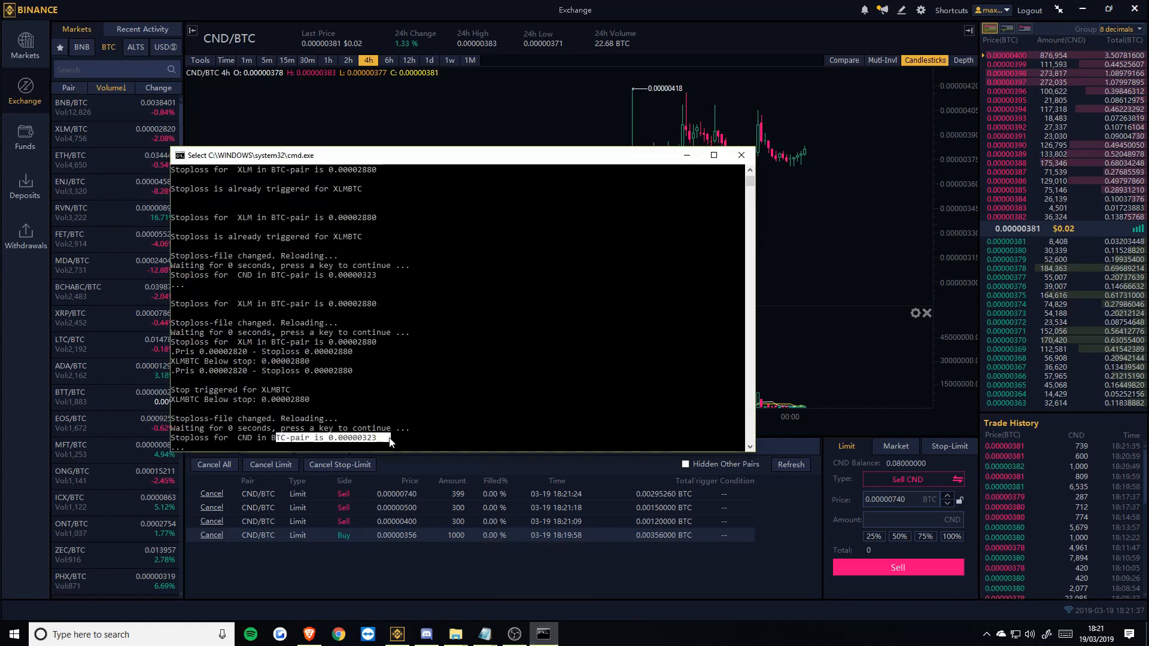
mouse_move(427, 634)
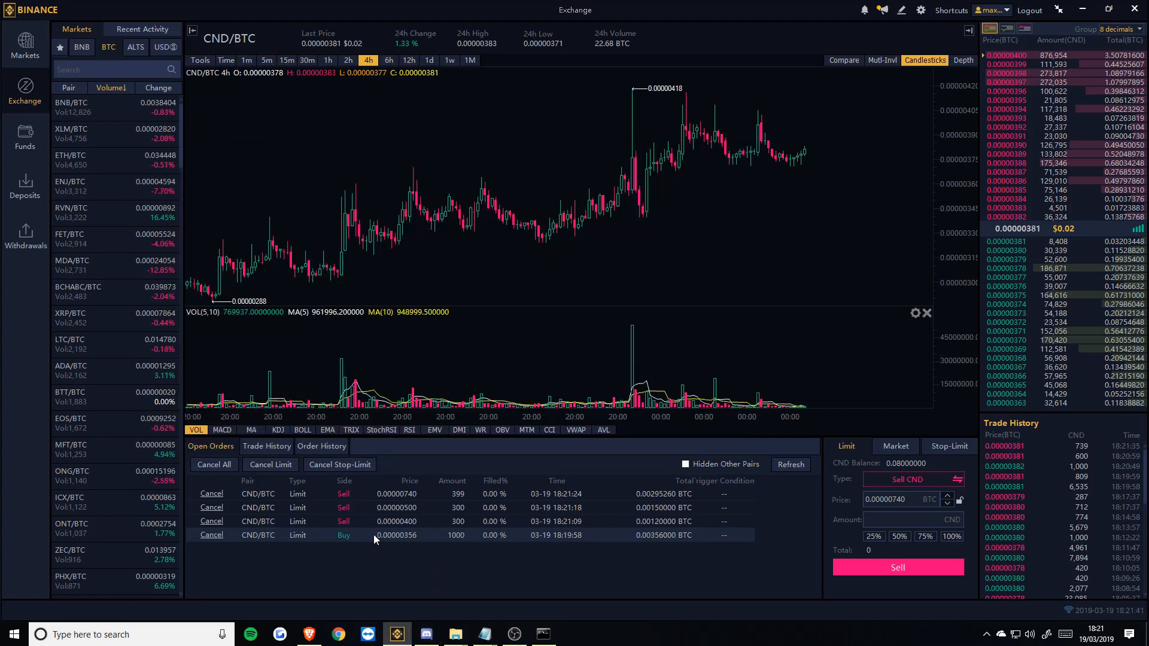
mouse_move(642, 586)
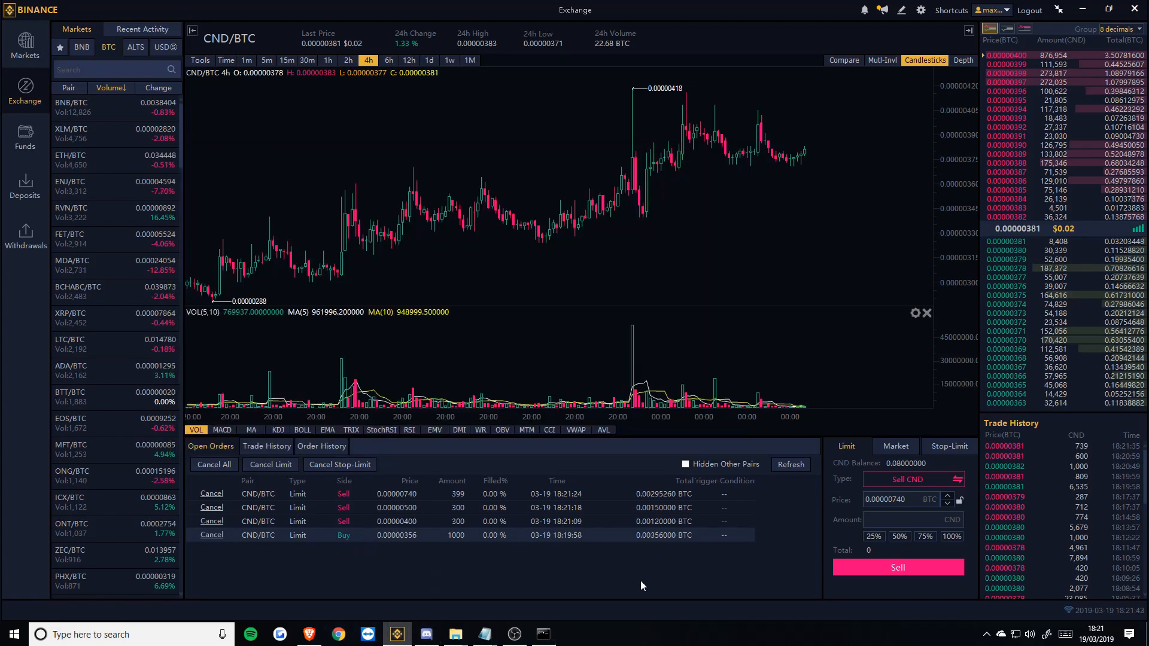